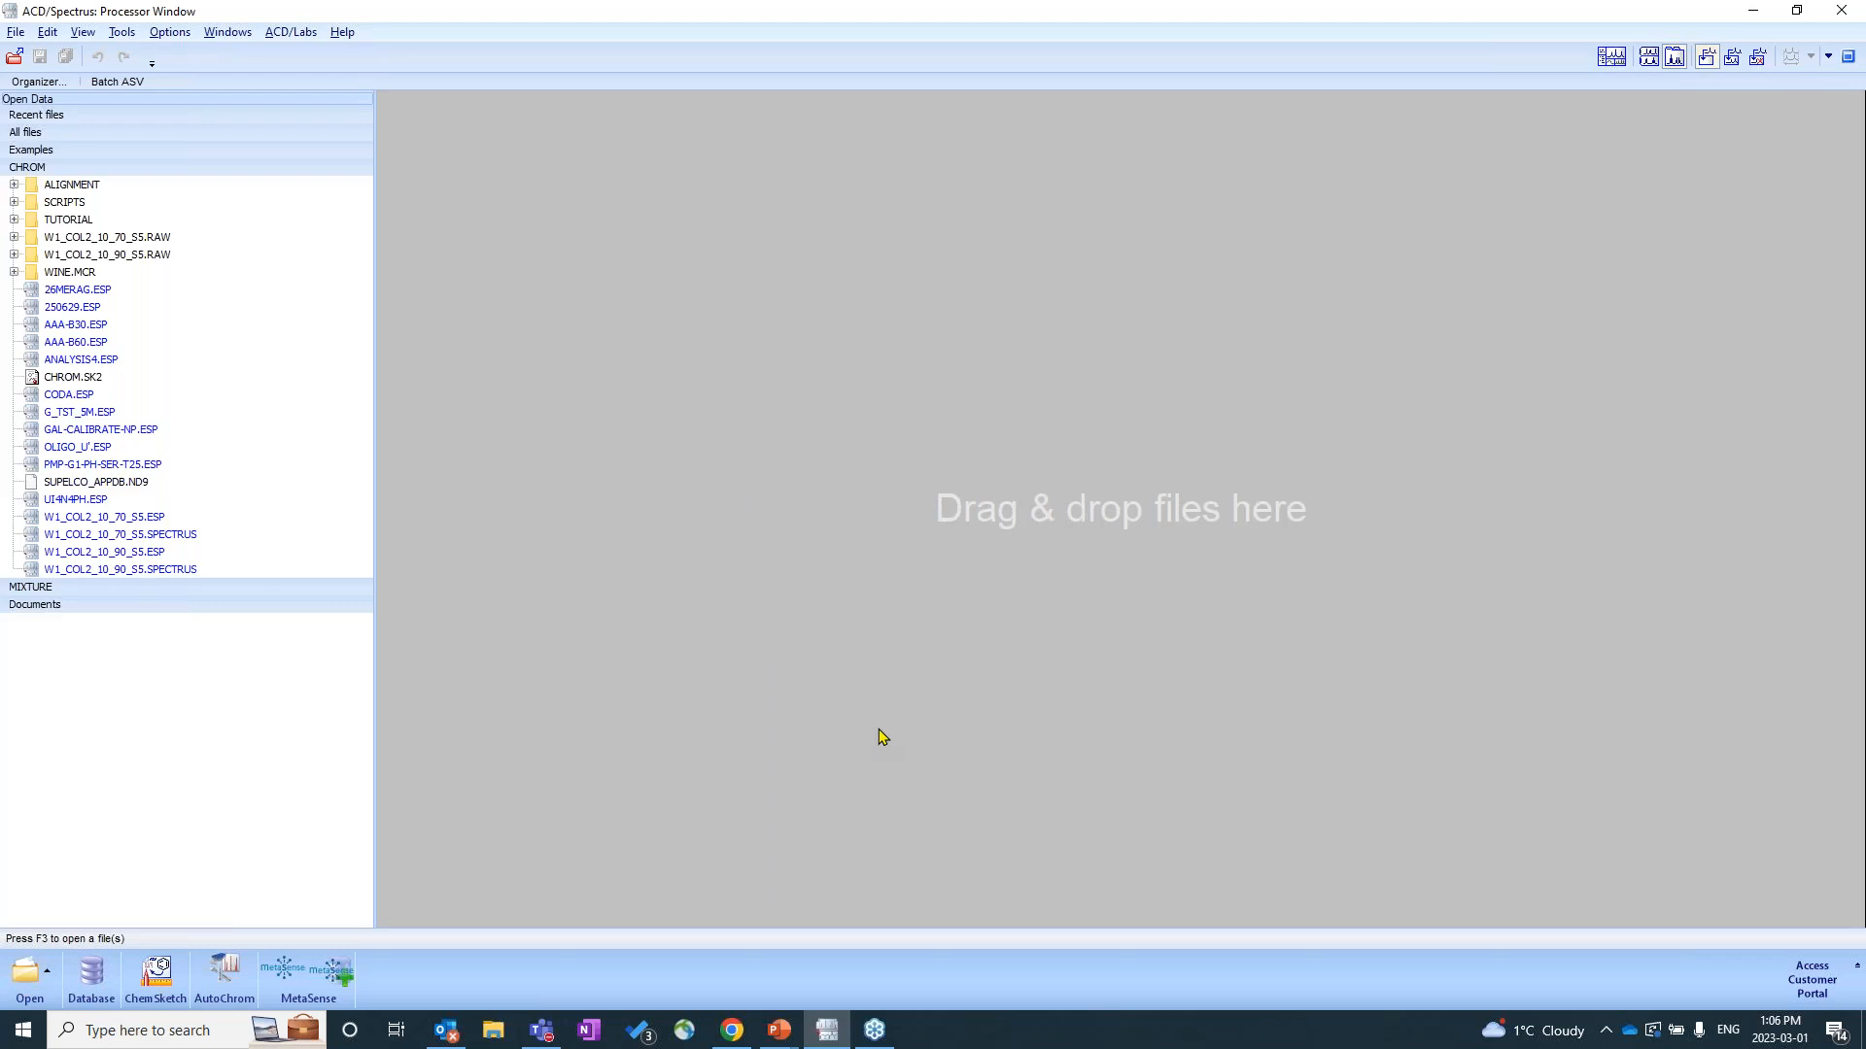
Hide the Open Data file browser, then bring it back with its categories collapsed.
left_click(27, 167)
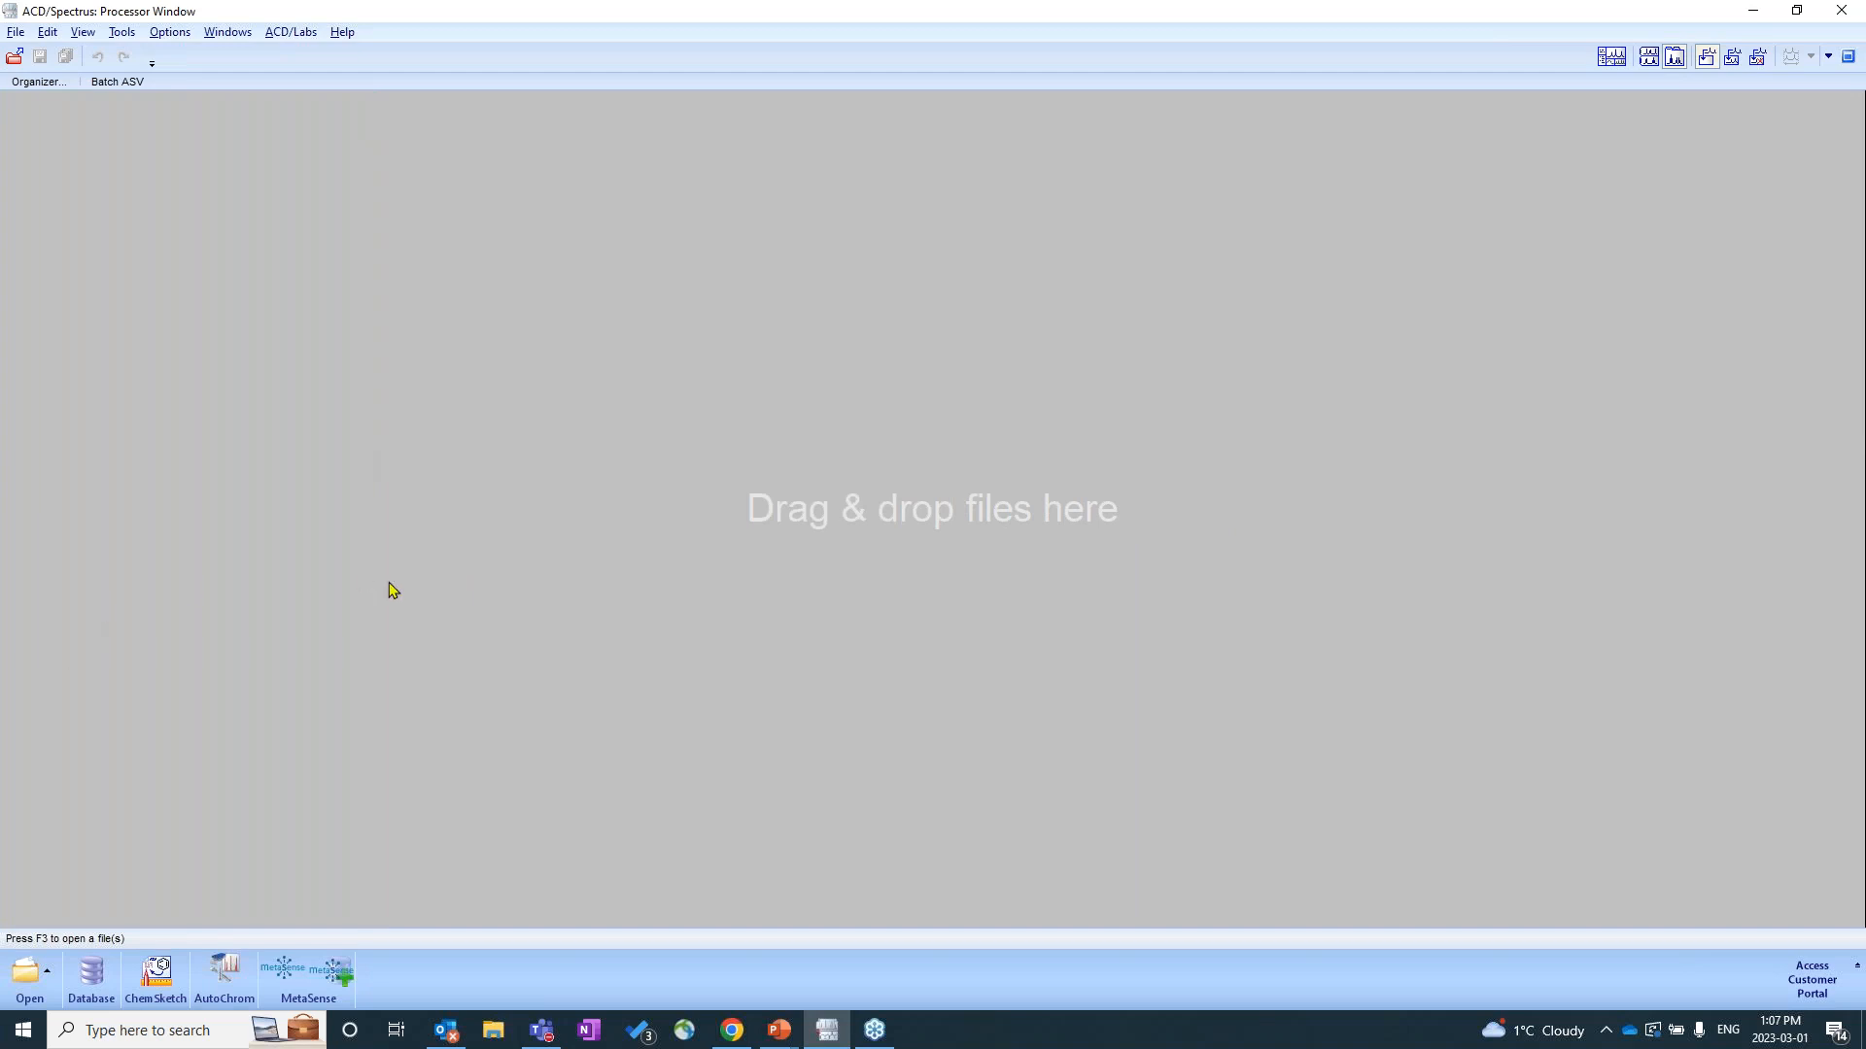
mouse_move(33, 972)
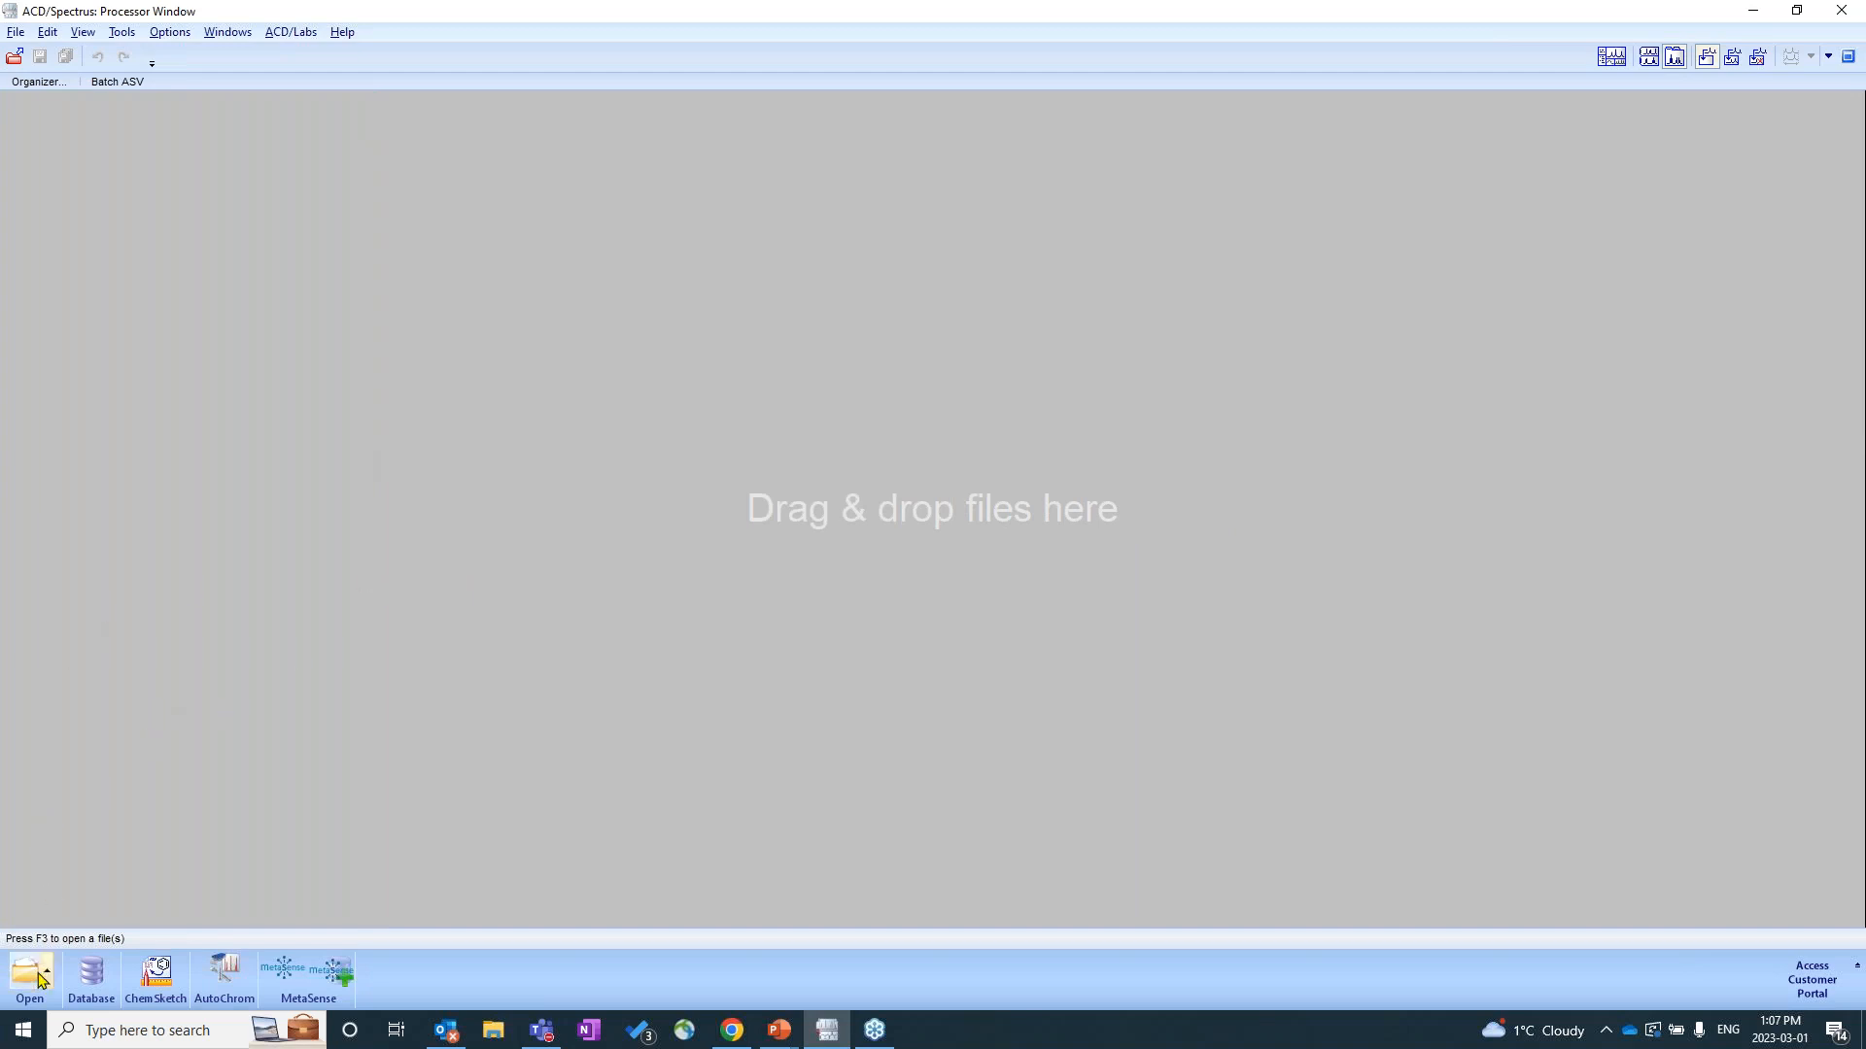
left_click(30, 973)
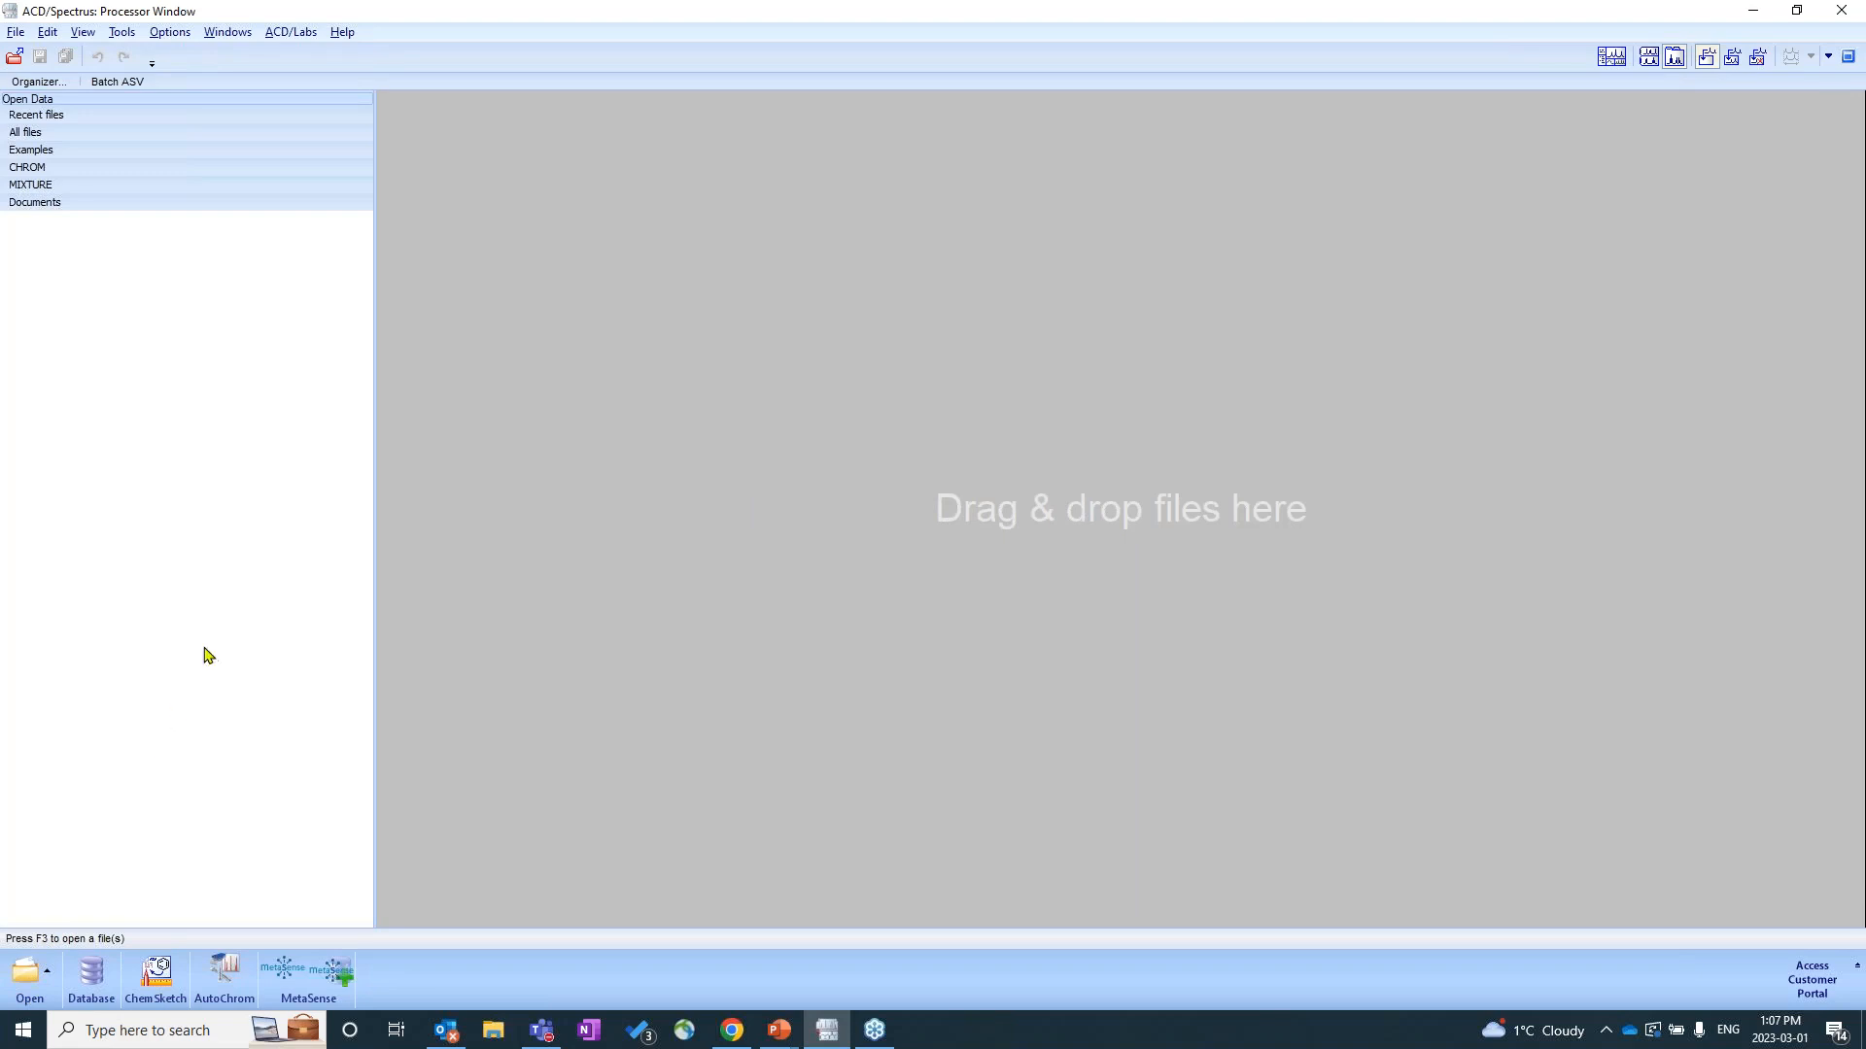
mouse_move(220, 290)
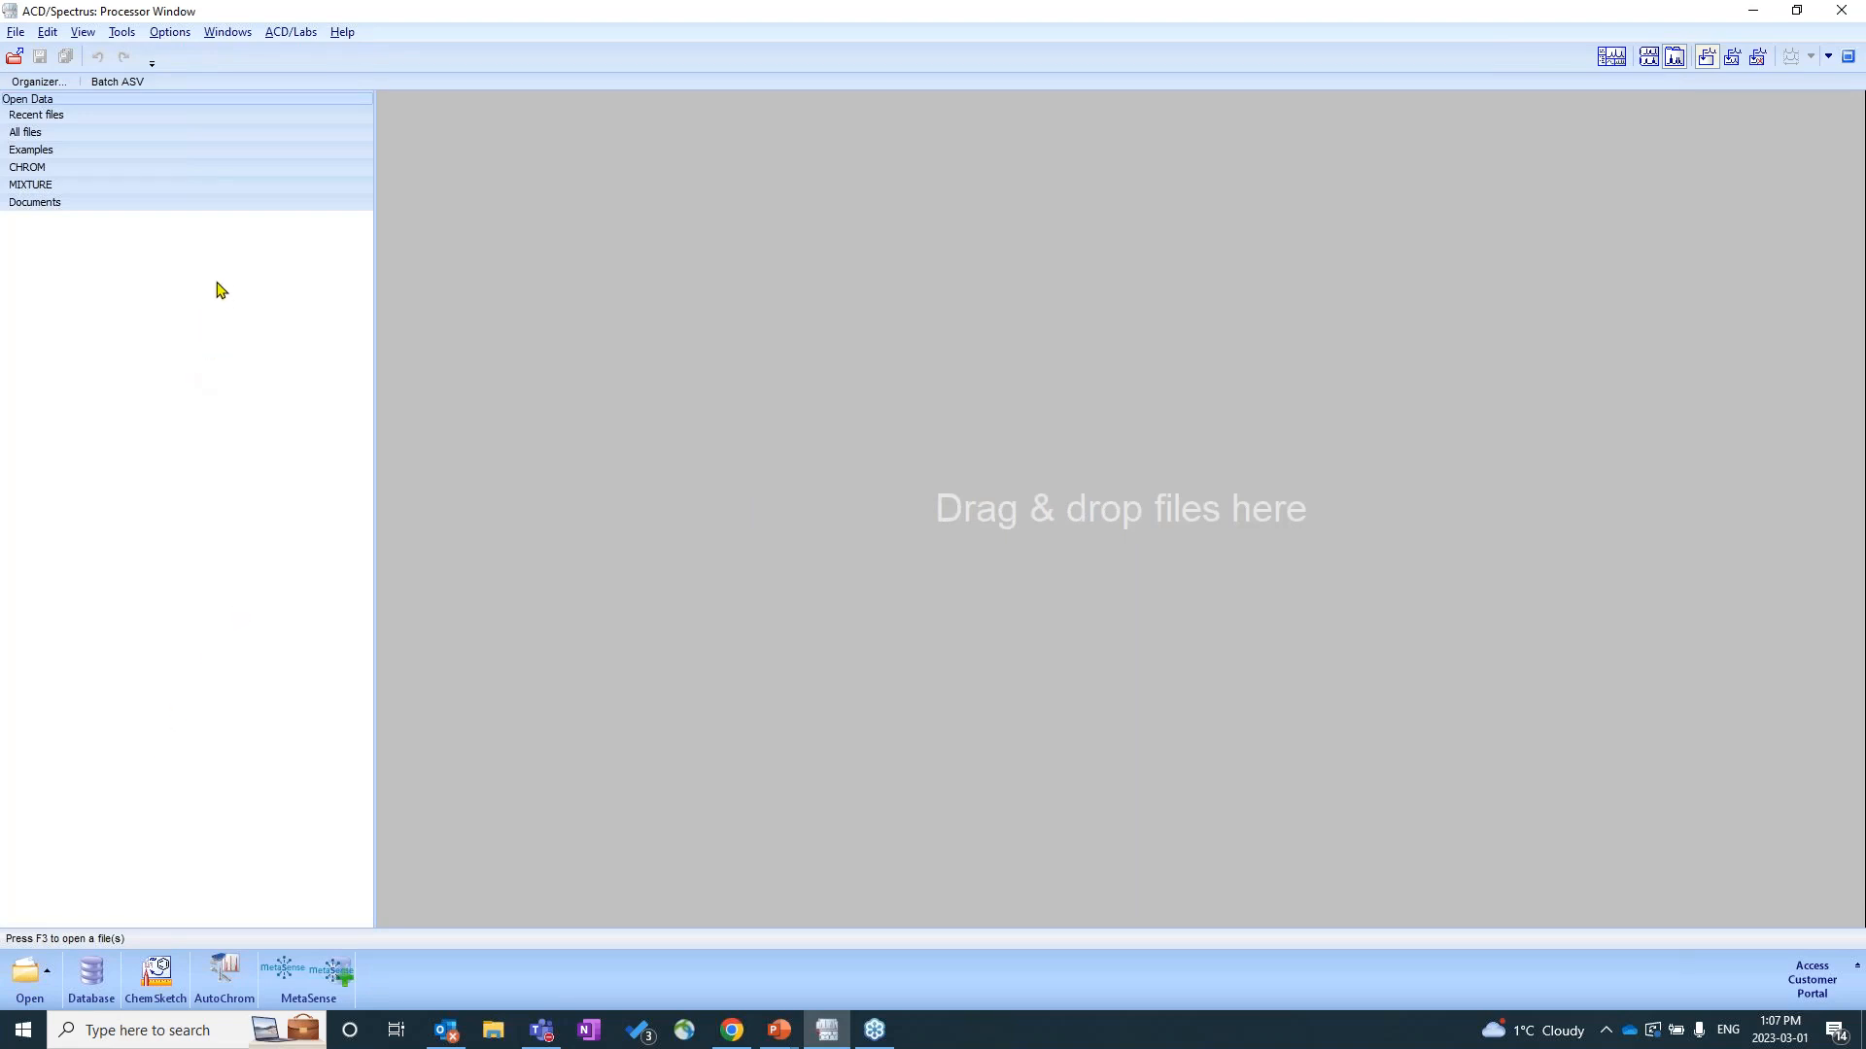
Expand the Examples category and select the spectrus examples folder.
left_click(23, 132)
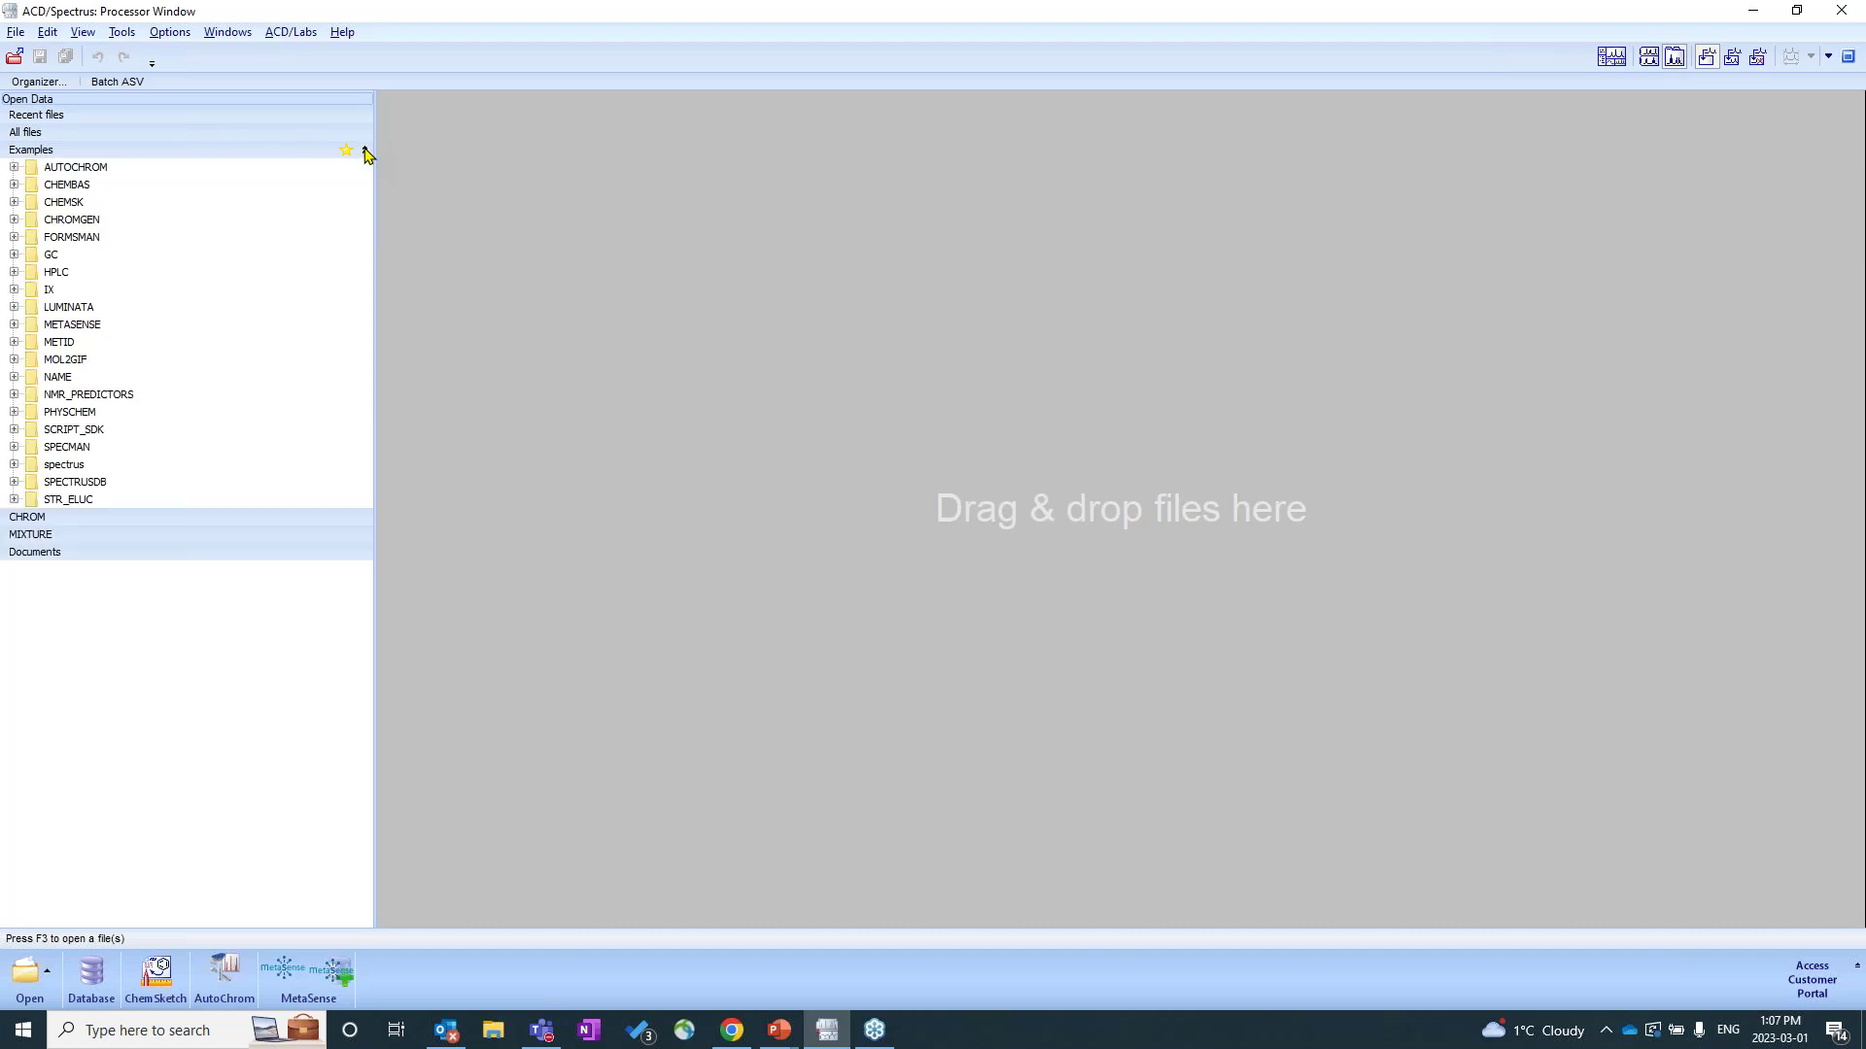
mouse_move(124, 472)
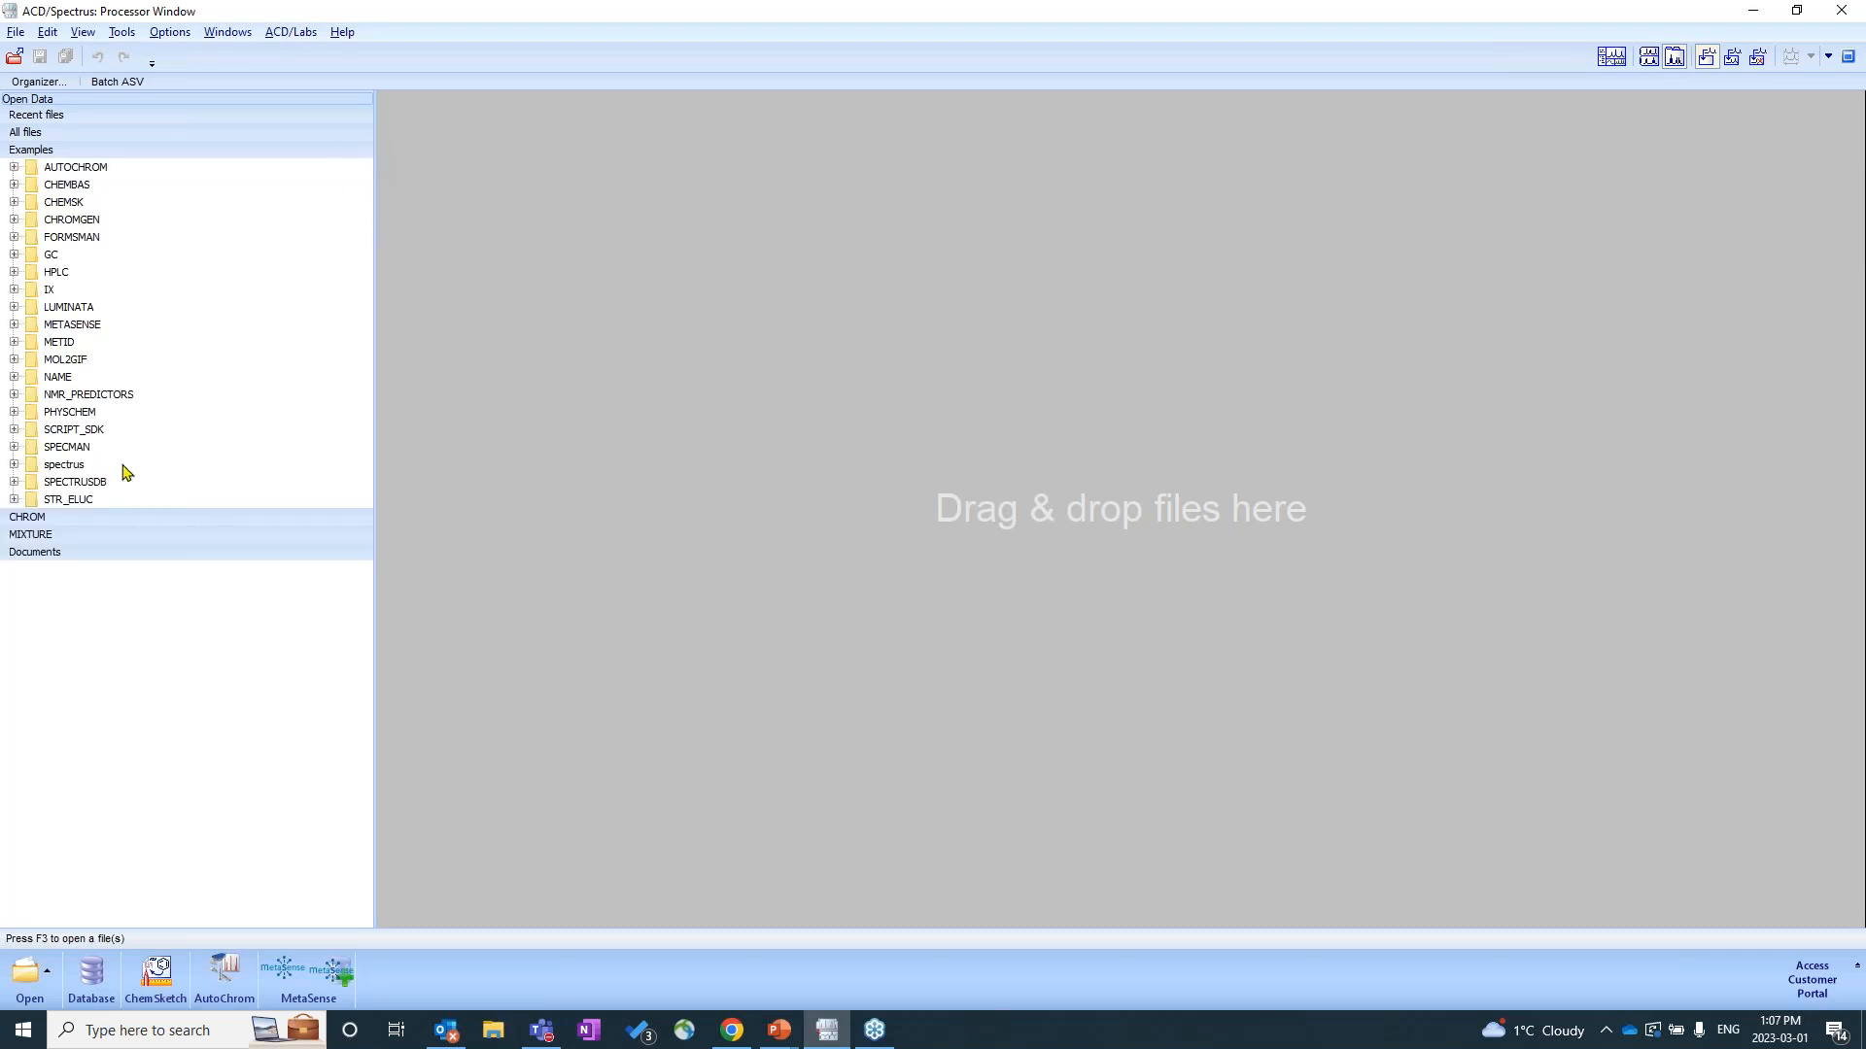
left_click(64, 464)
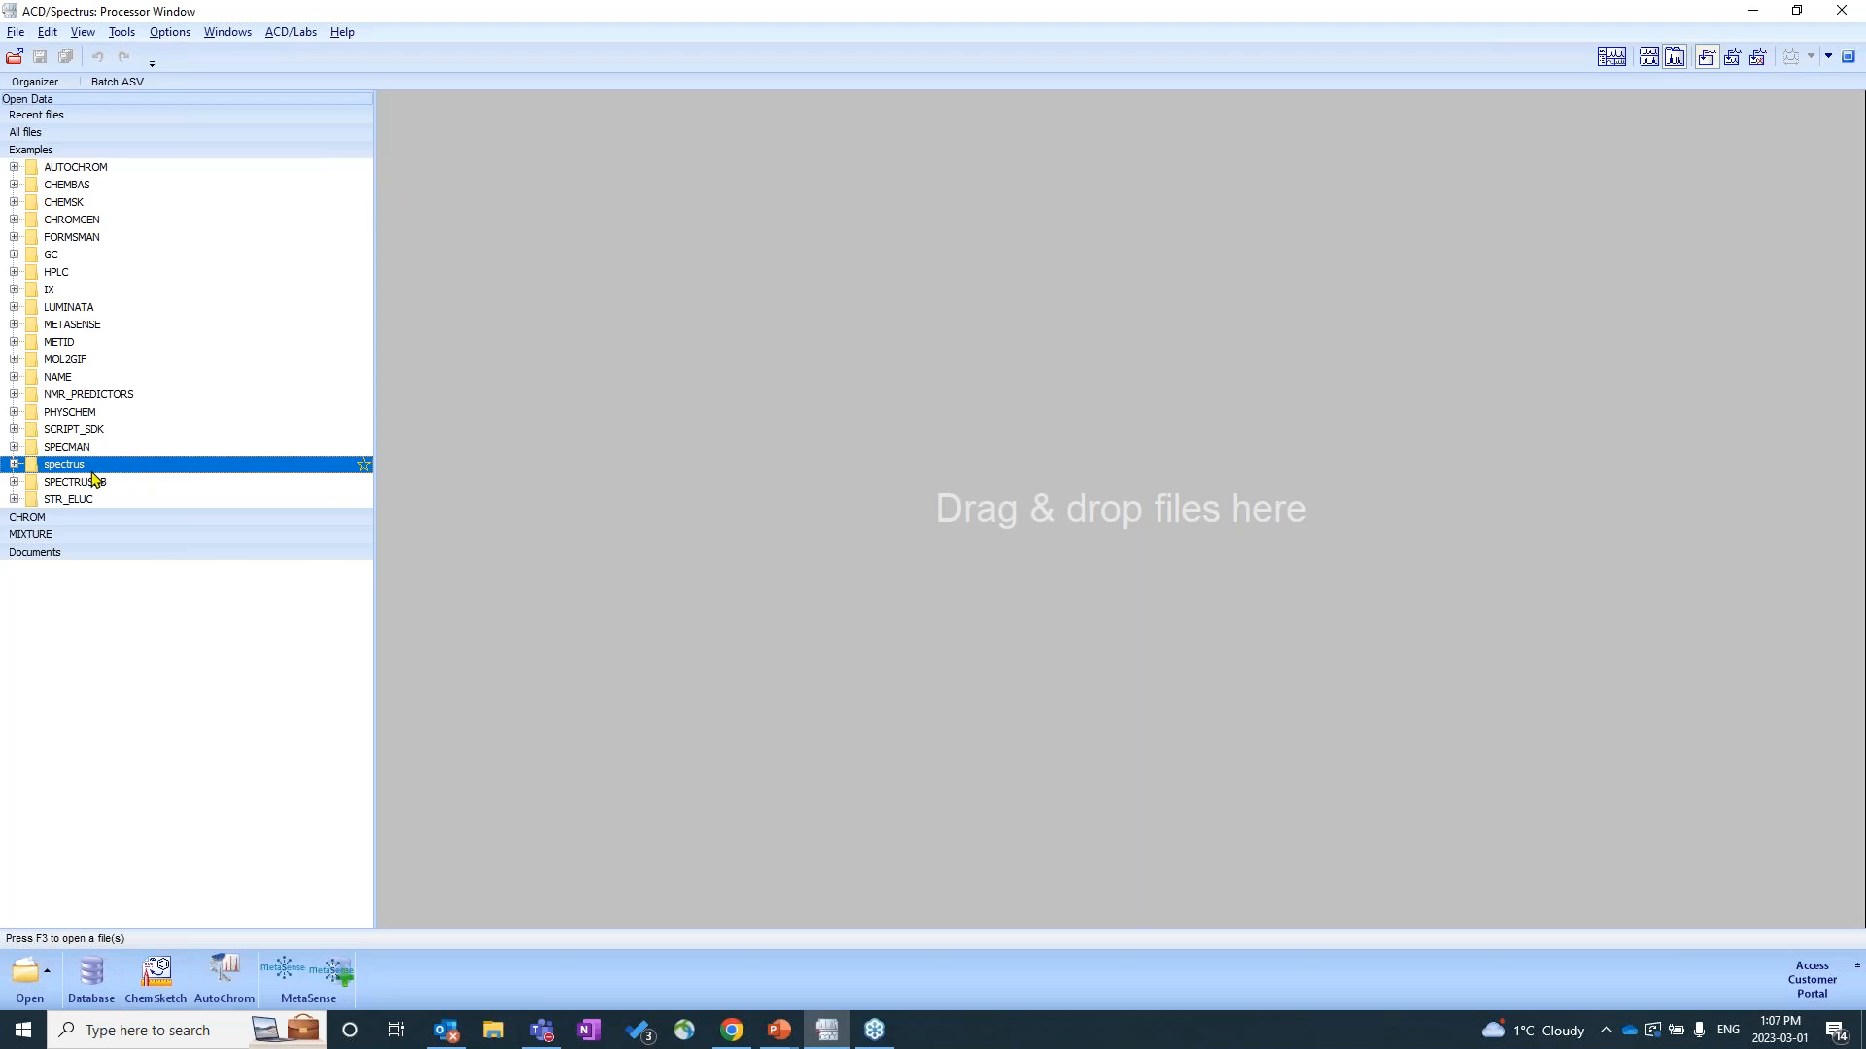
mouse_move(95, 470)
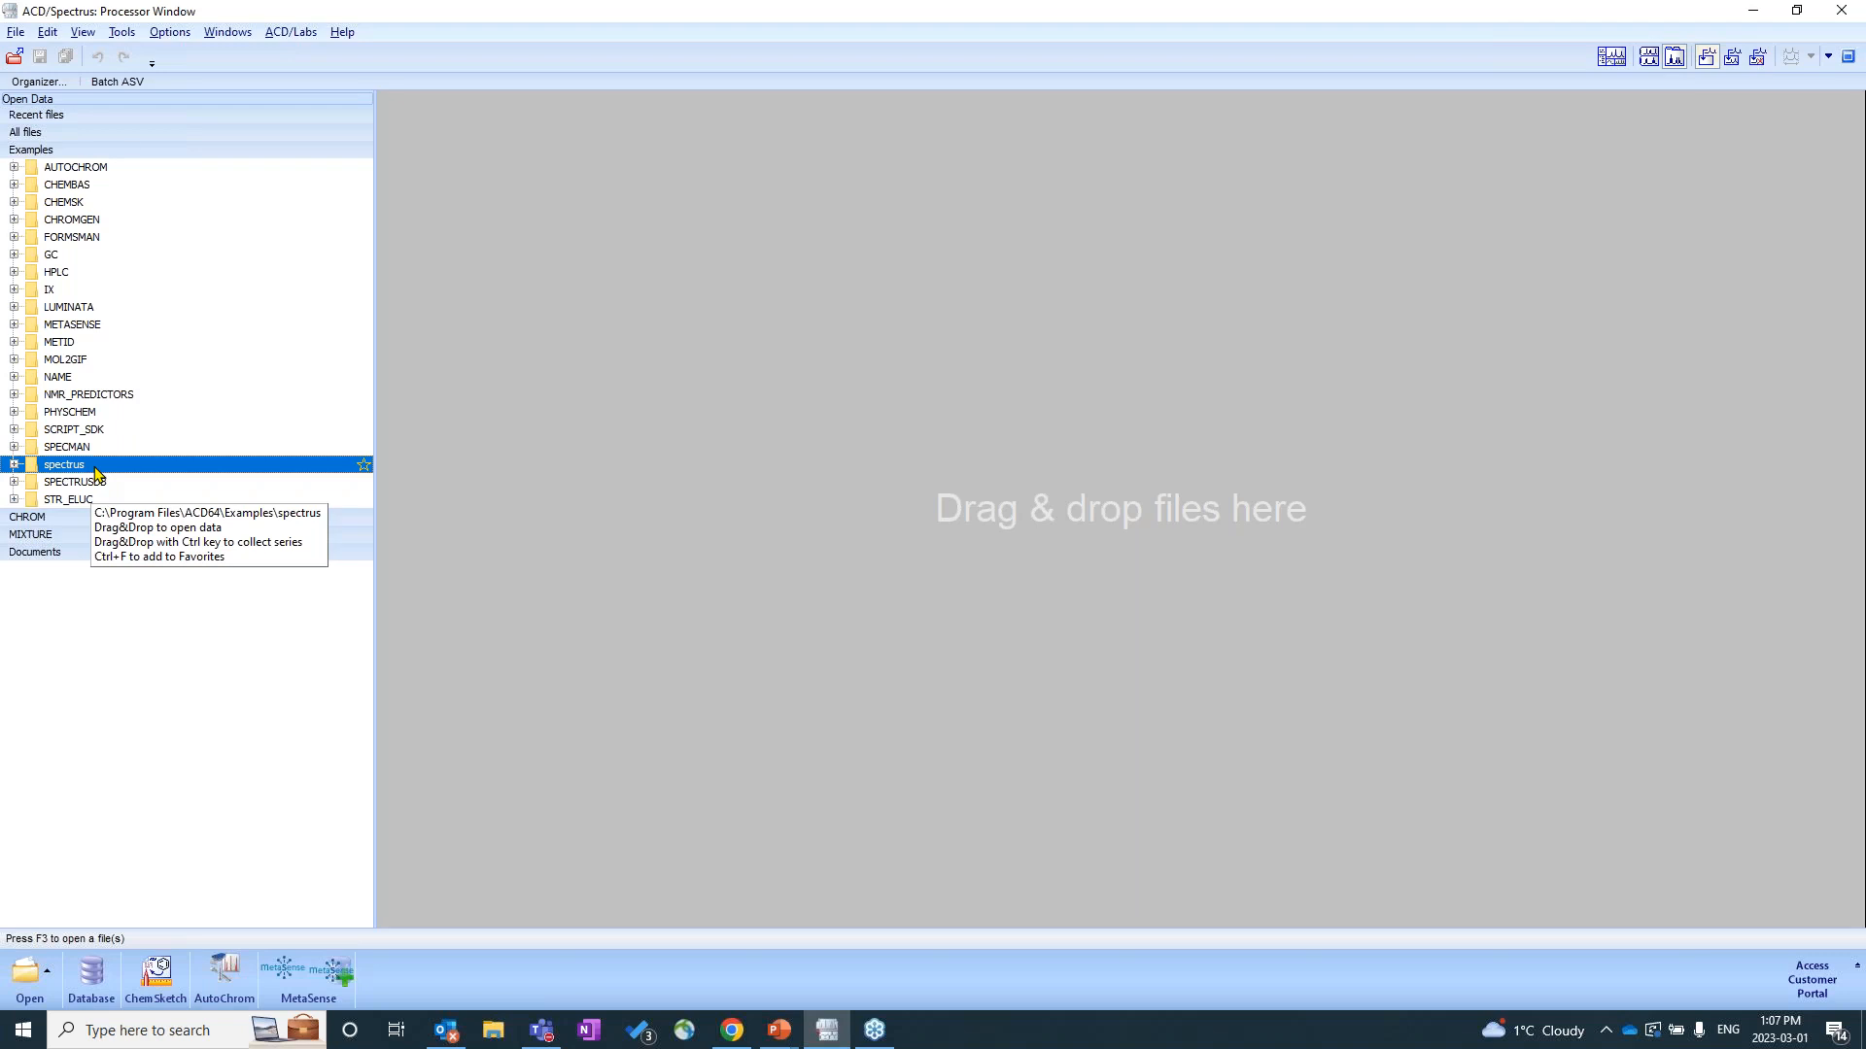
mouse_move(187, 469)
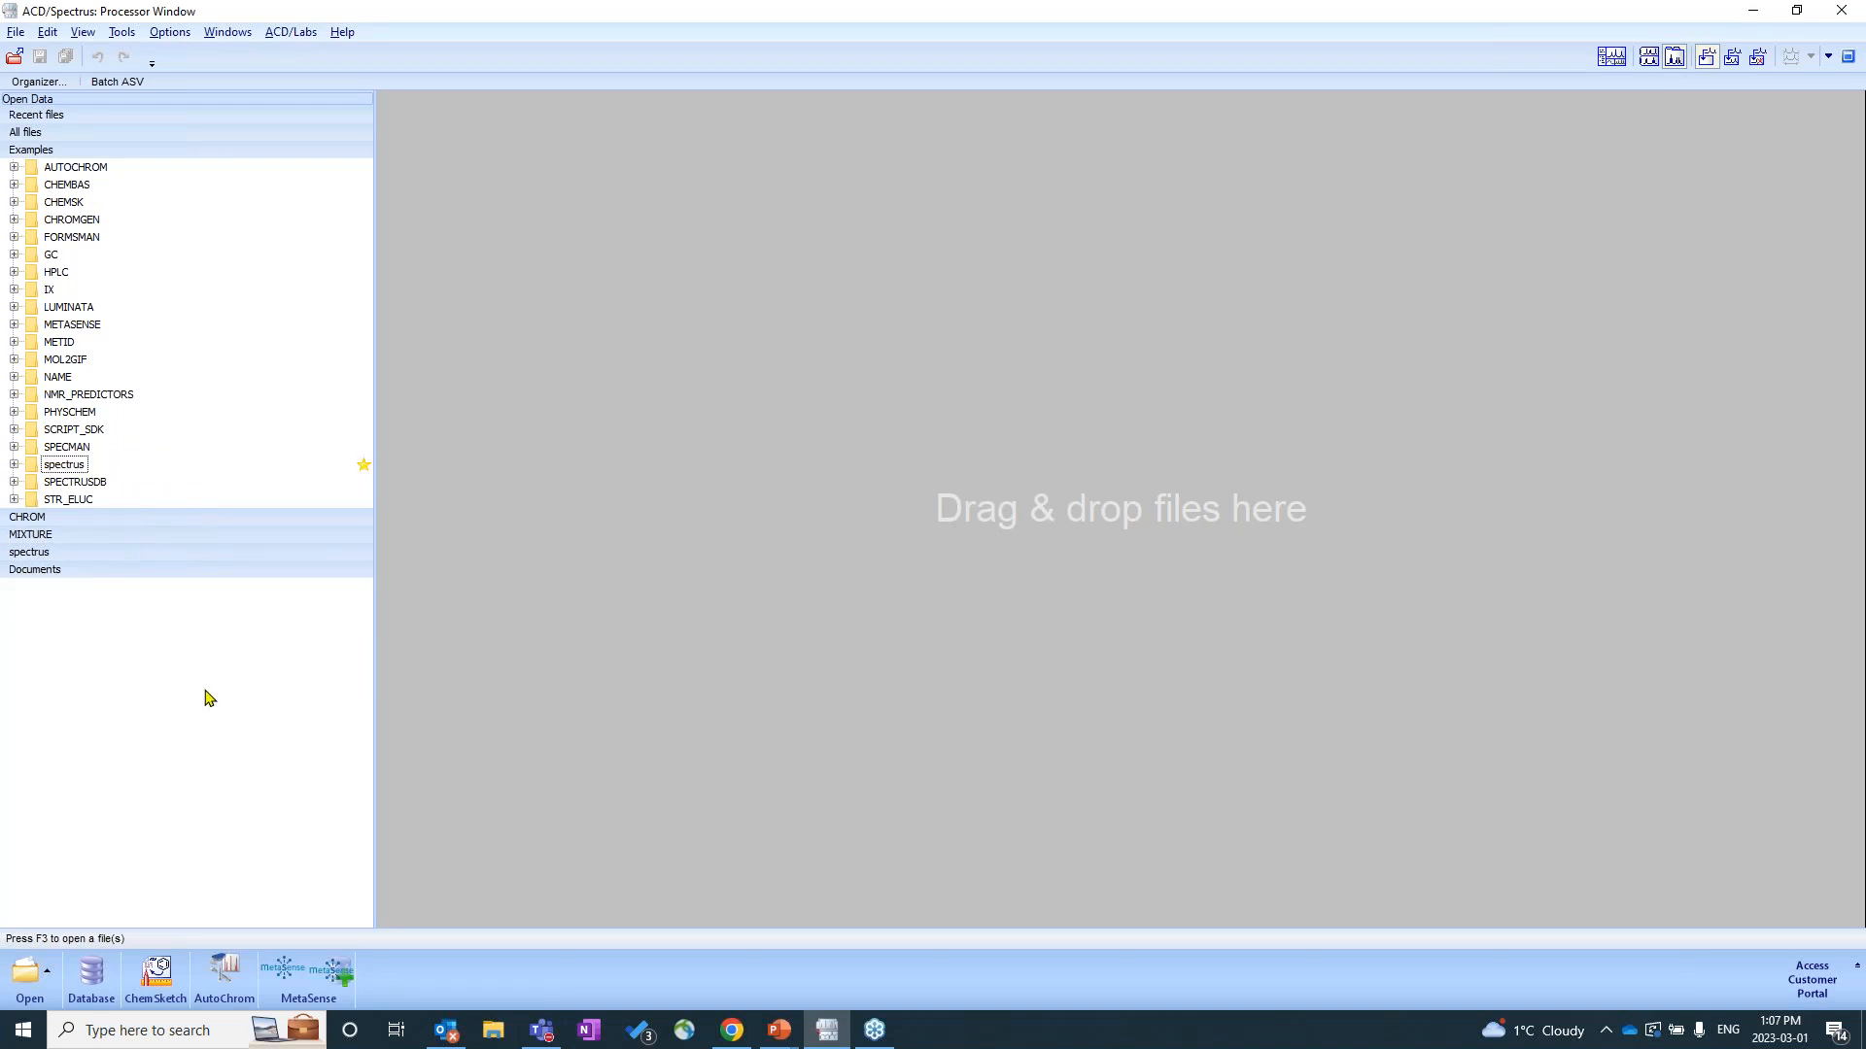
Collapse Examples and expand the spectrus favorite to show its contents.
left_click(31, 150)
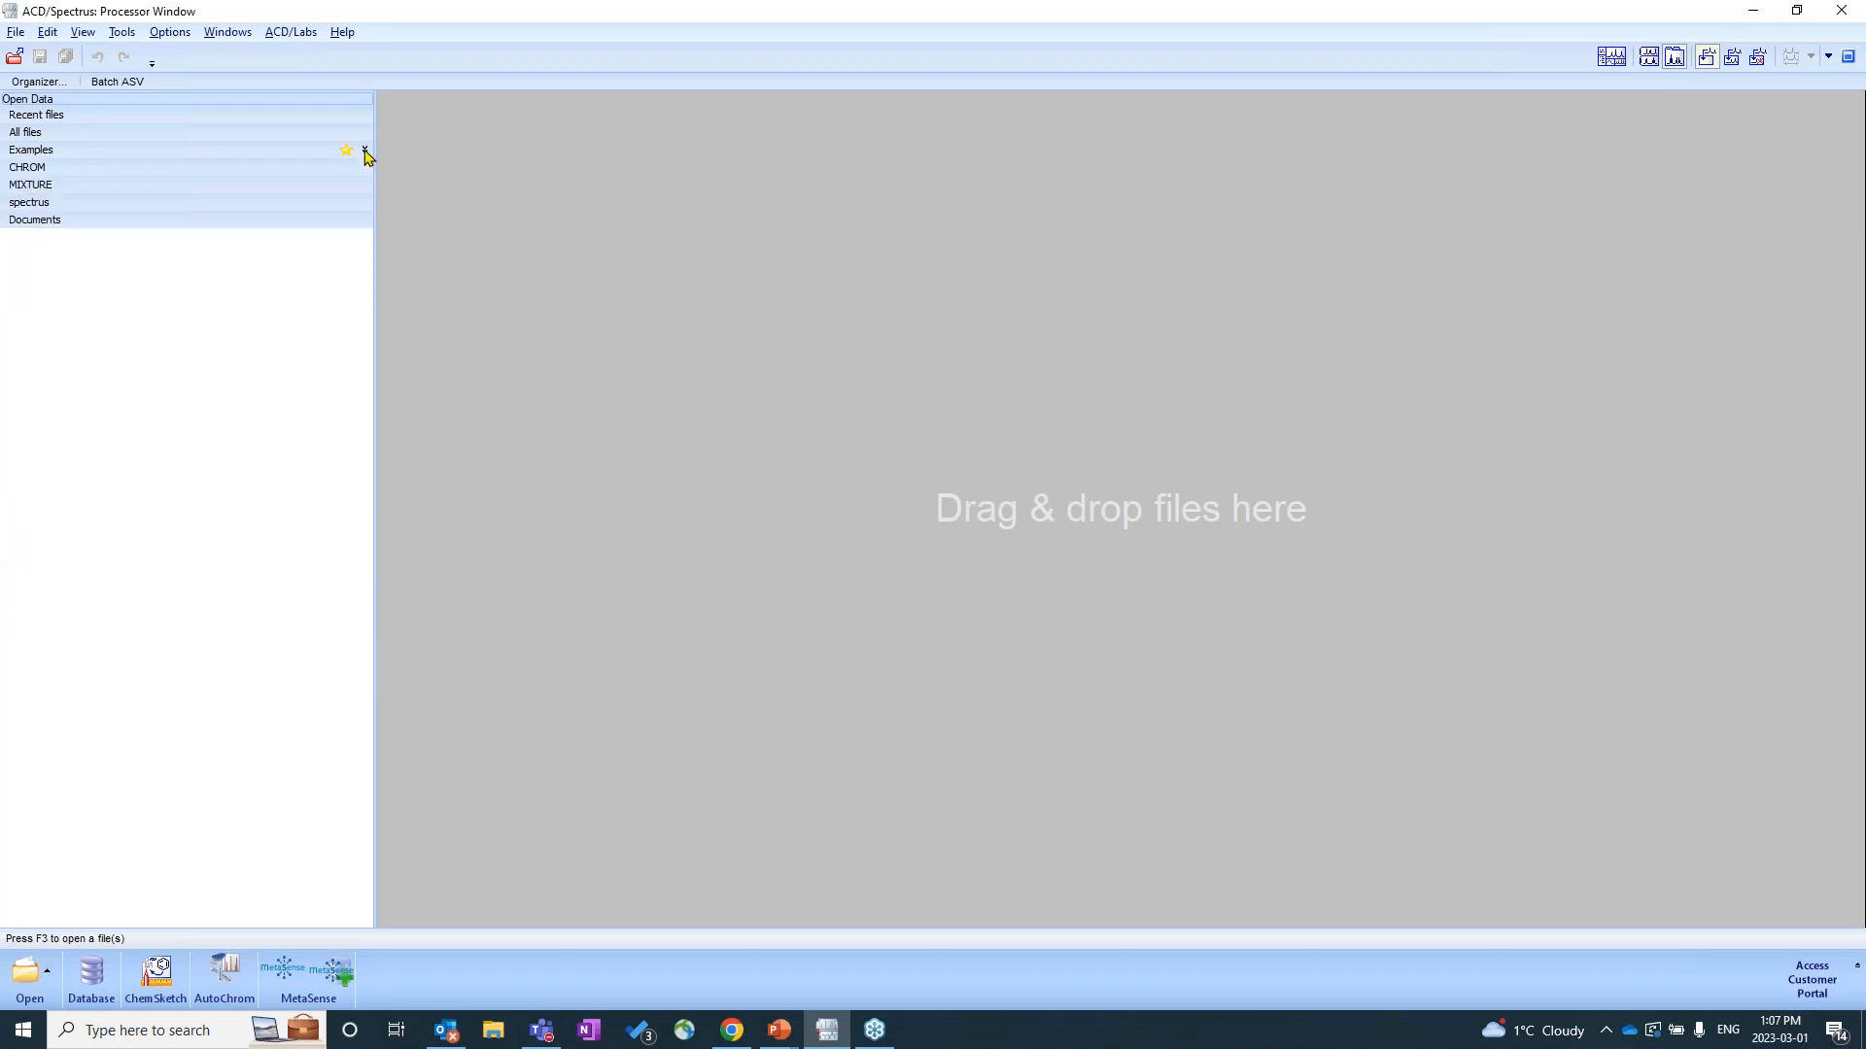
left_click(29, 202)
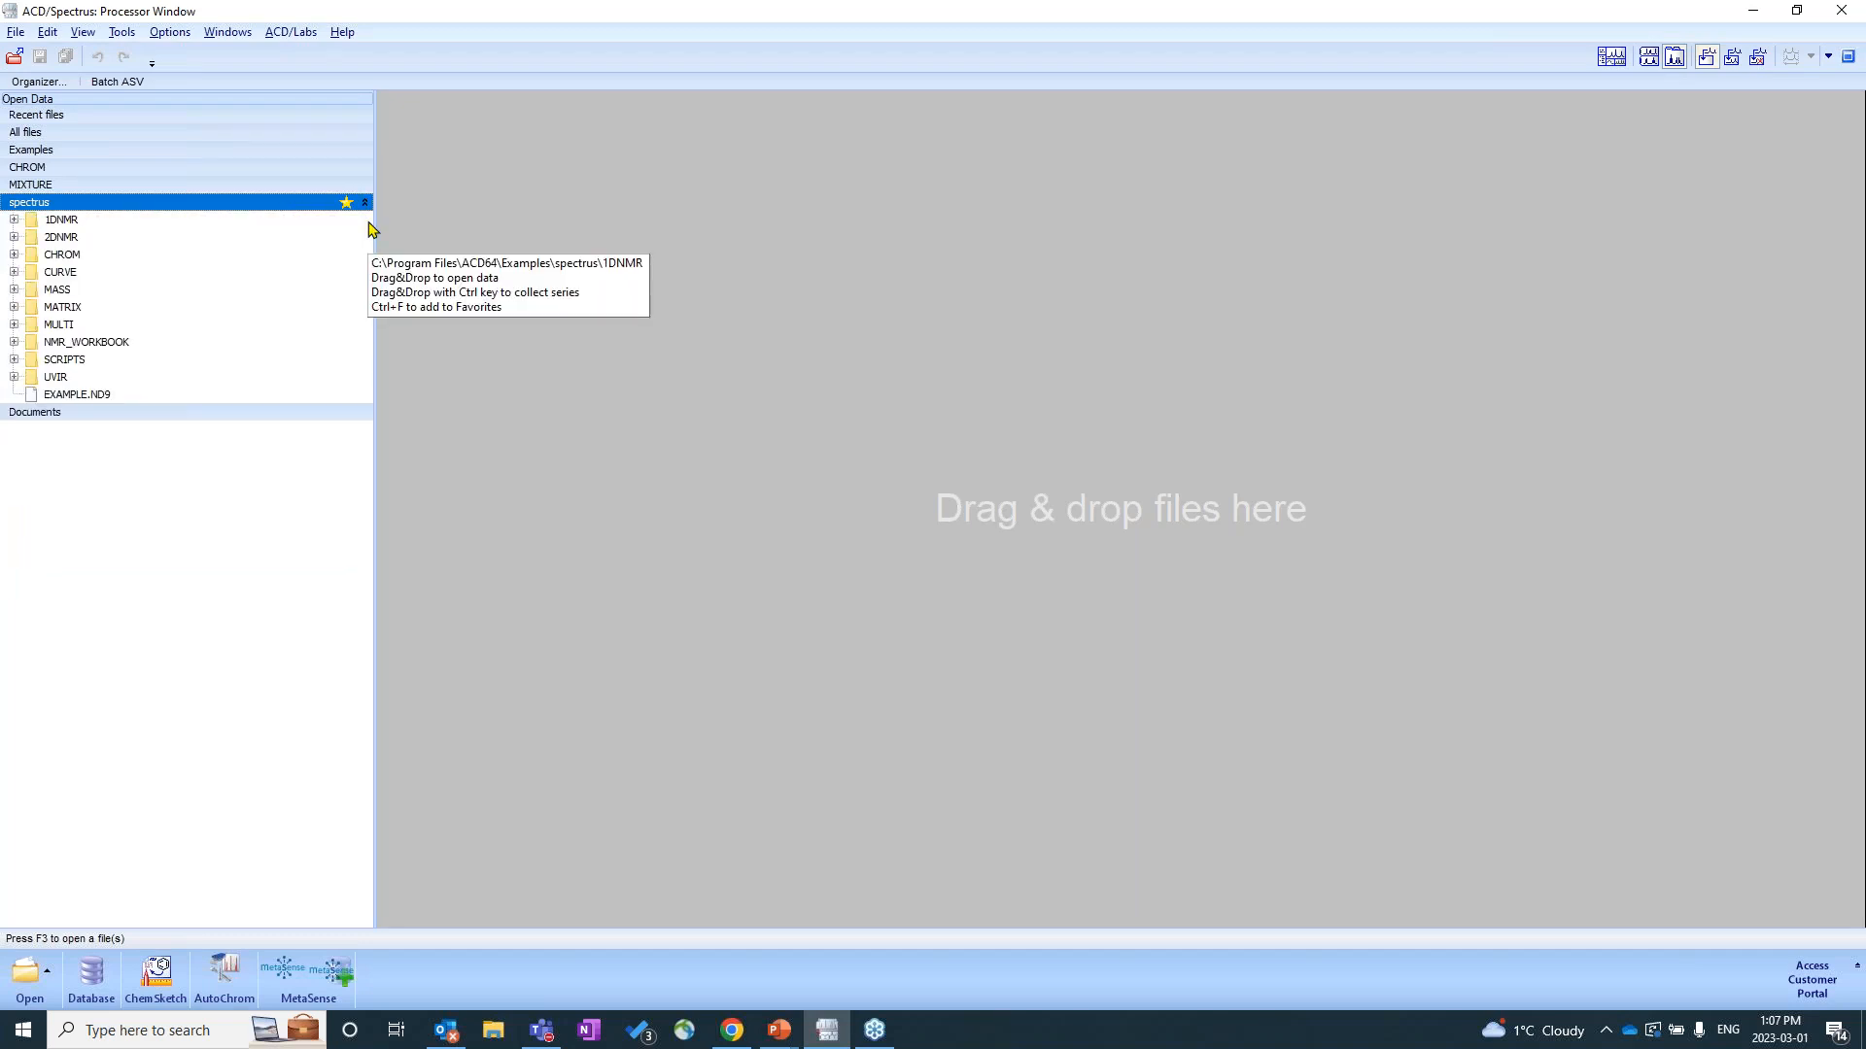
mouse_move(371, 212)
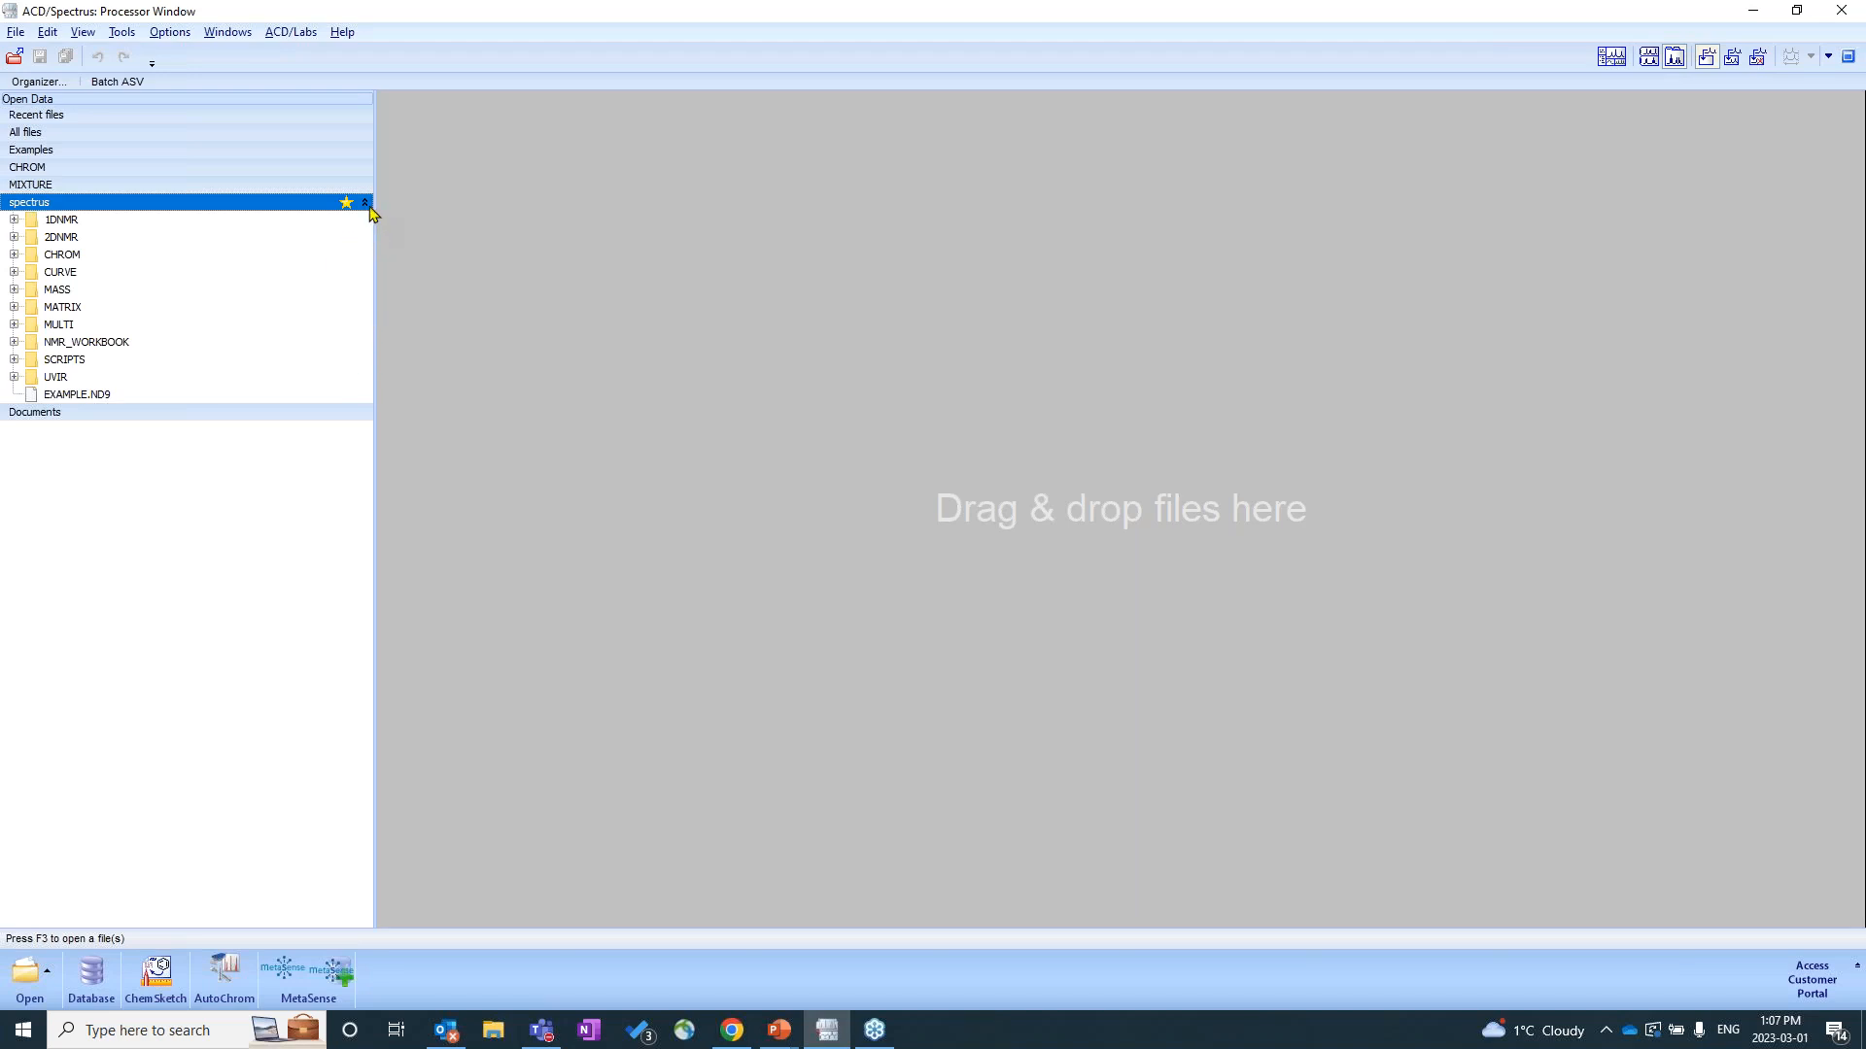
mouse_move(374, 214)
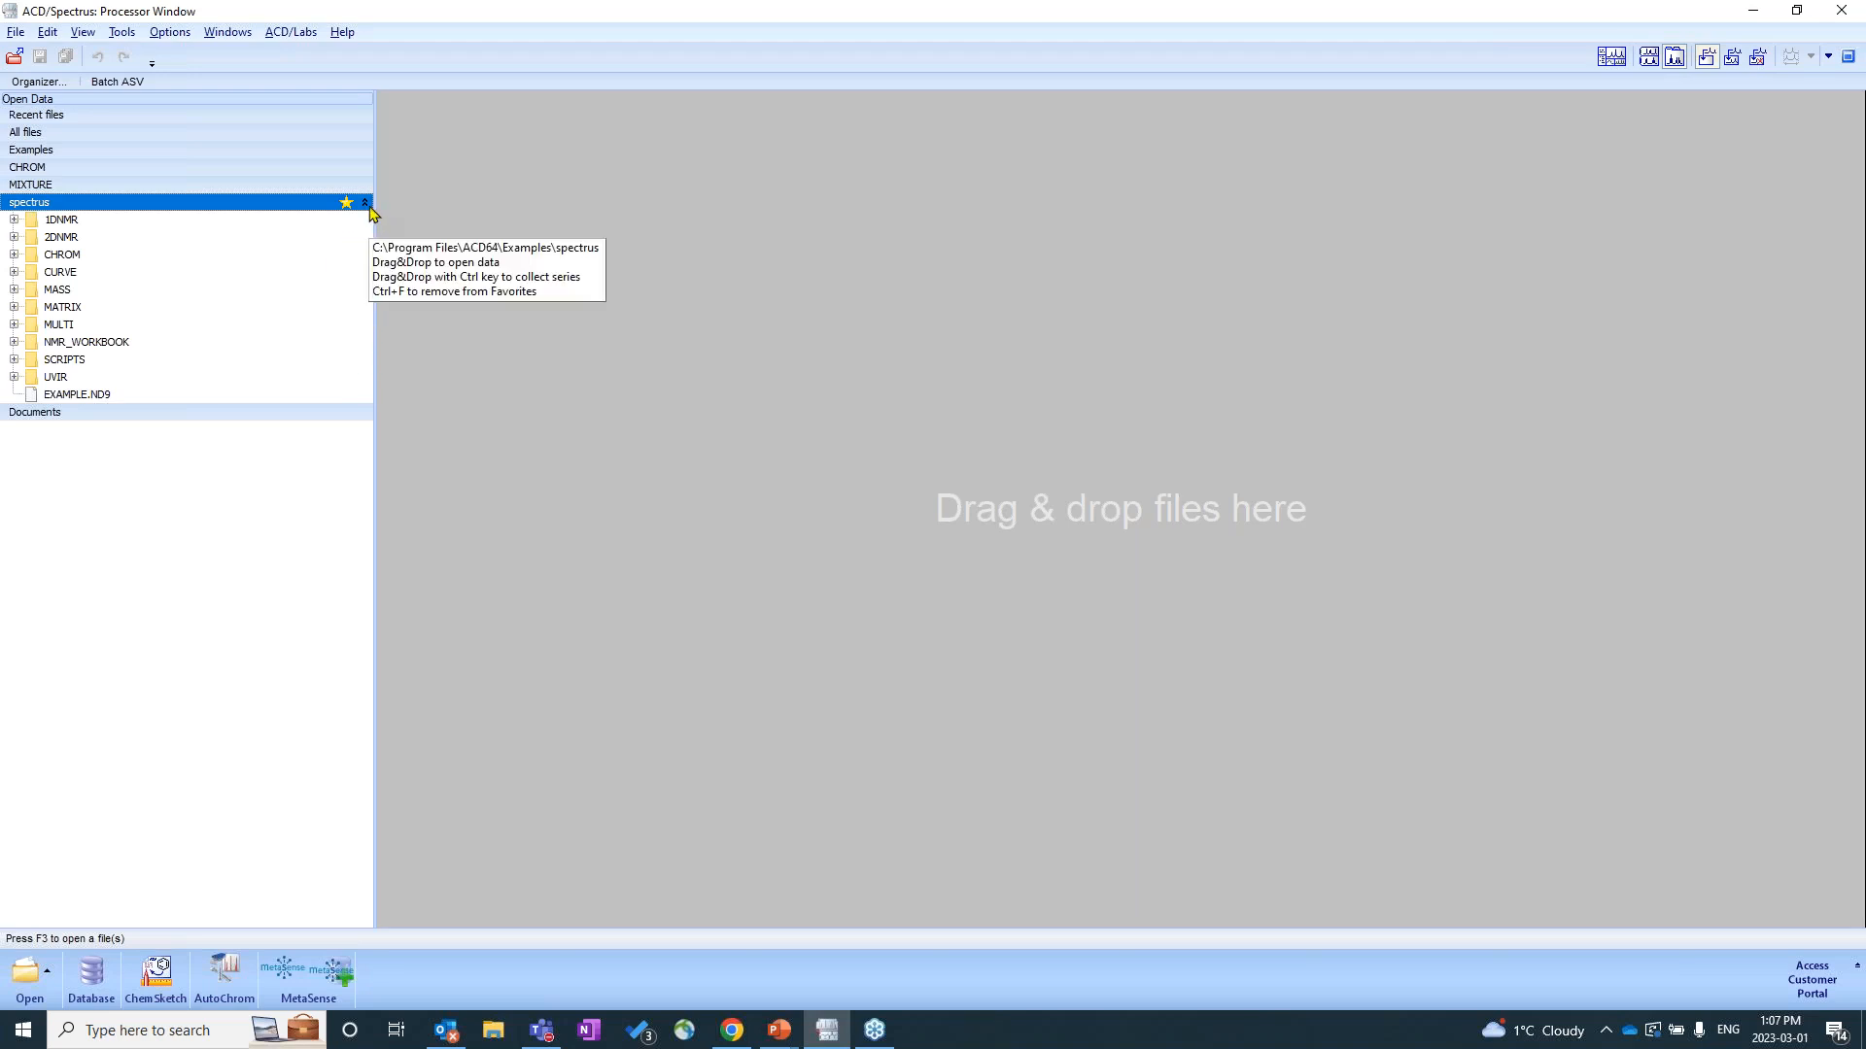
mouse_move(181, 548)
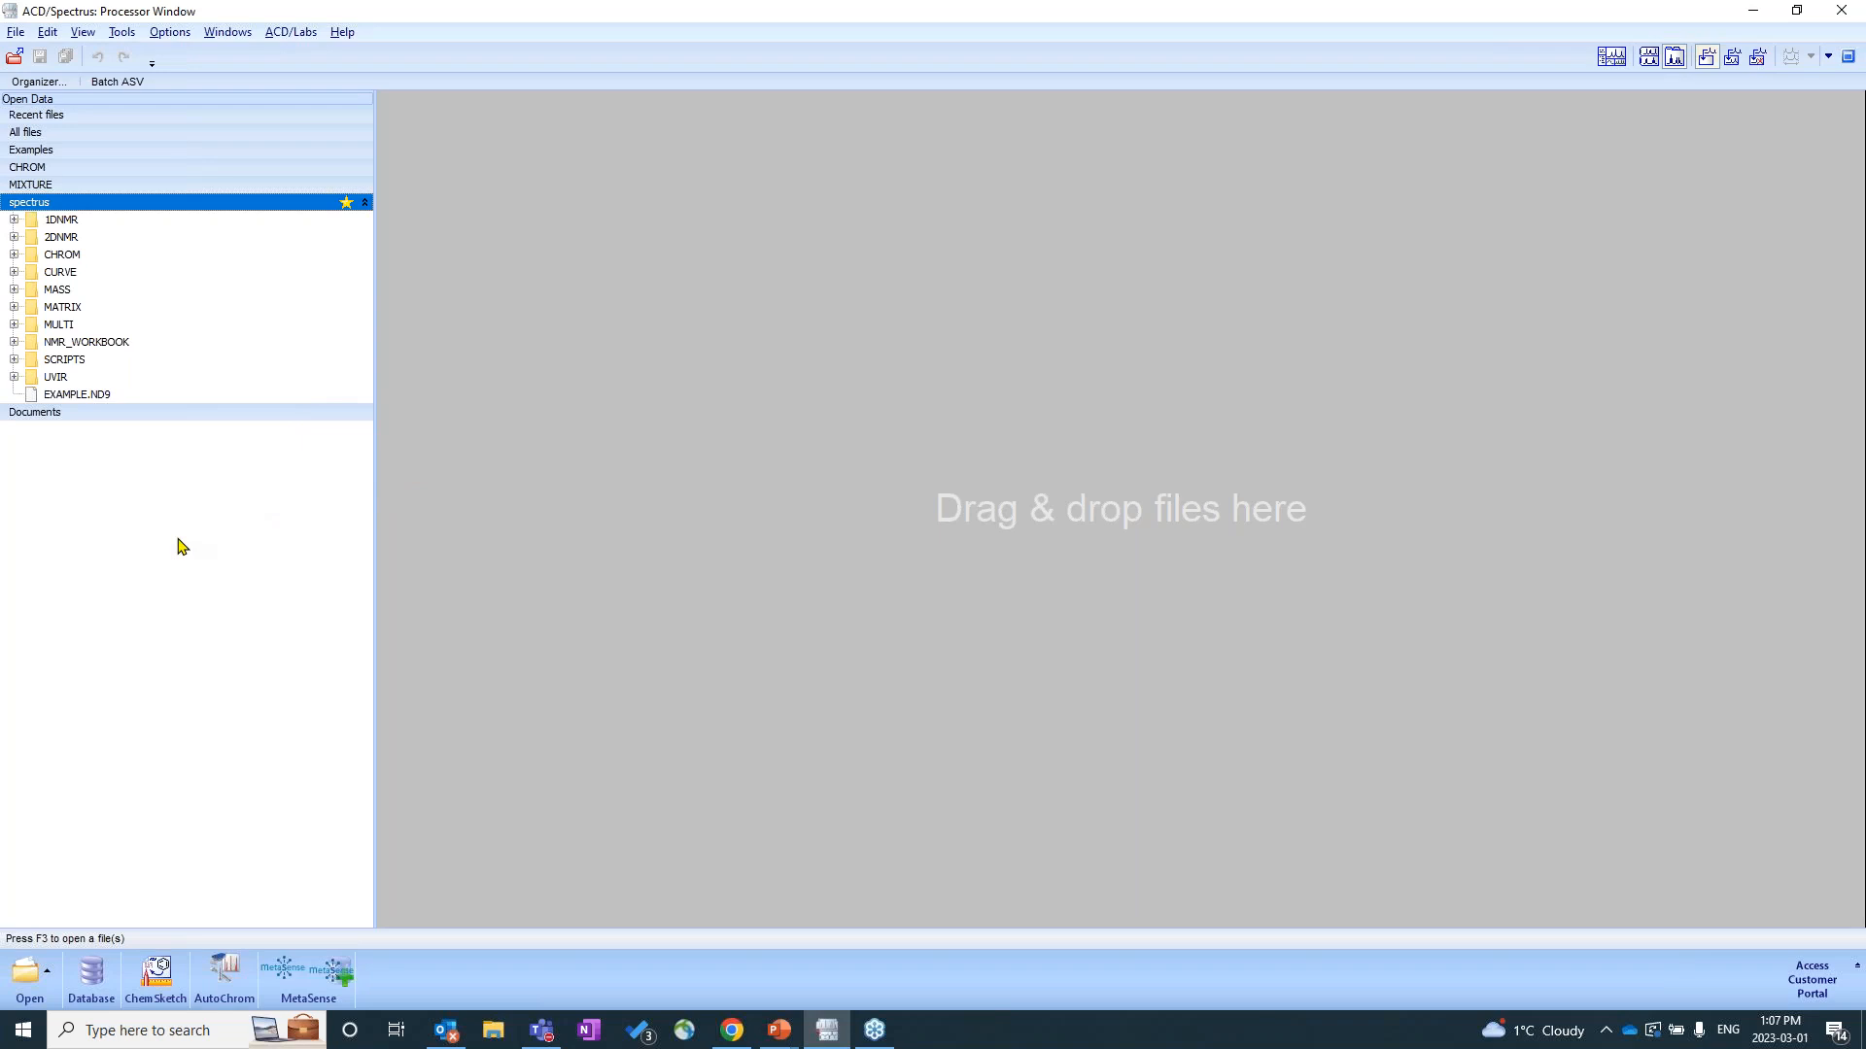
mouse_move(224, 530)
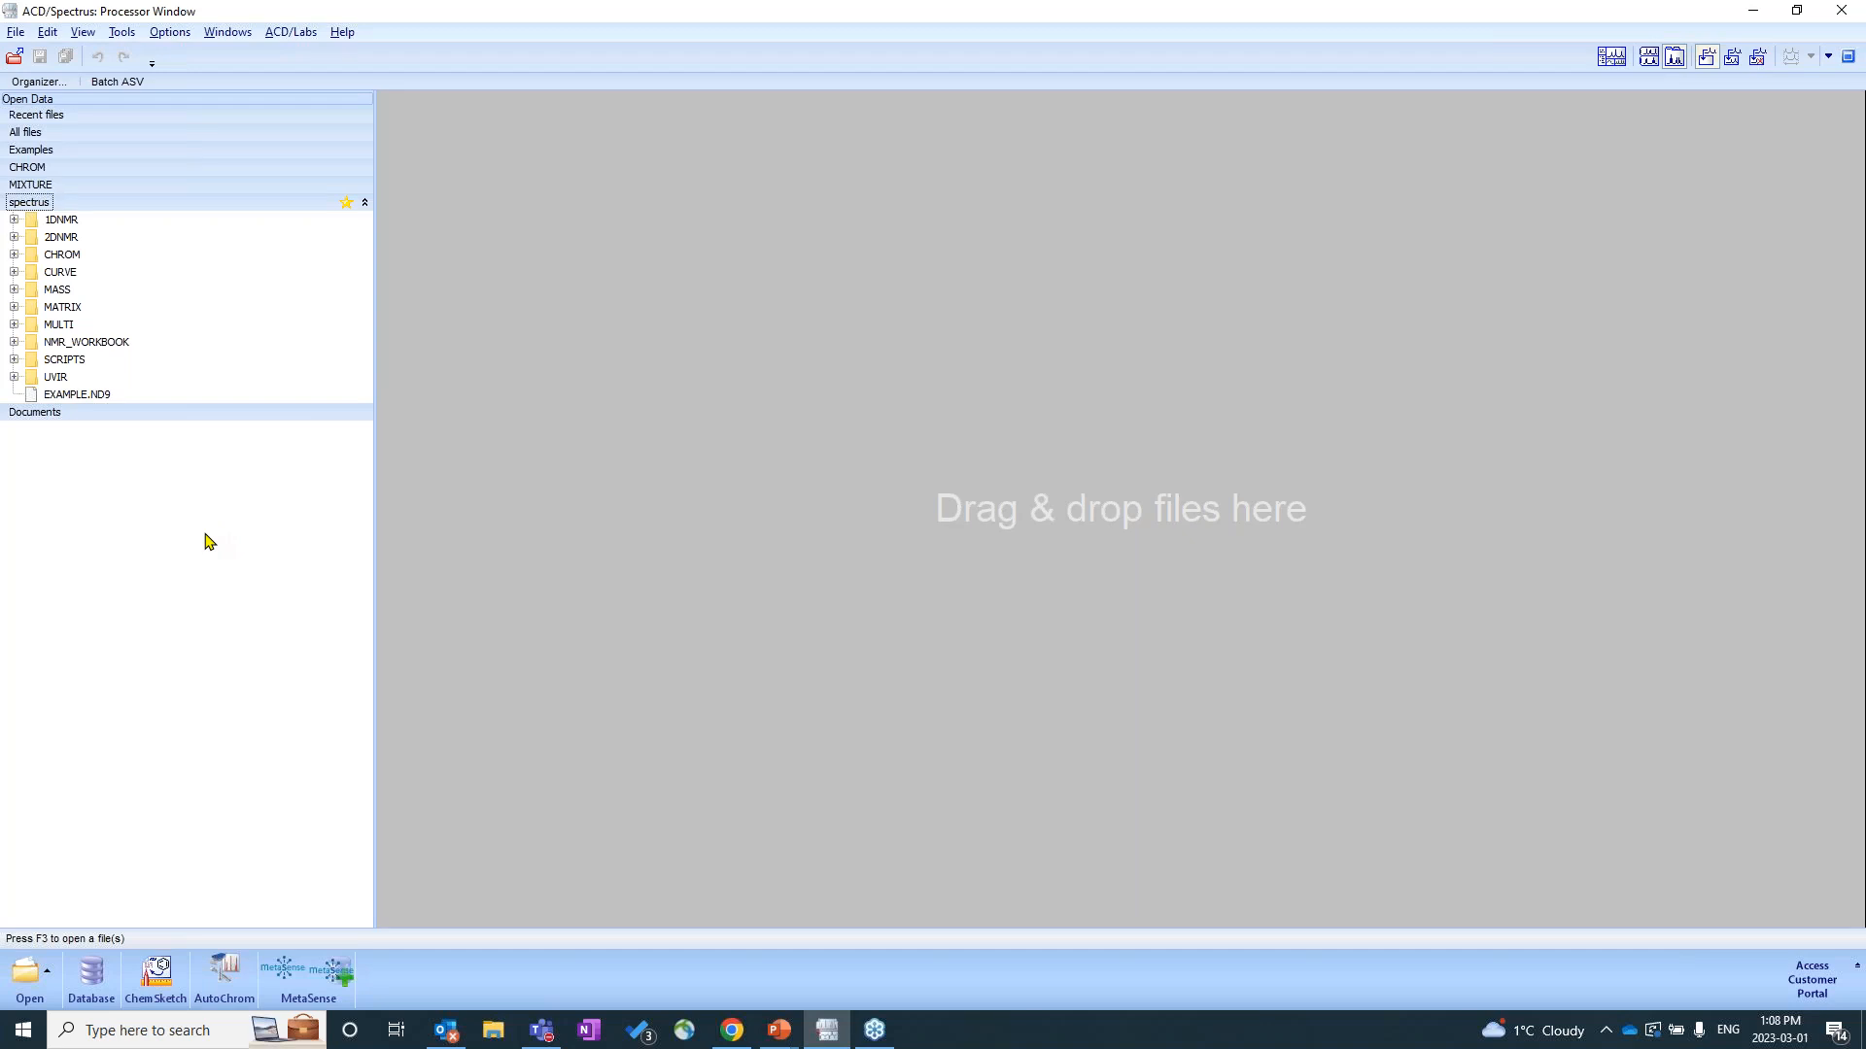
mouse_move(117, 711)
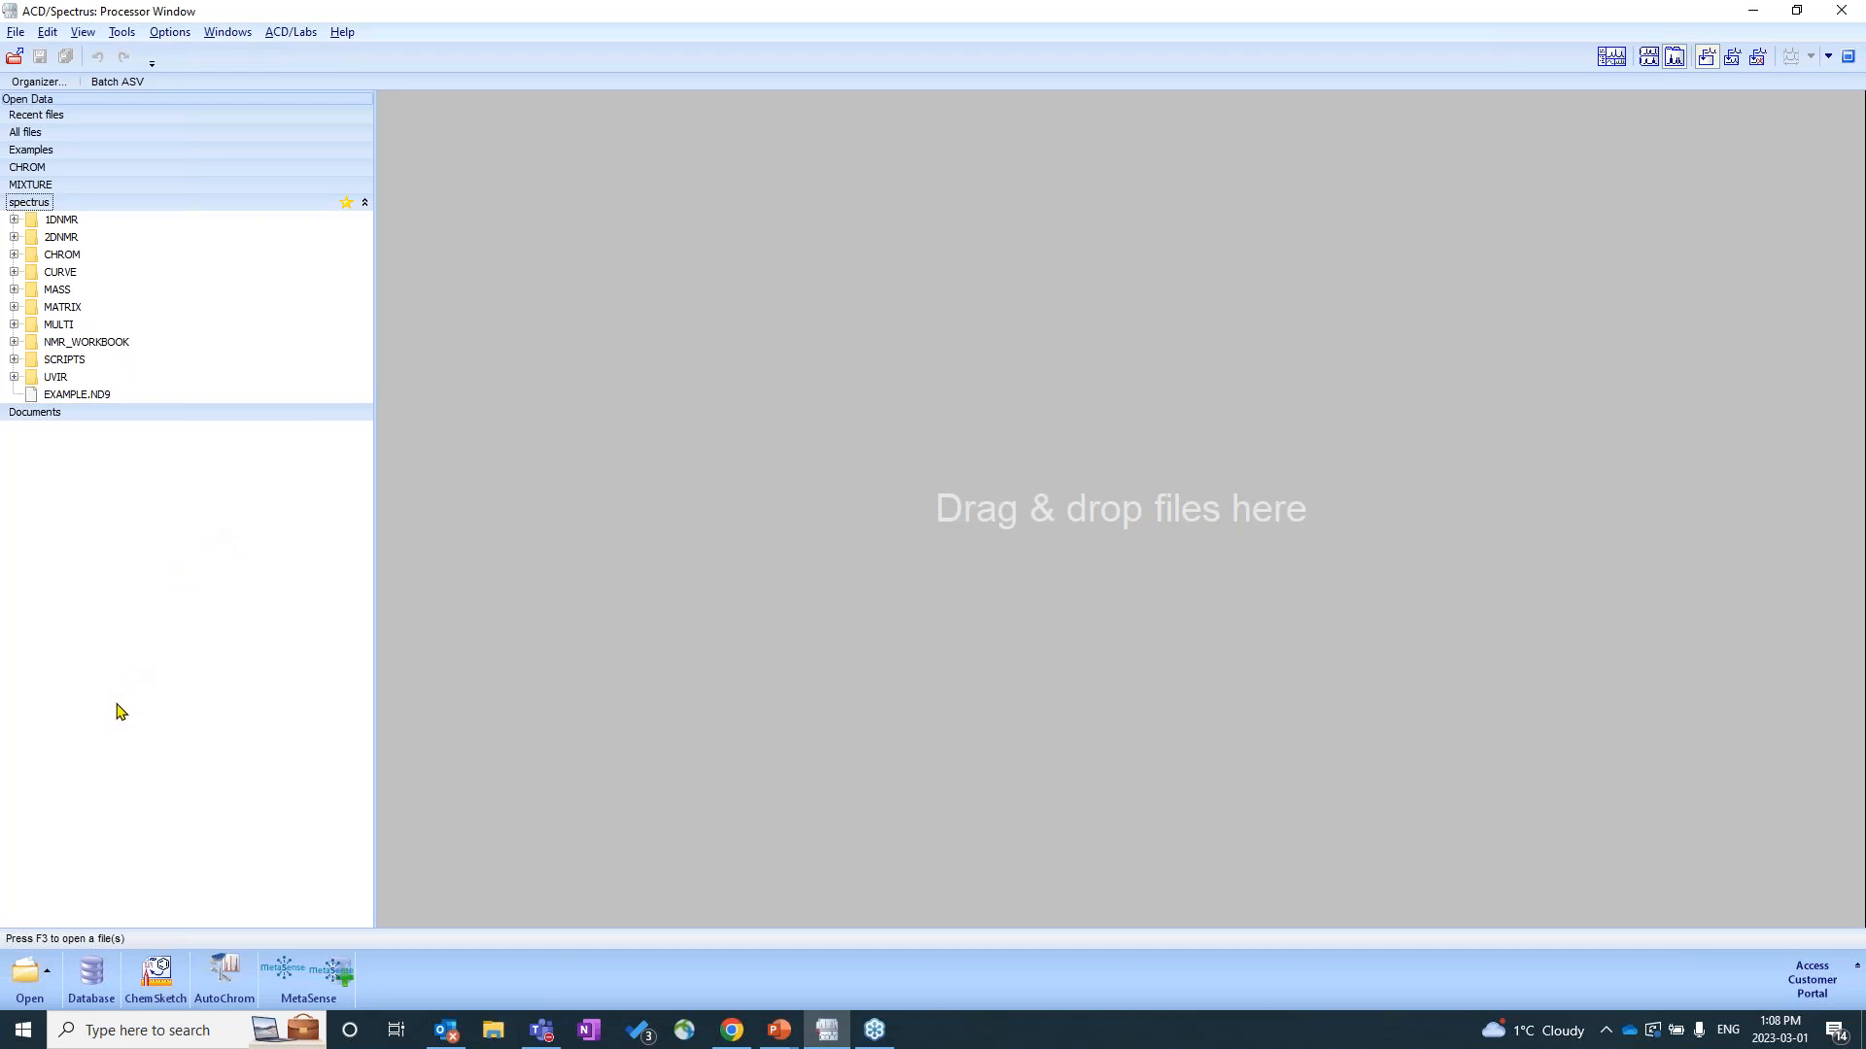
mouse_move(72, 945)
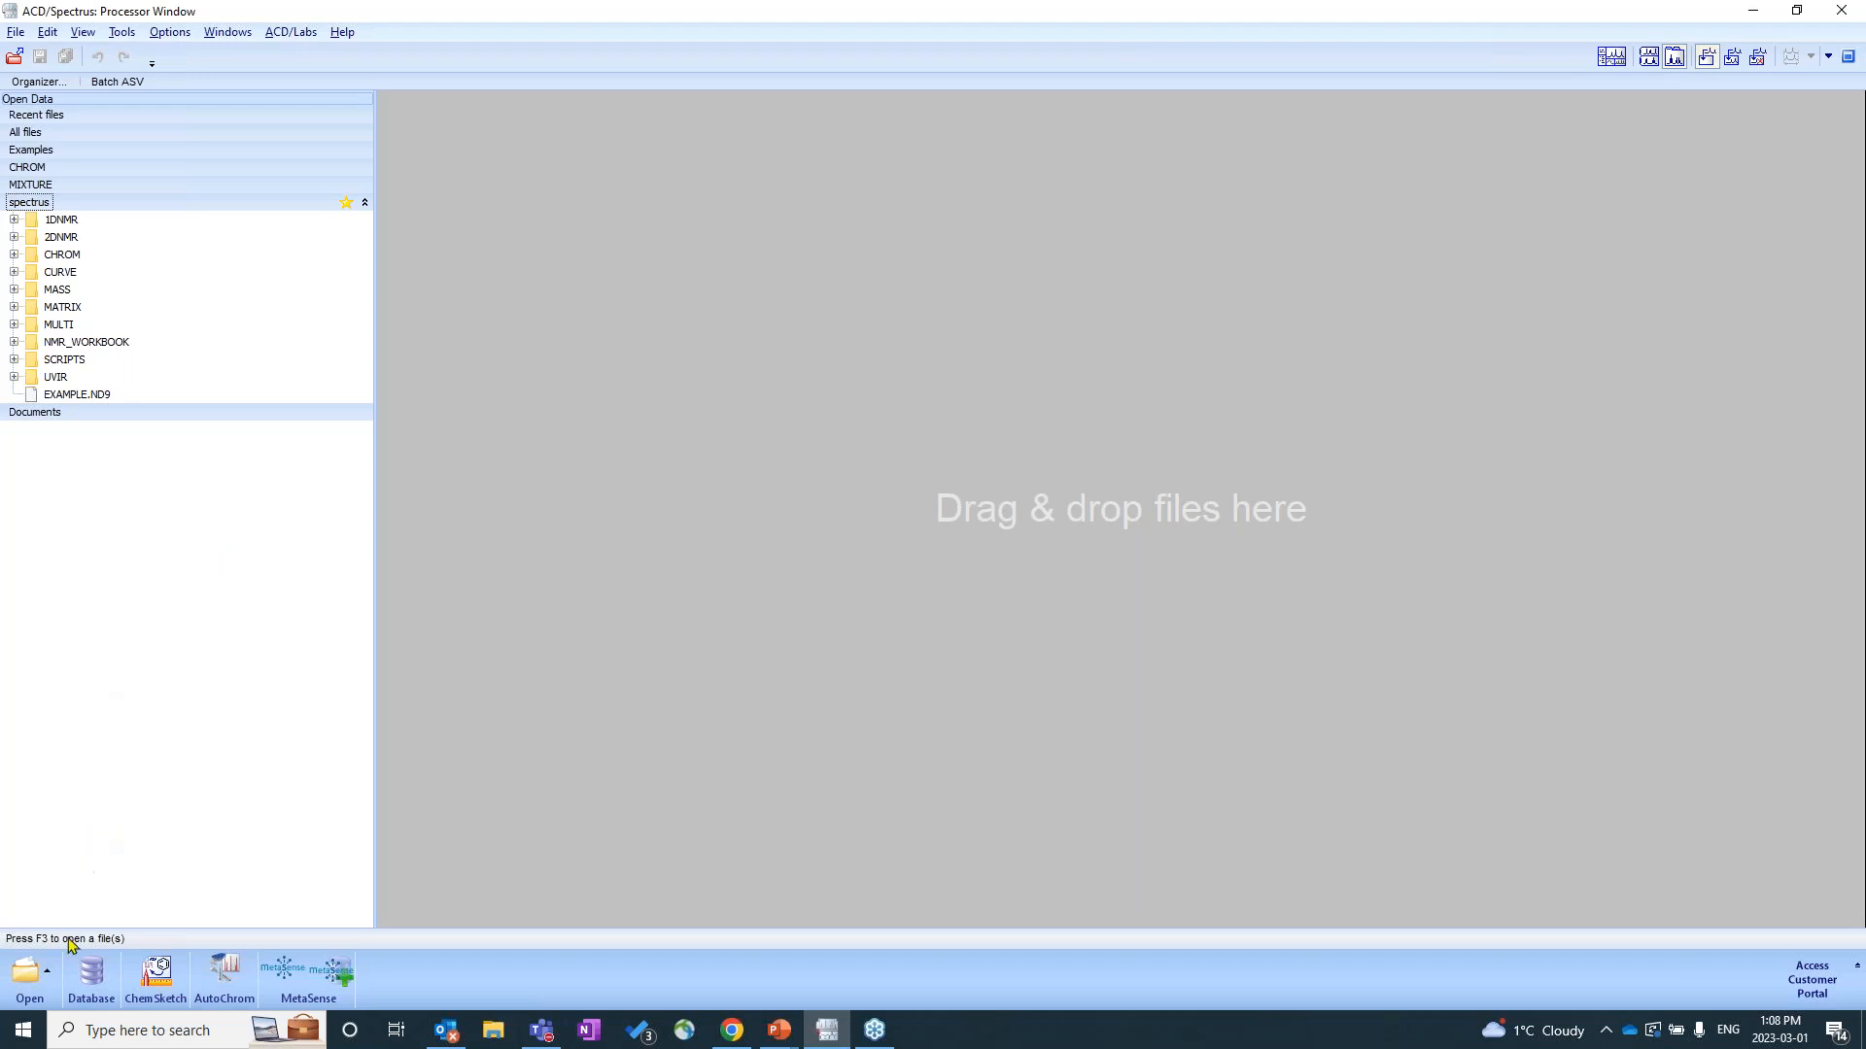
mouse_move(27, 972)
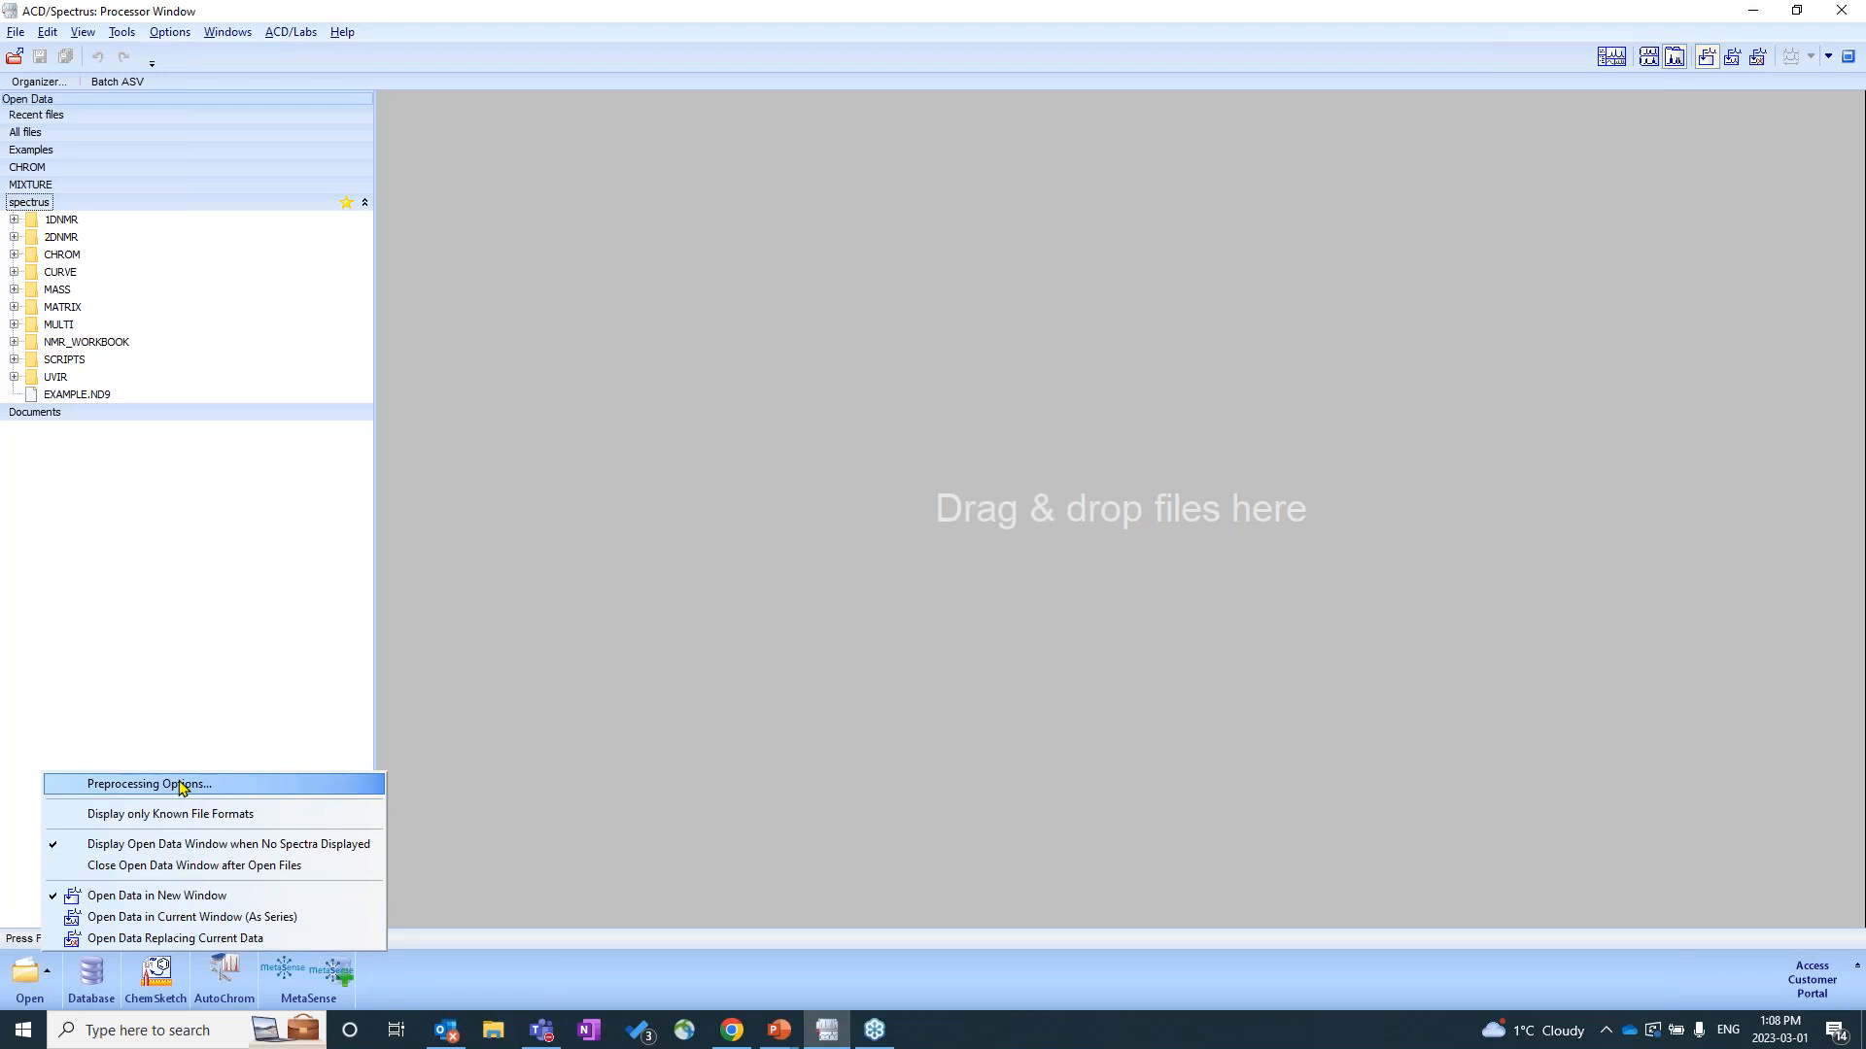
left_click(148, 783)
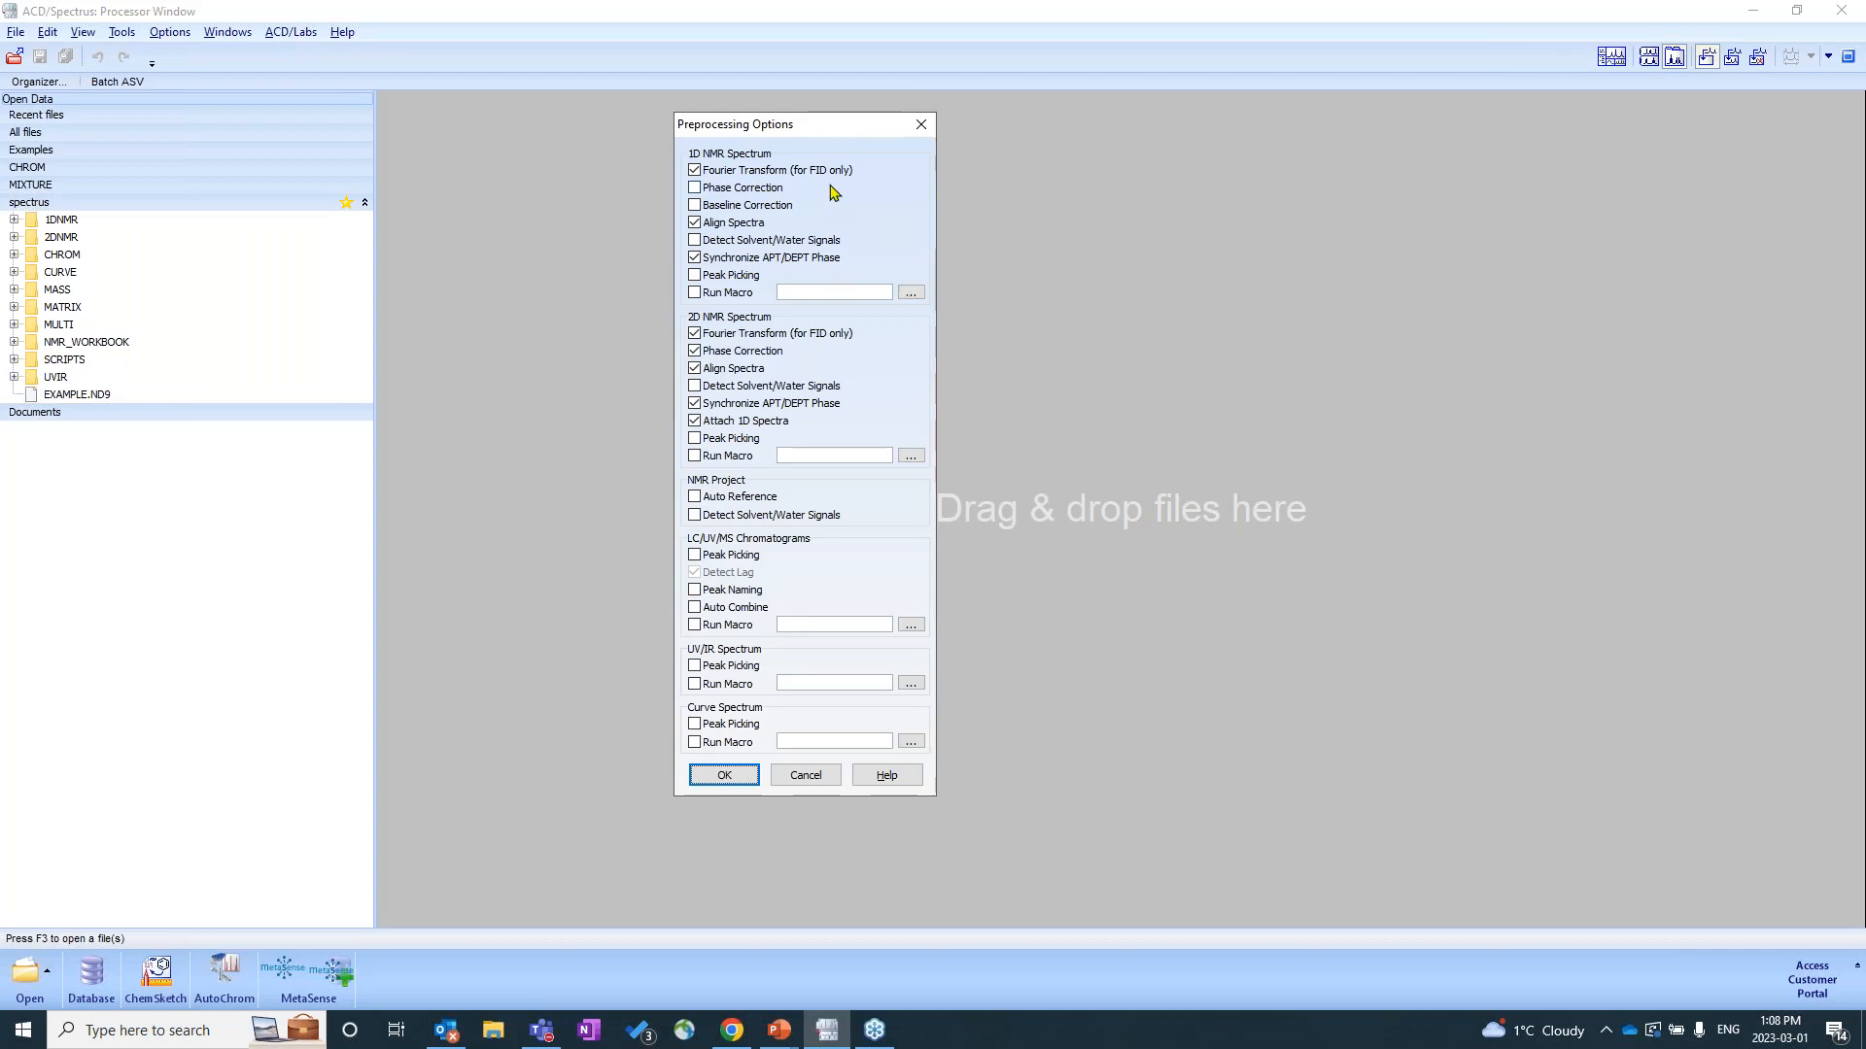
mouse_move(827, 608)
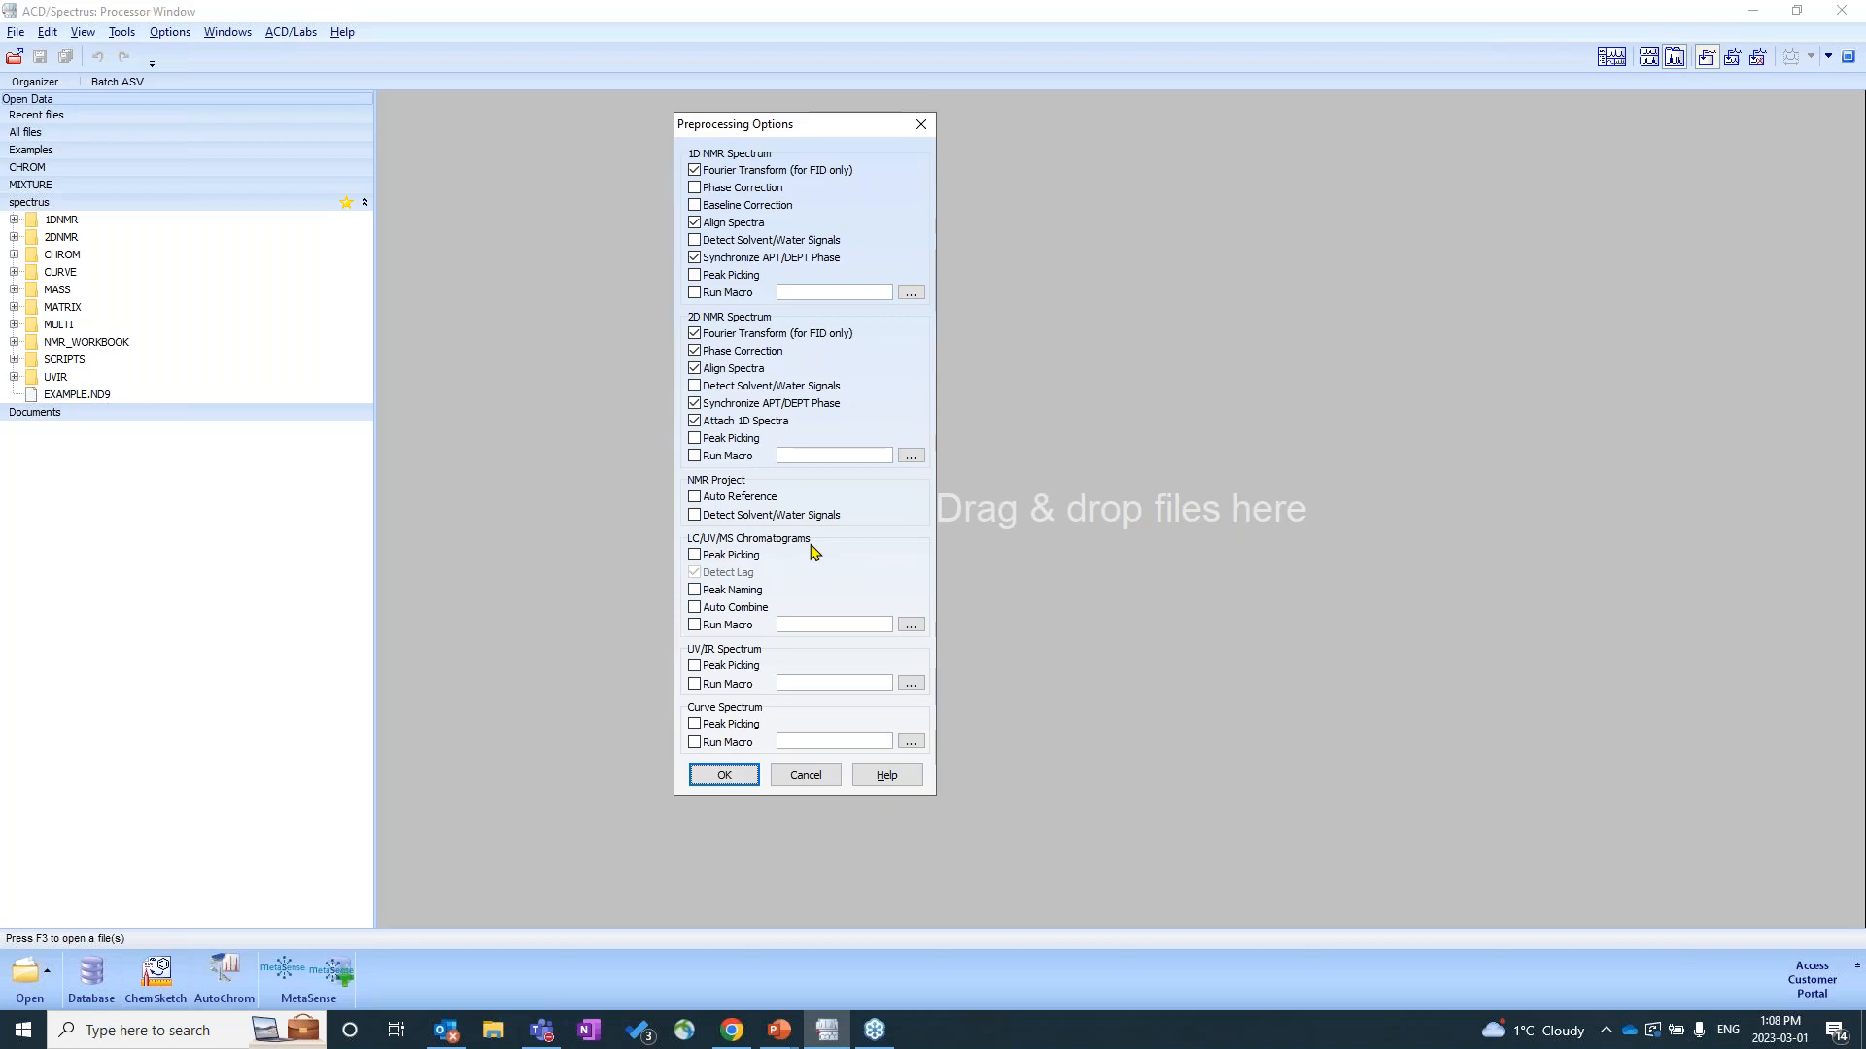
mouse_move(801, 550)
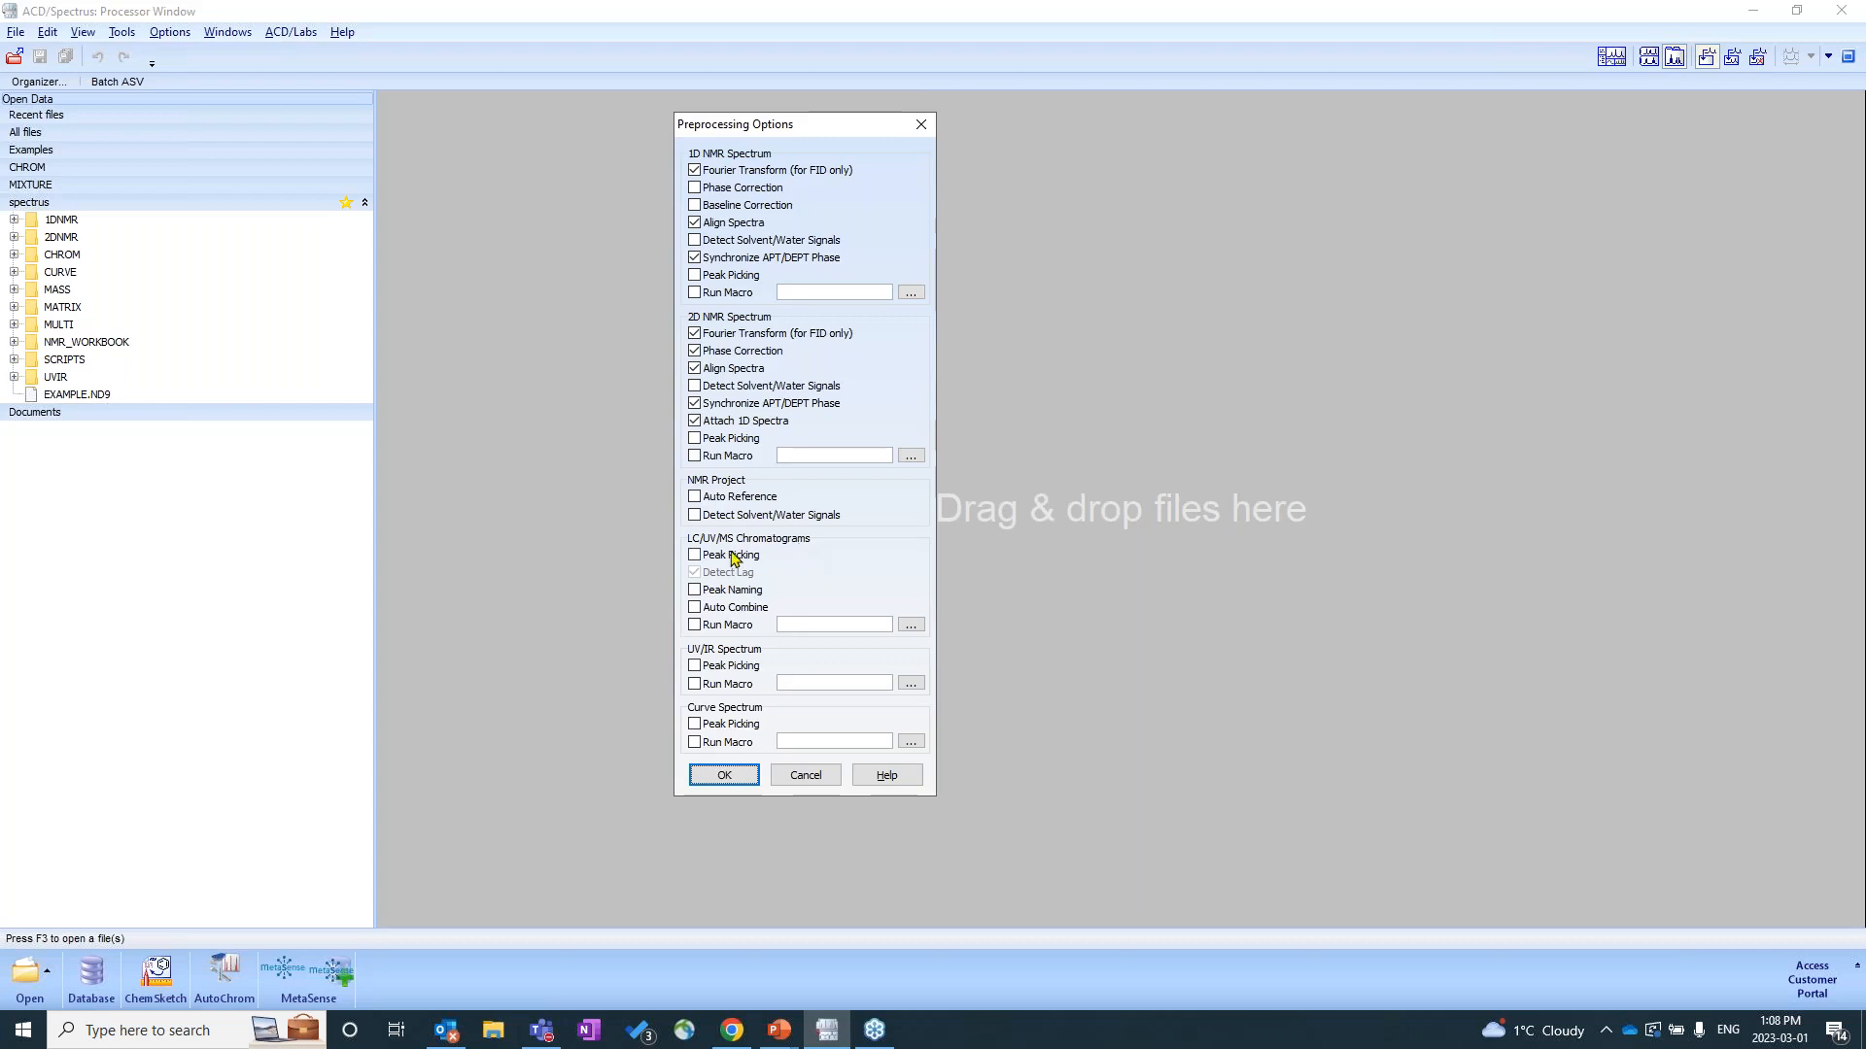
left_click(694, 556)
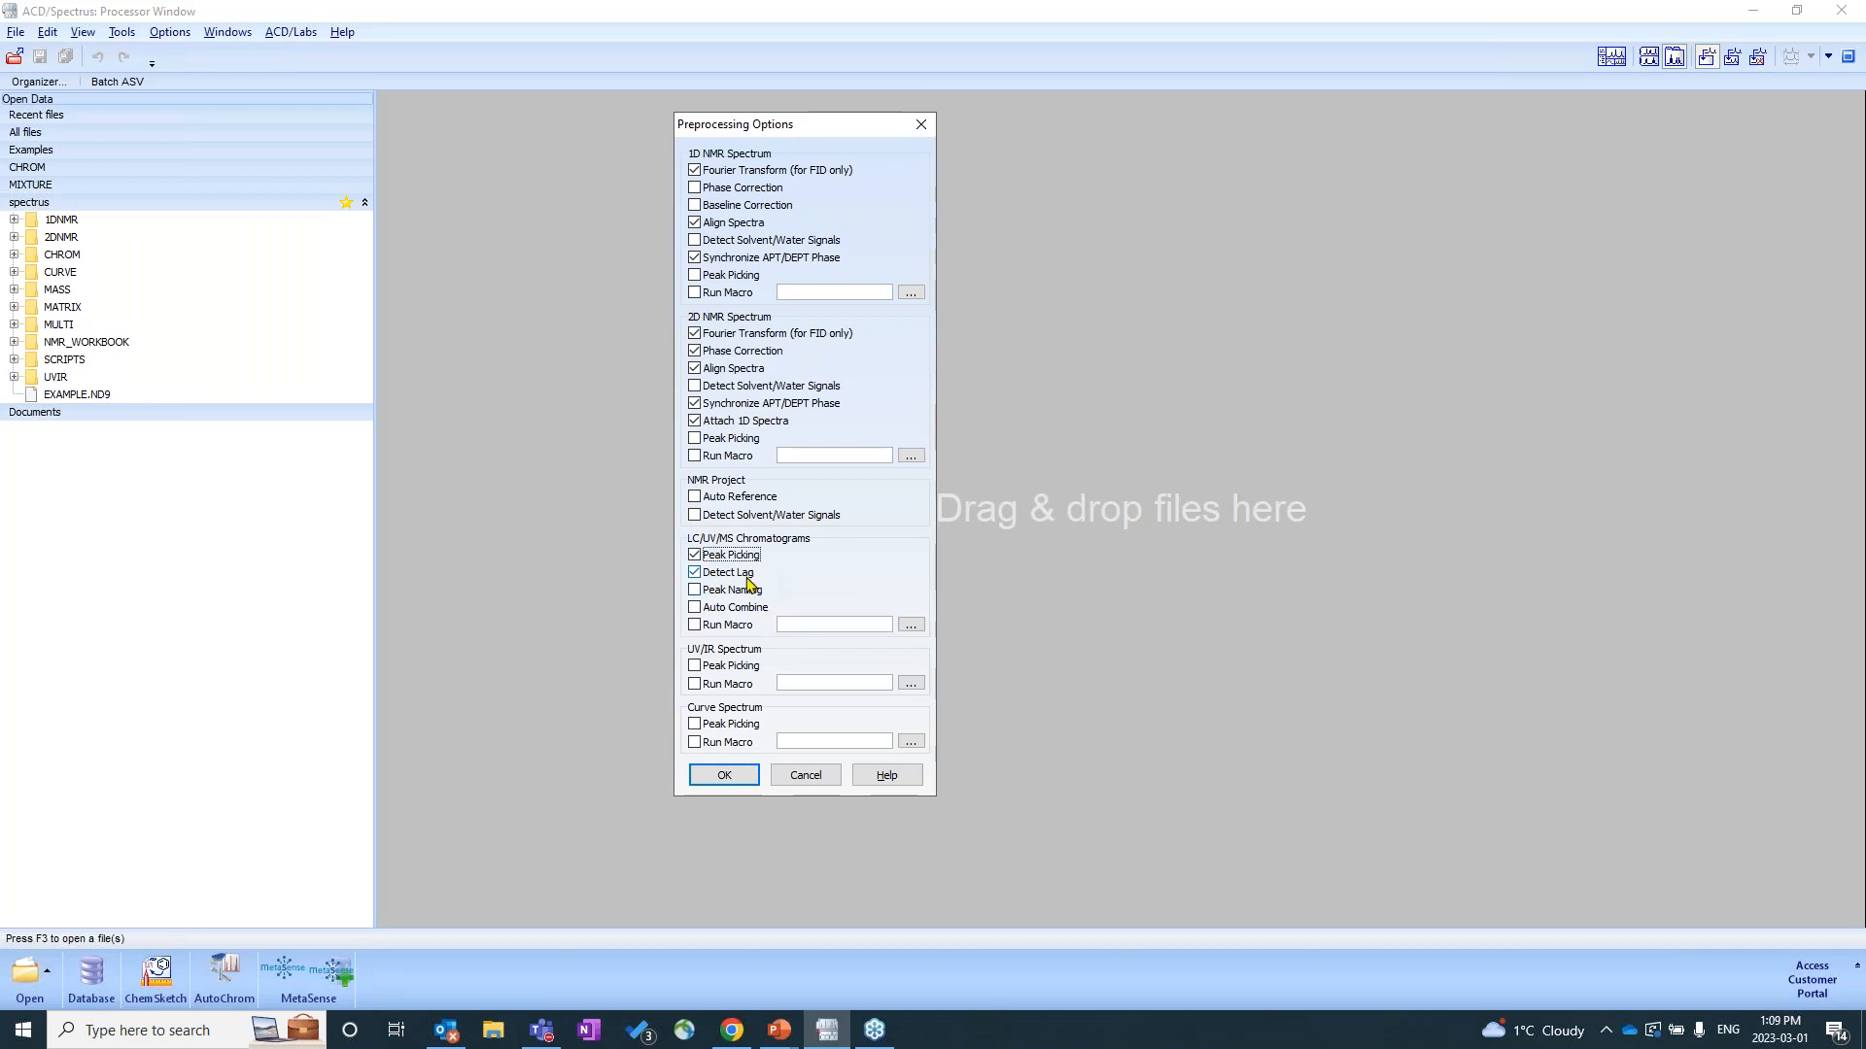
mouse_move(837, 572)
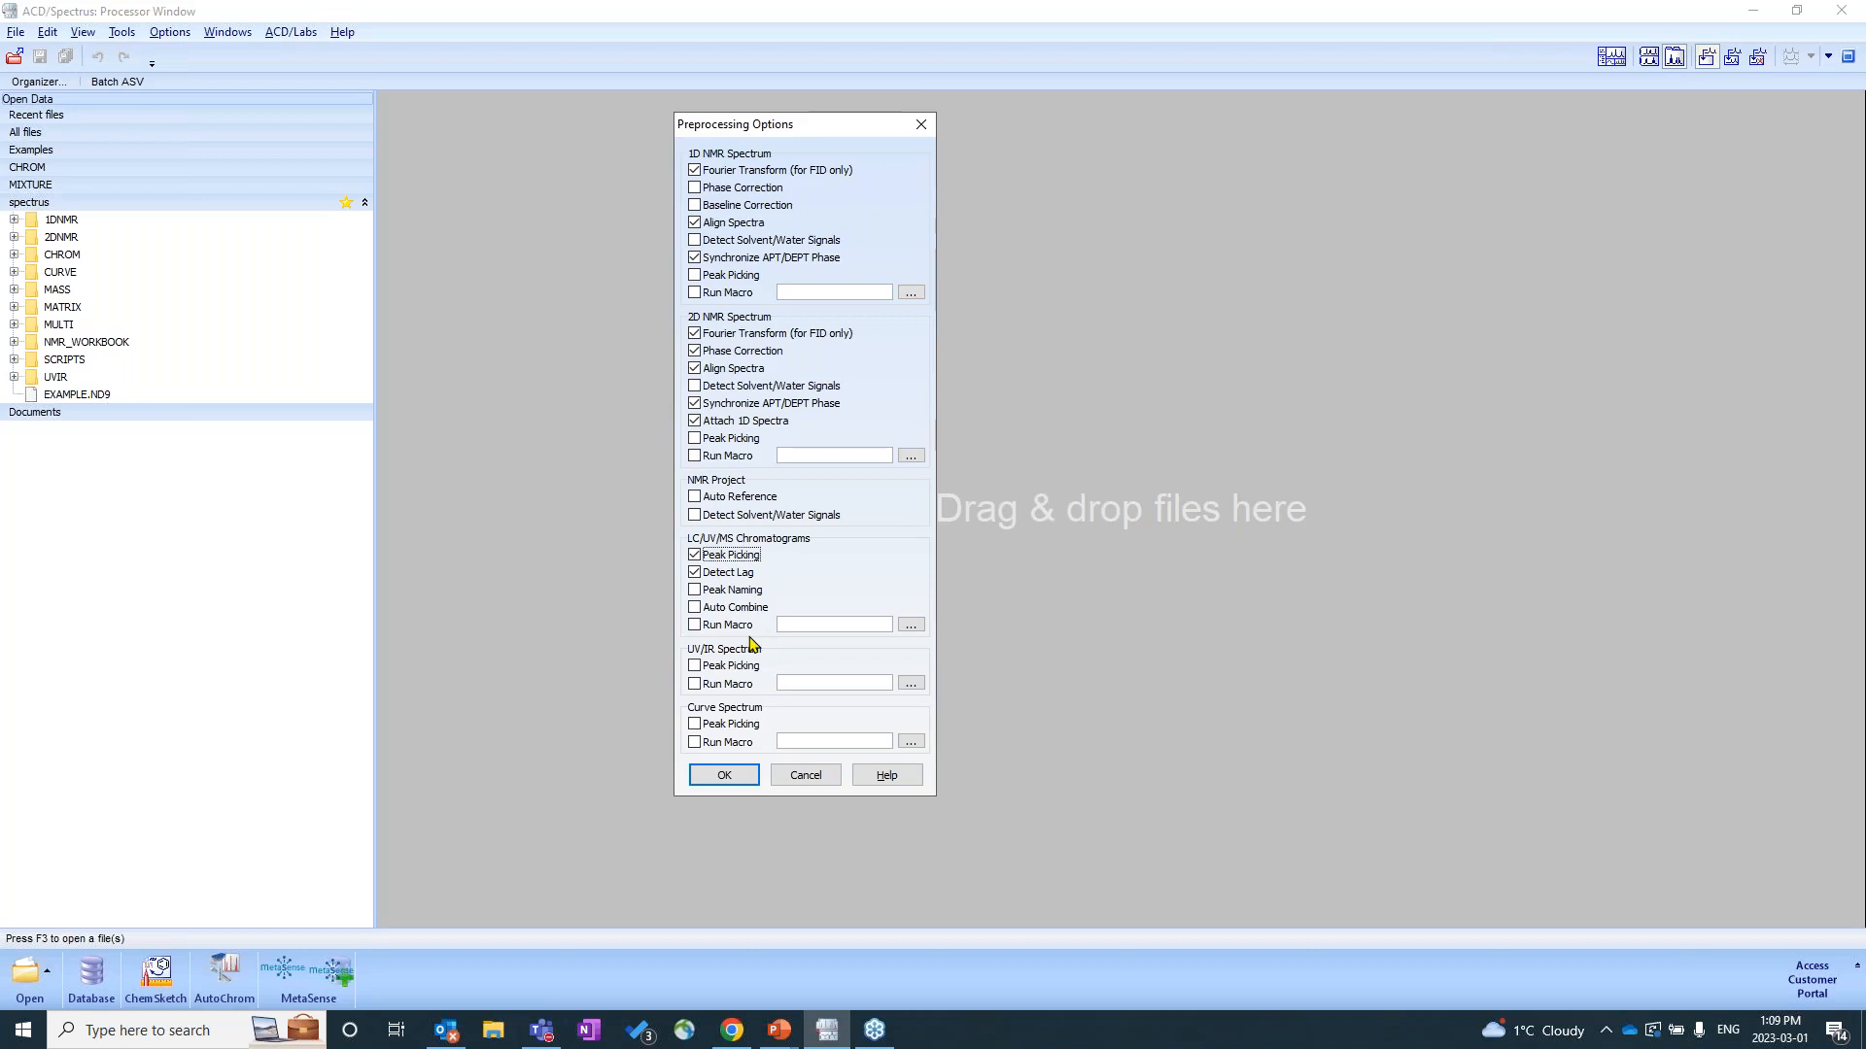
mouse_move(832, 598)
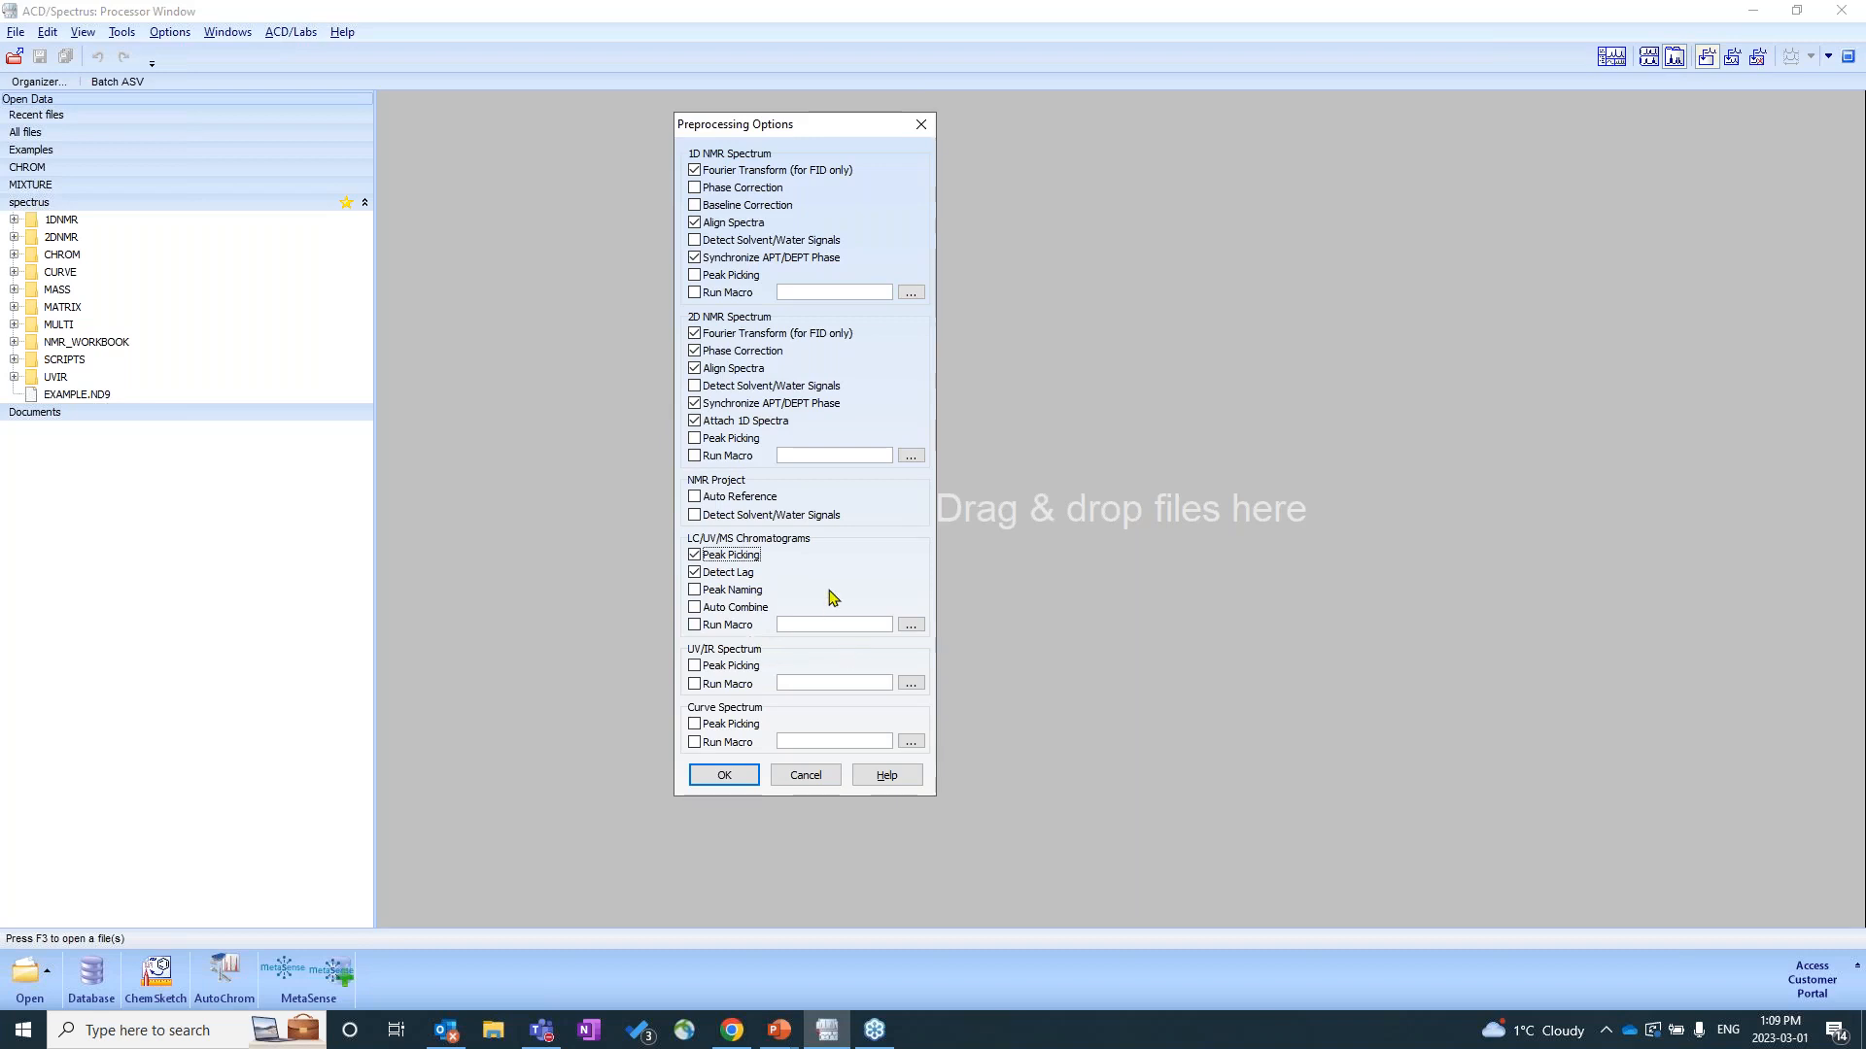
mouse_move(739, 637)
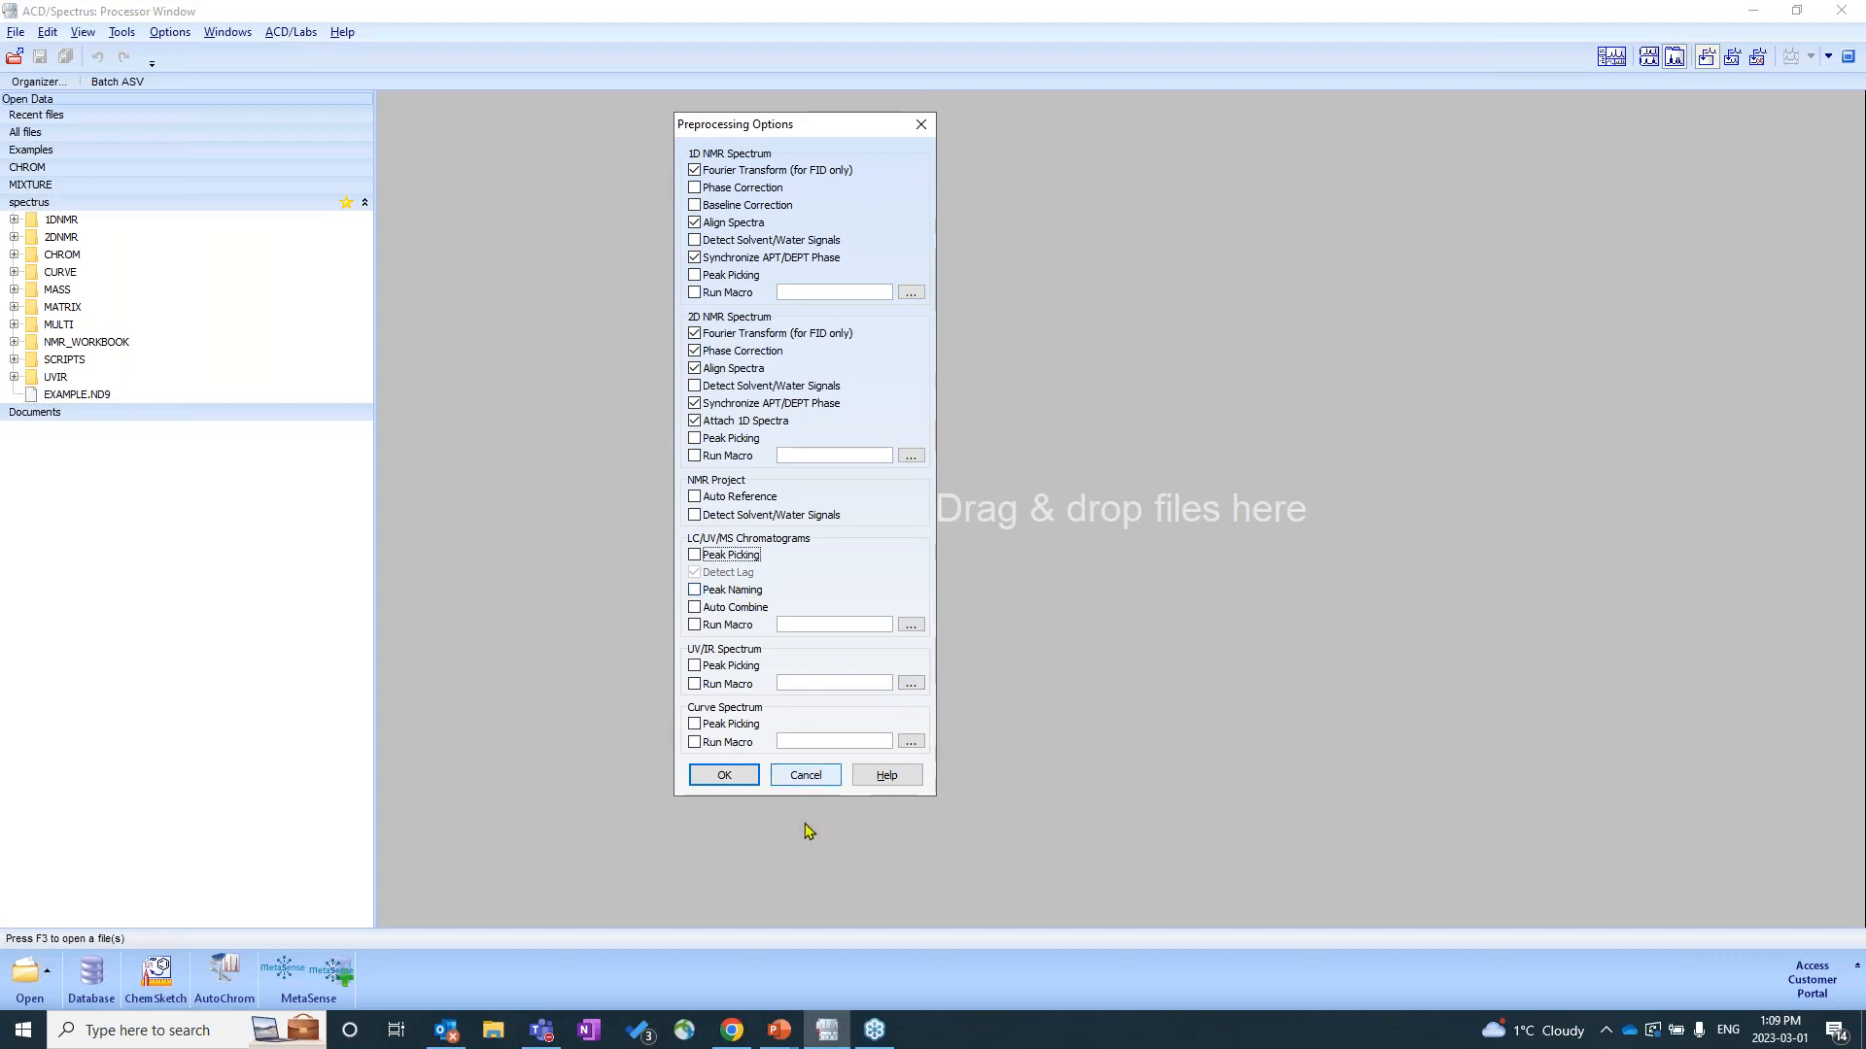
left_click(804, 773)
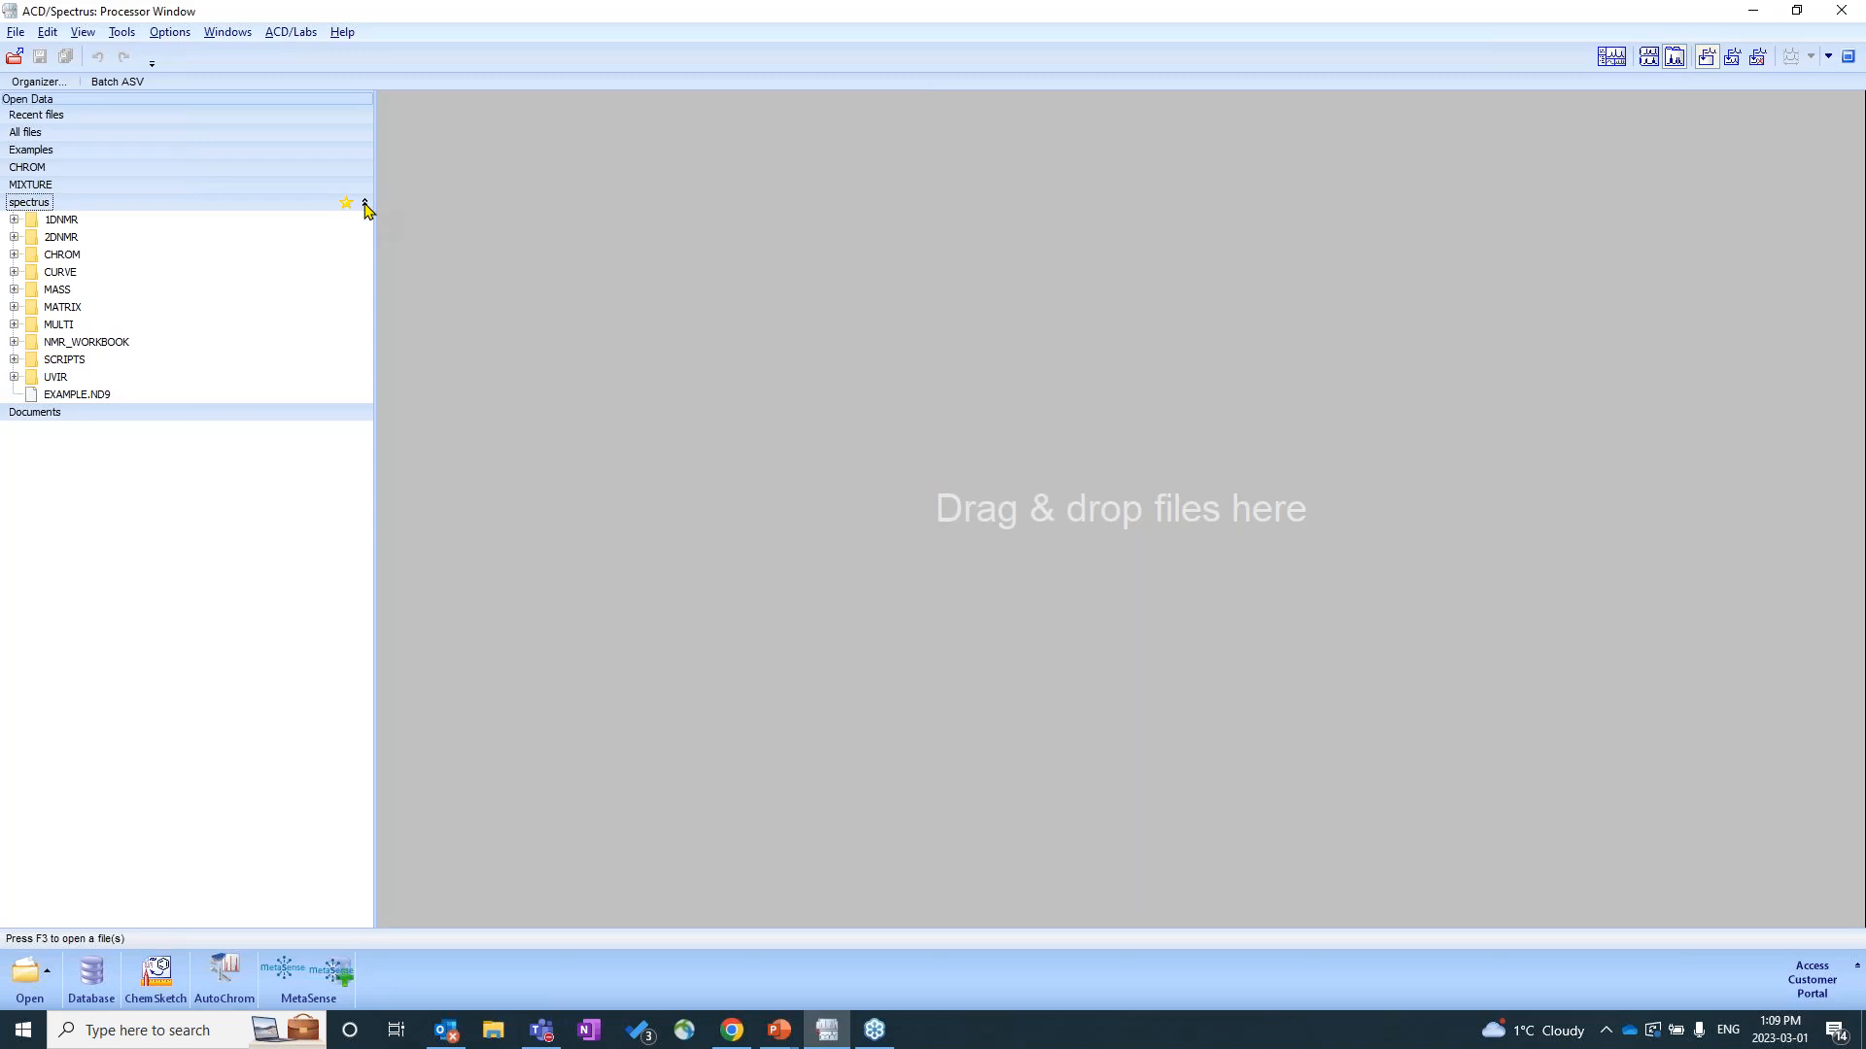
Expand the CHROM category and select a MassLynx raw file, bringing up its Data Import prompt.
left_click(29, 167)
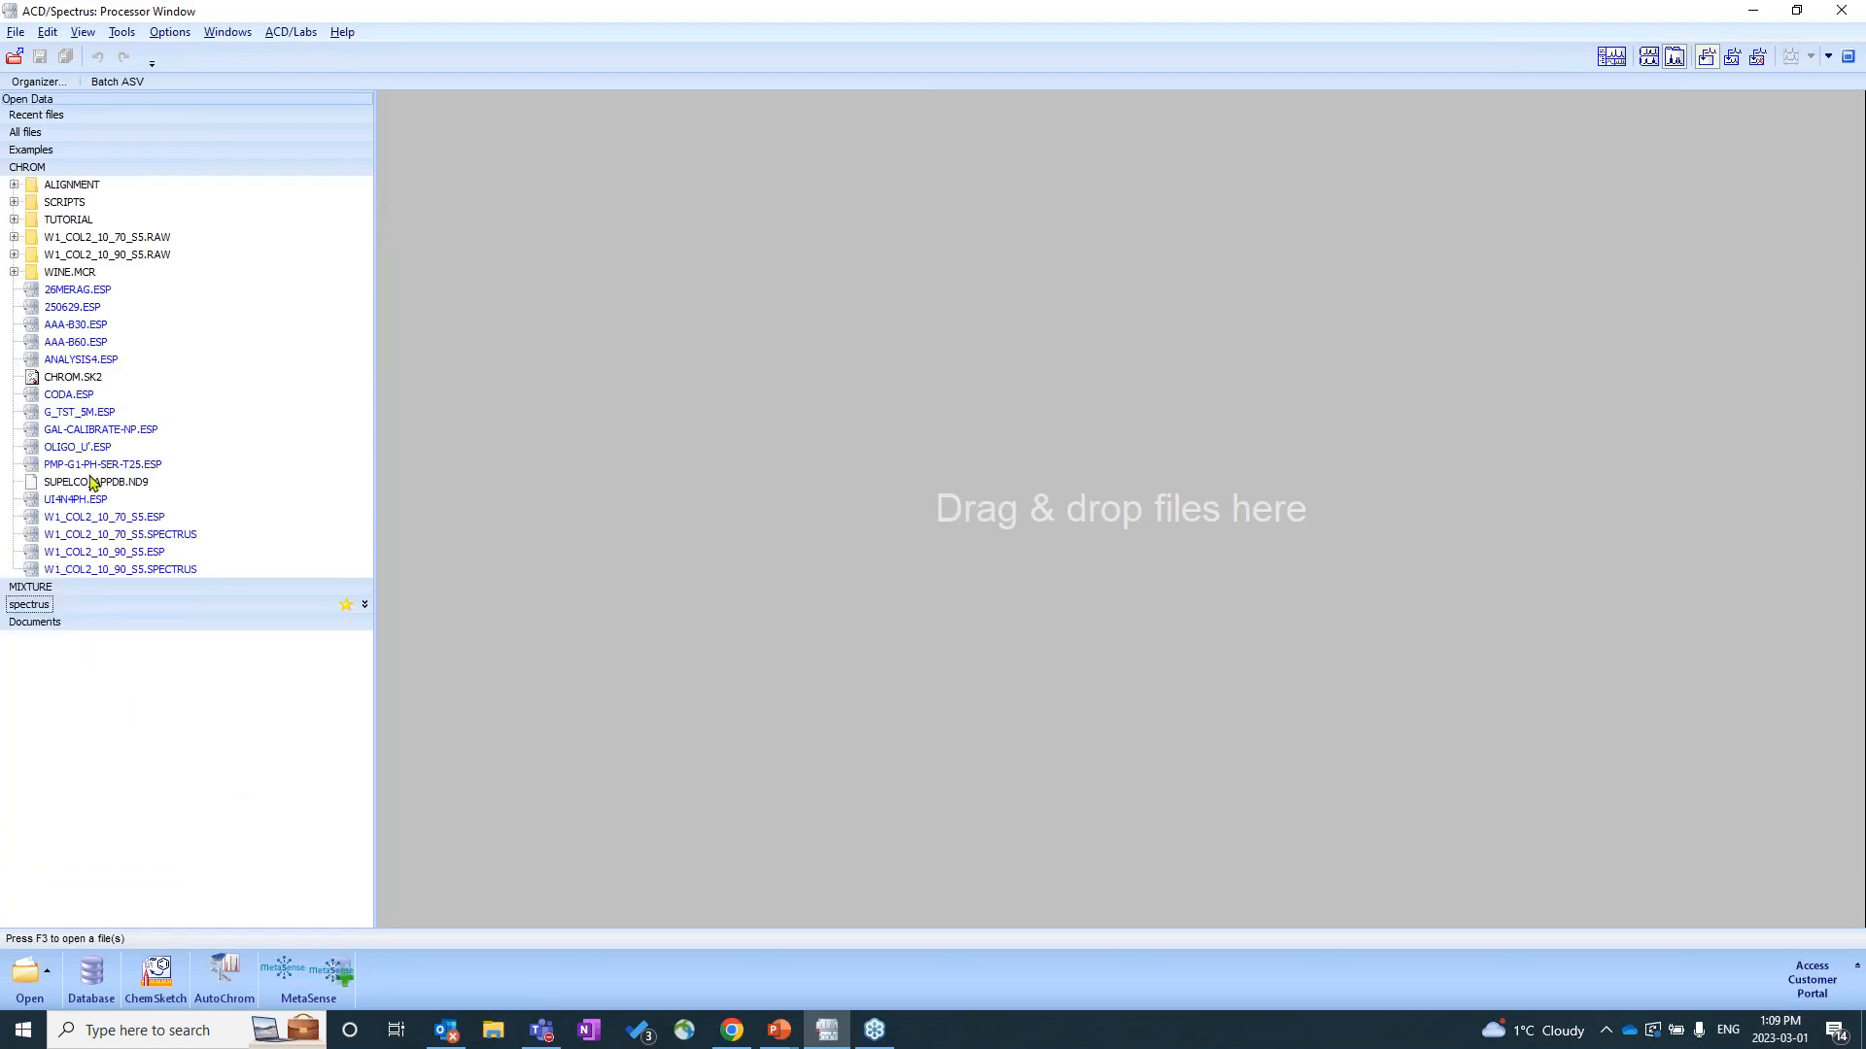
left_click(97, 237)
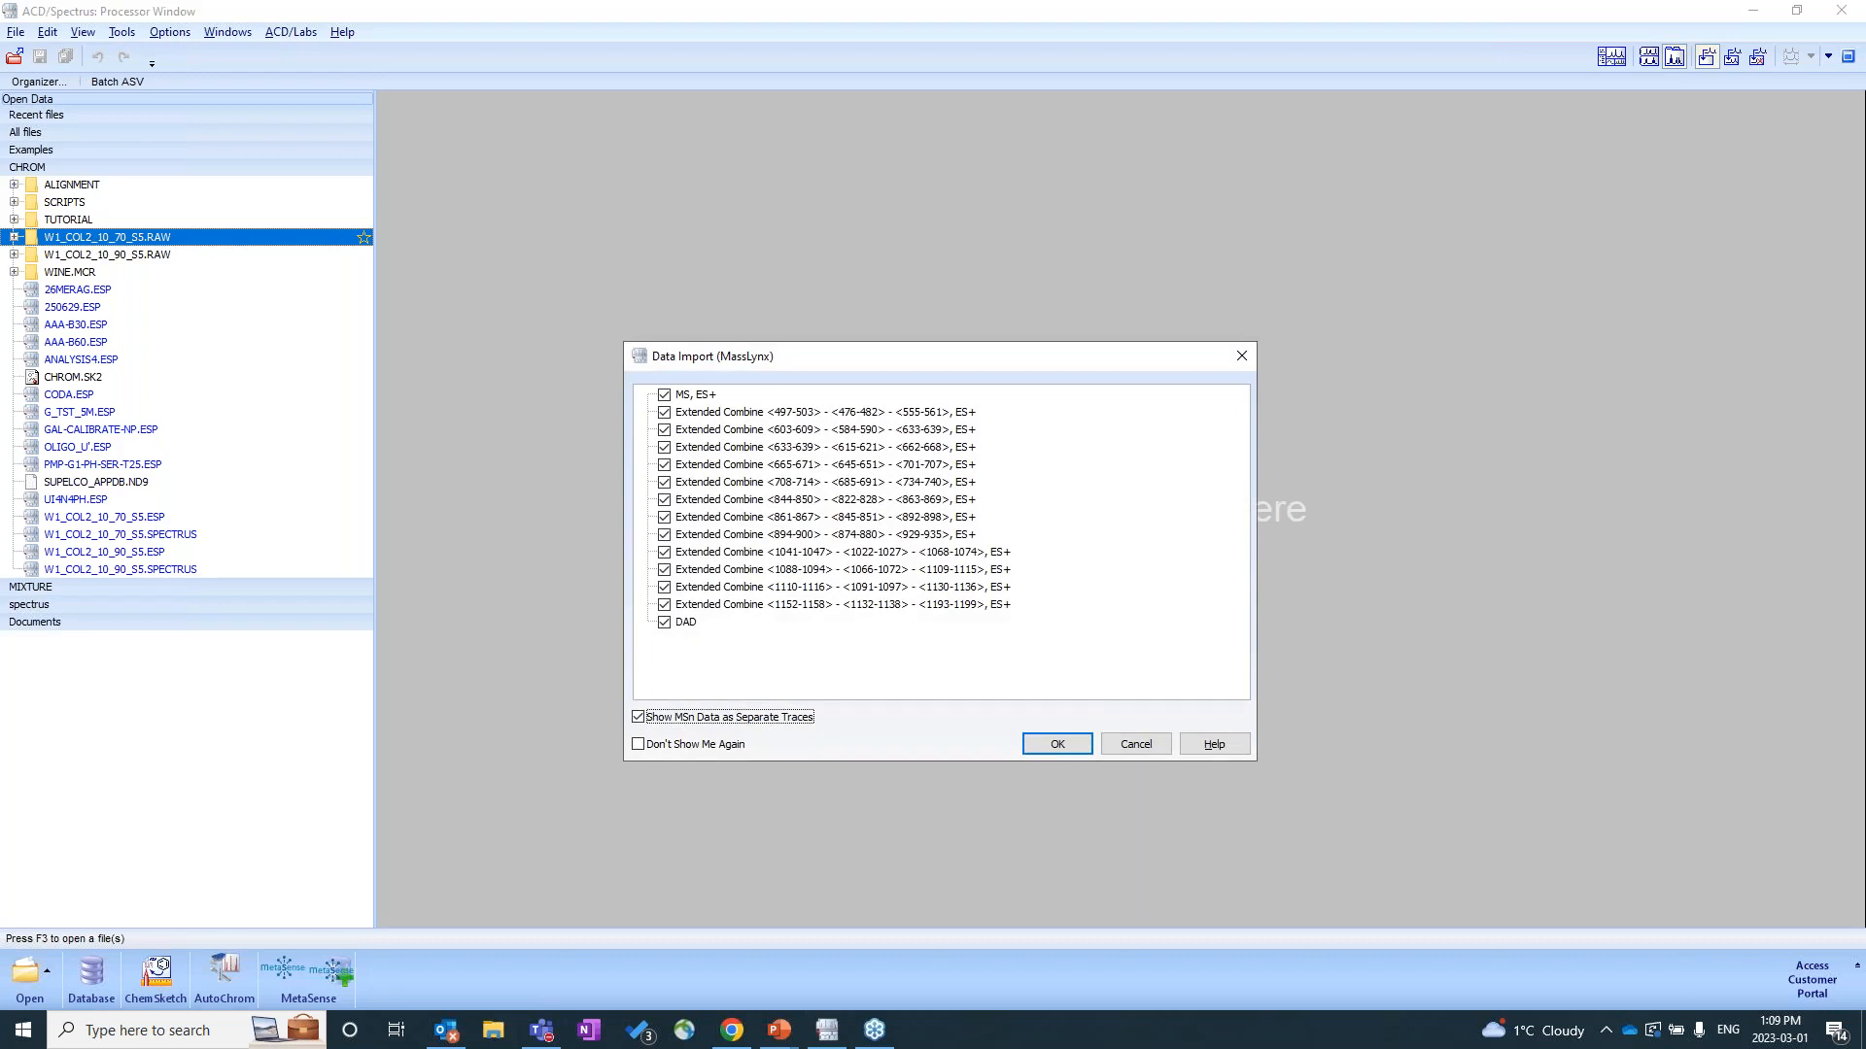
mouse_move(773, 377)
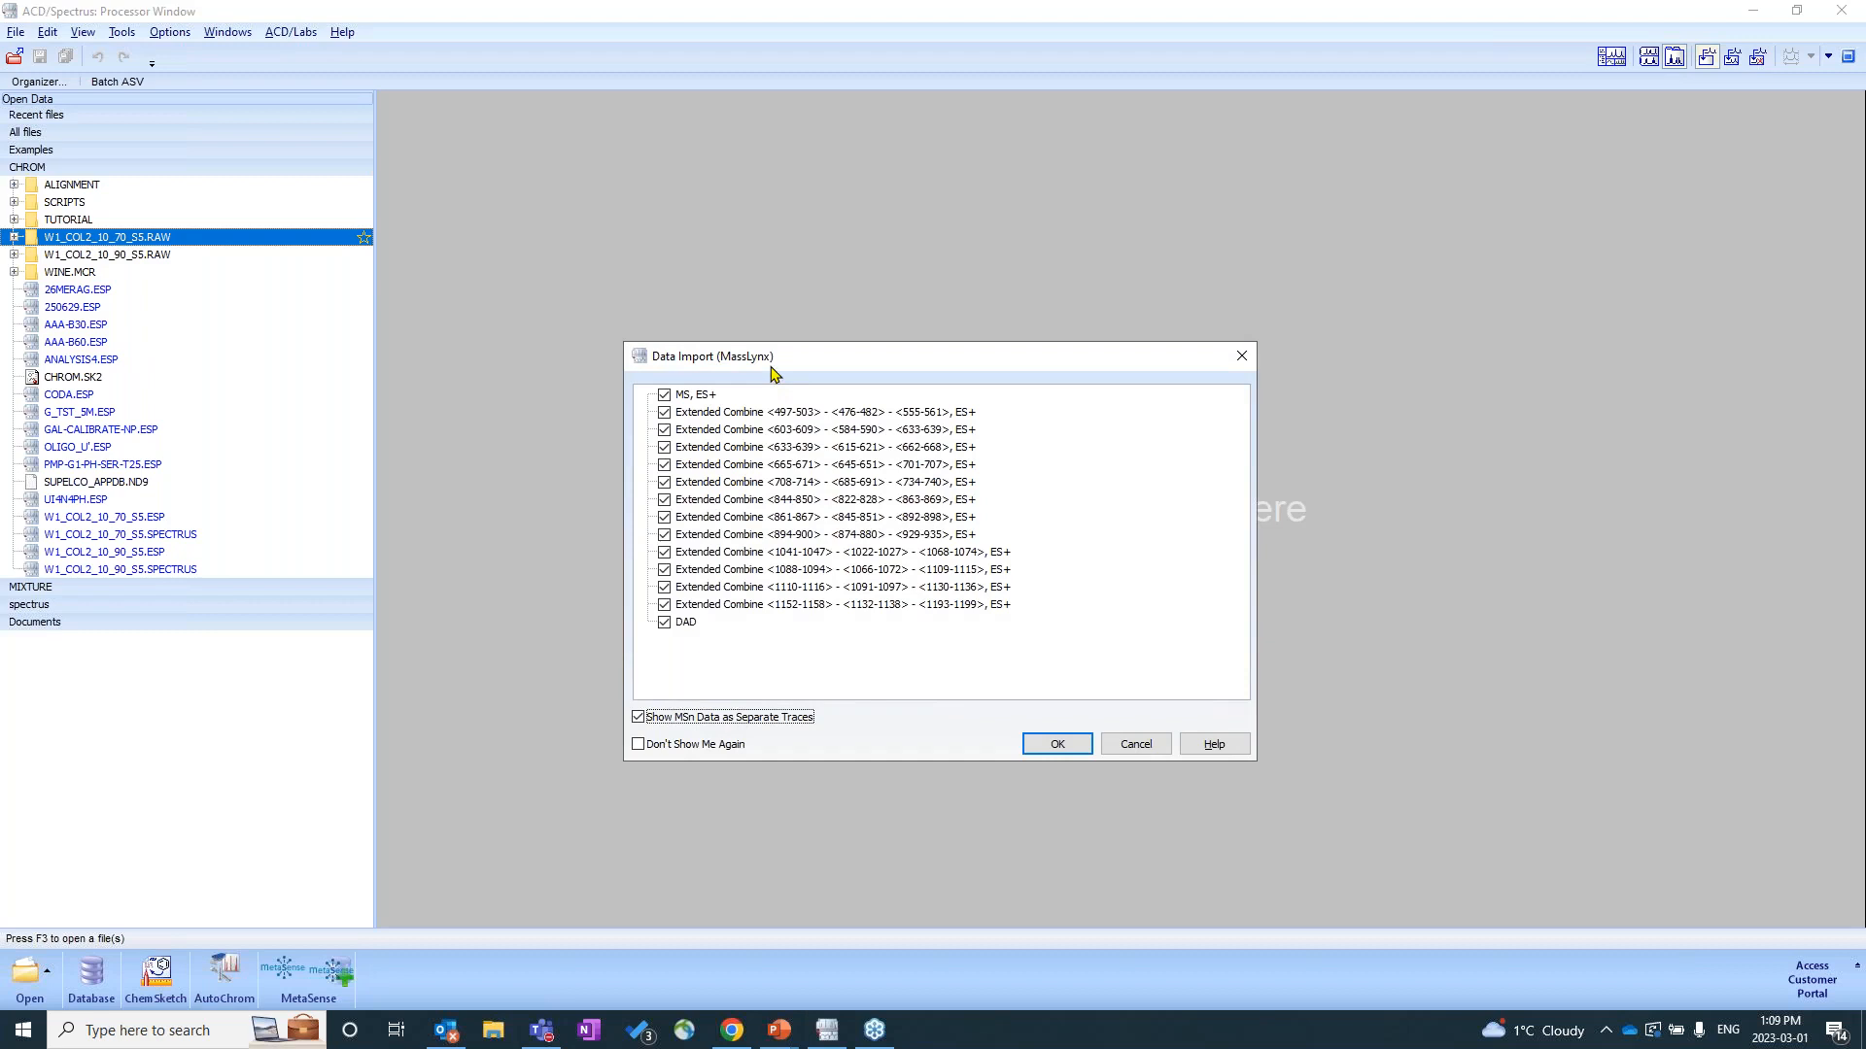
mouse_move(772, 371)
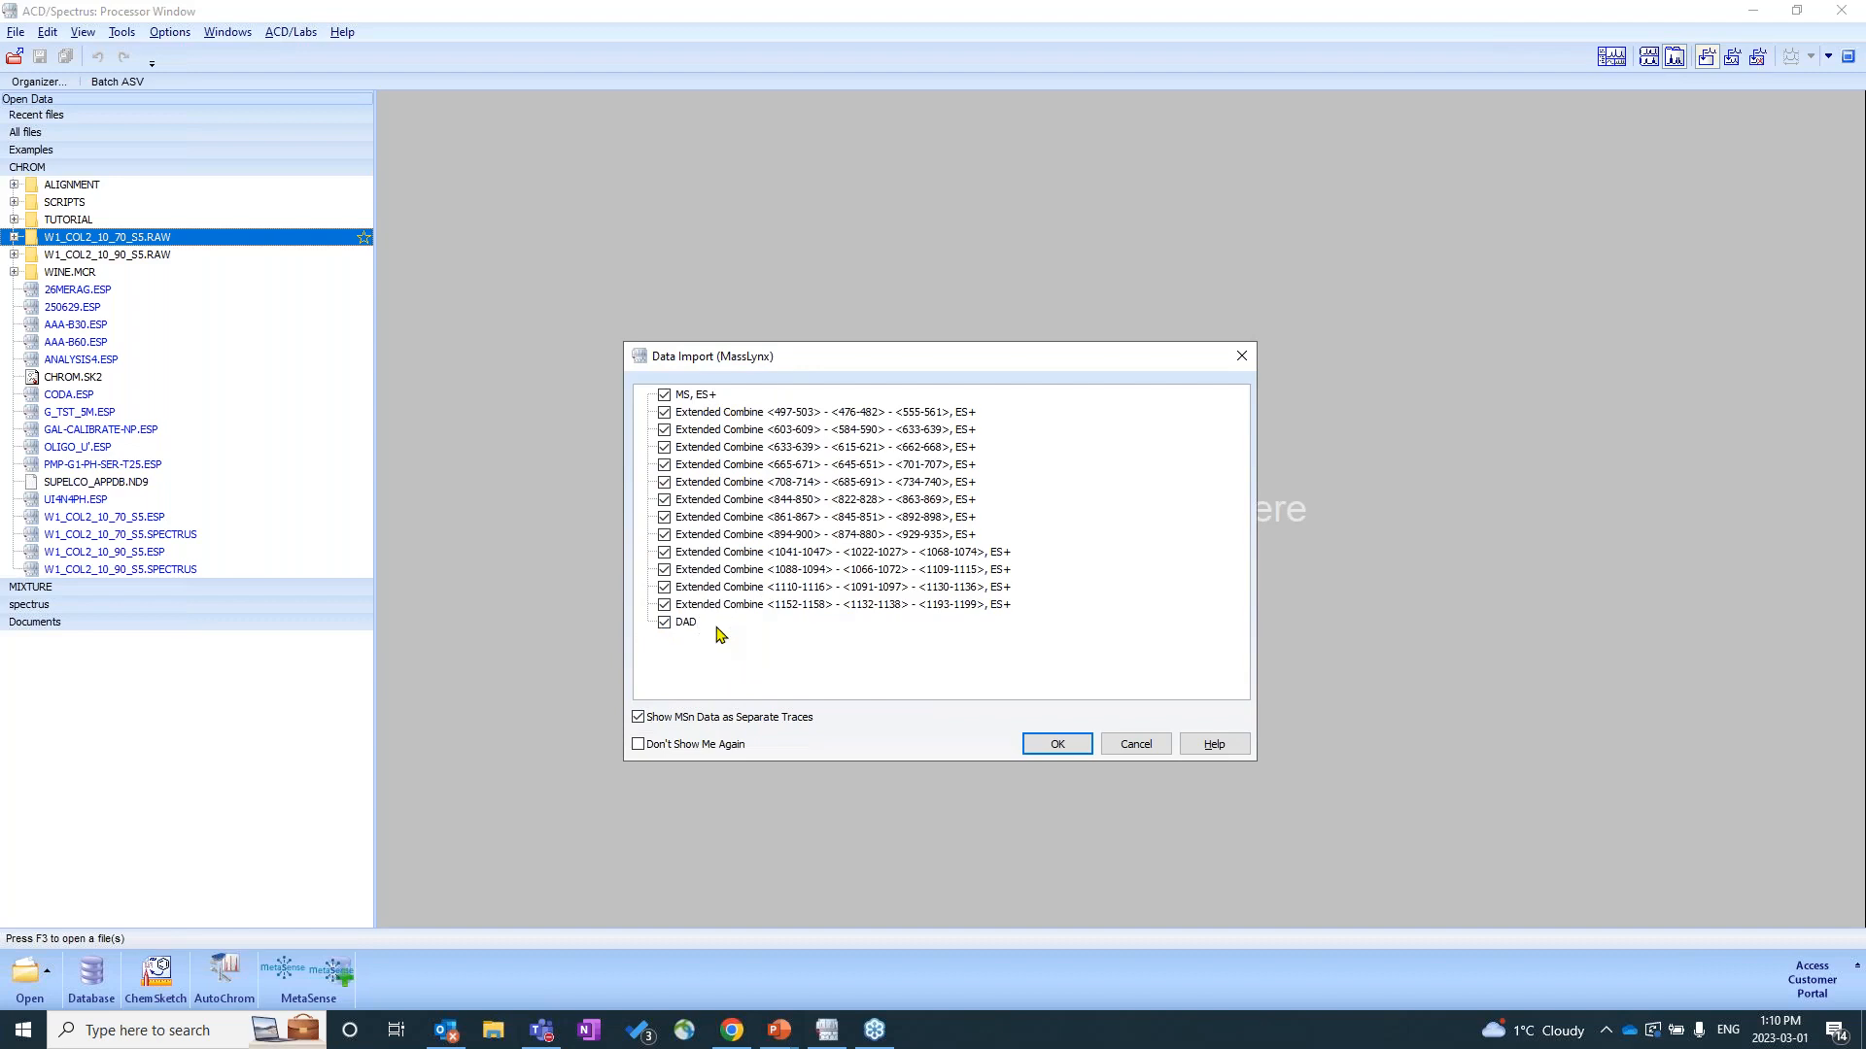
mouse_move(984, 412)
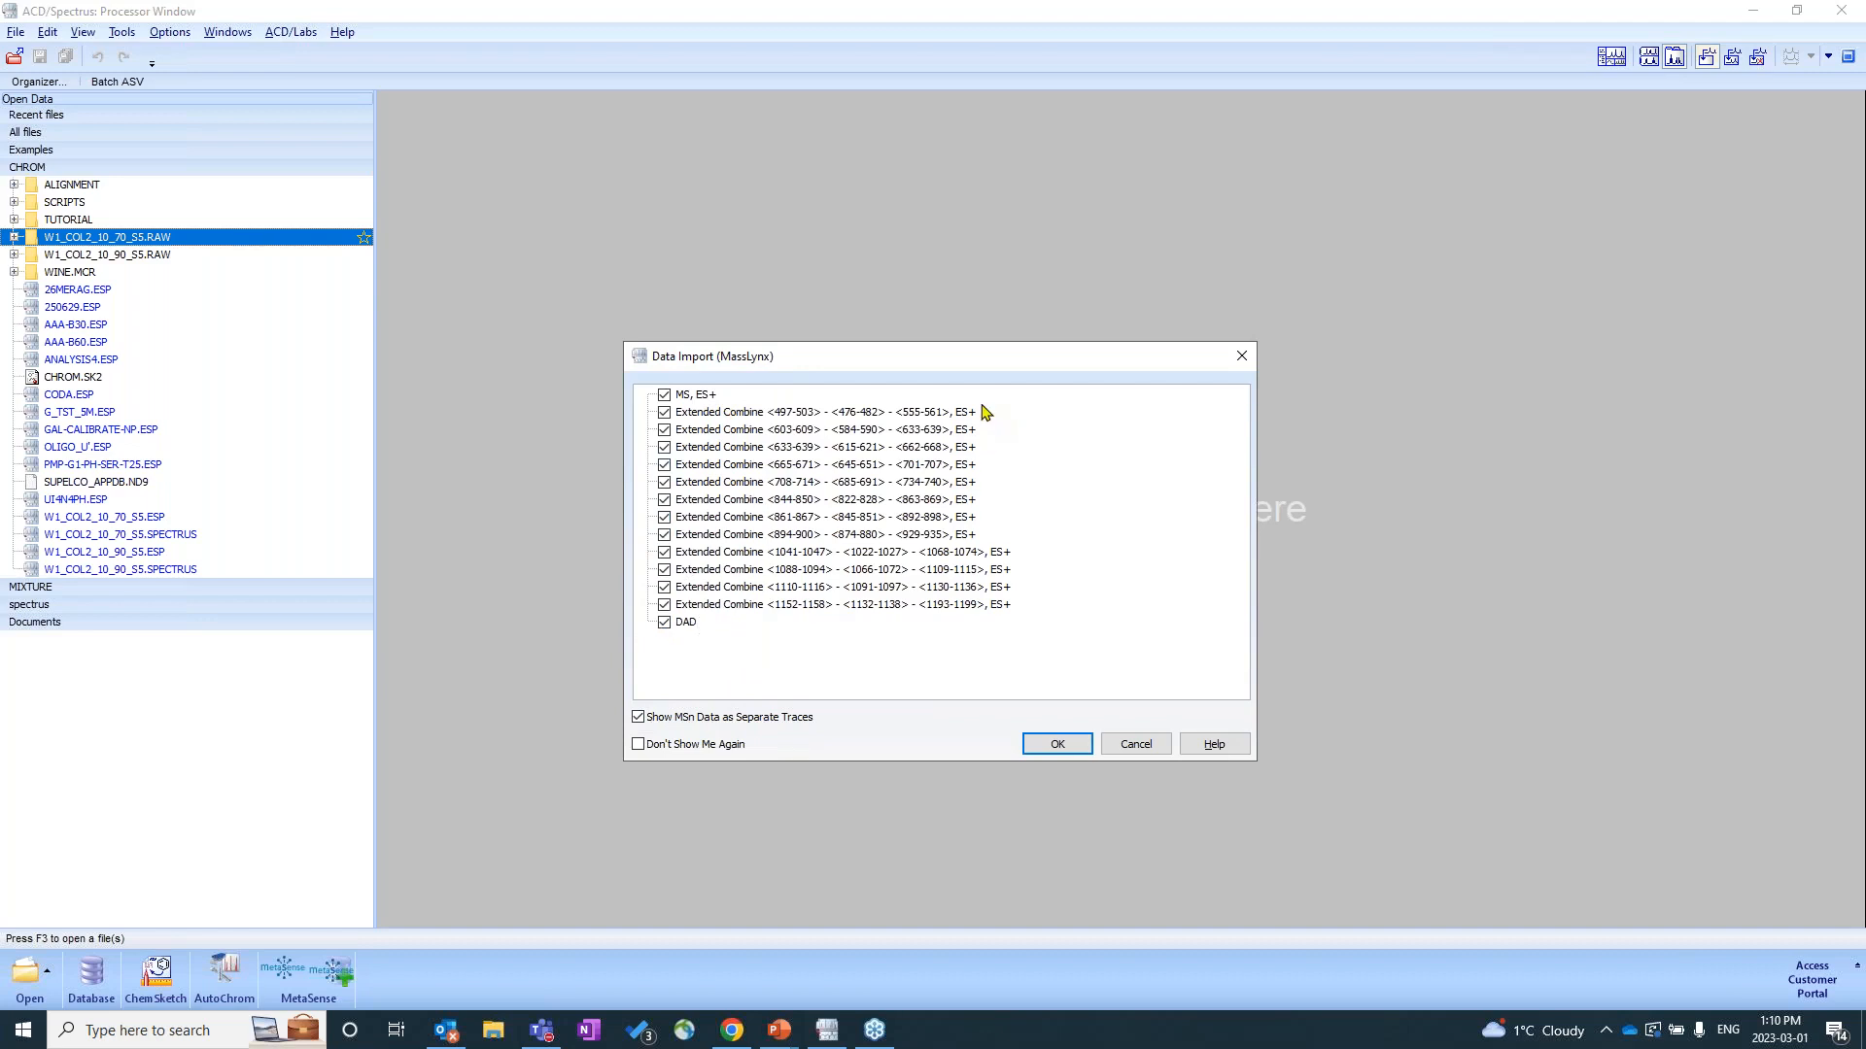
mouse_move(941, 638)
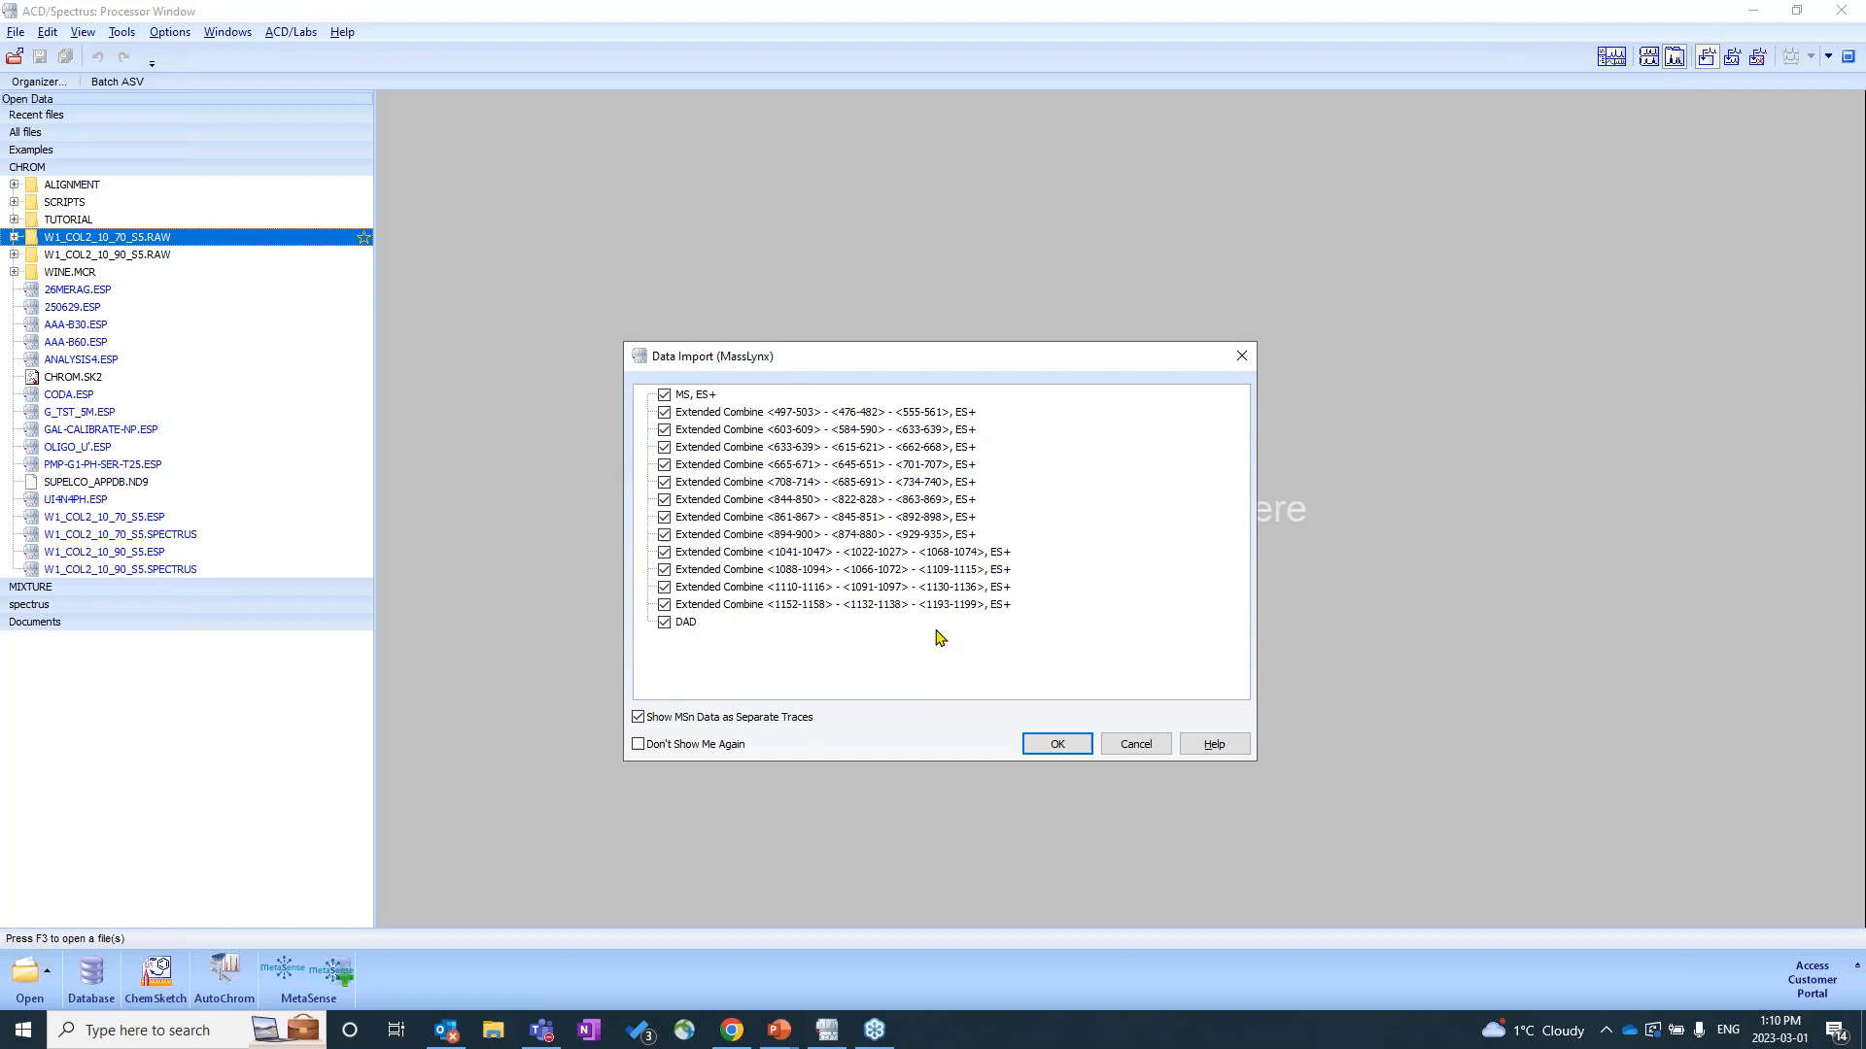
mouse_move(818, 493)
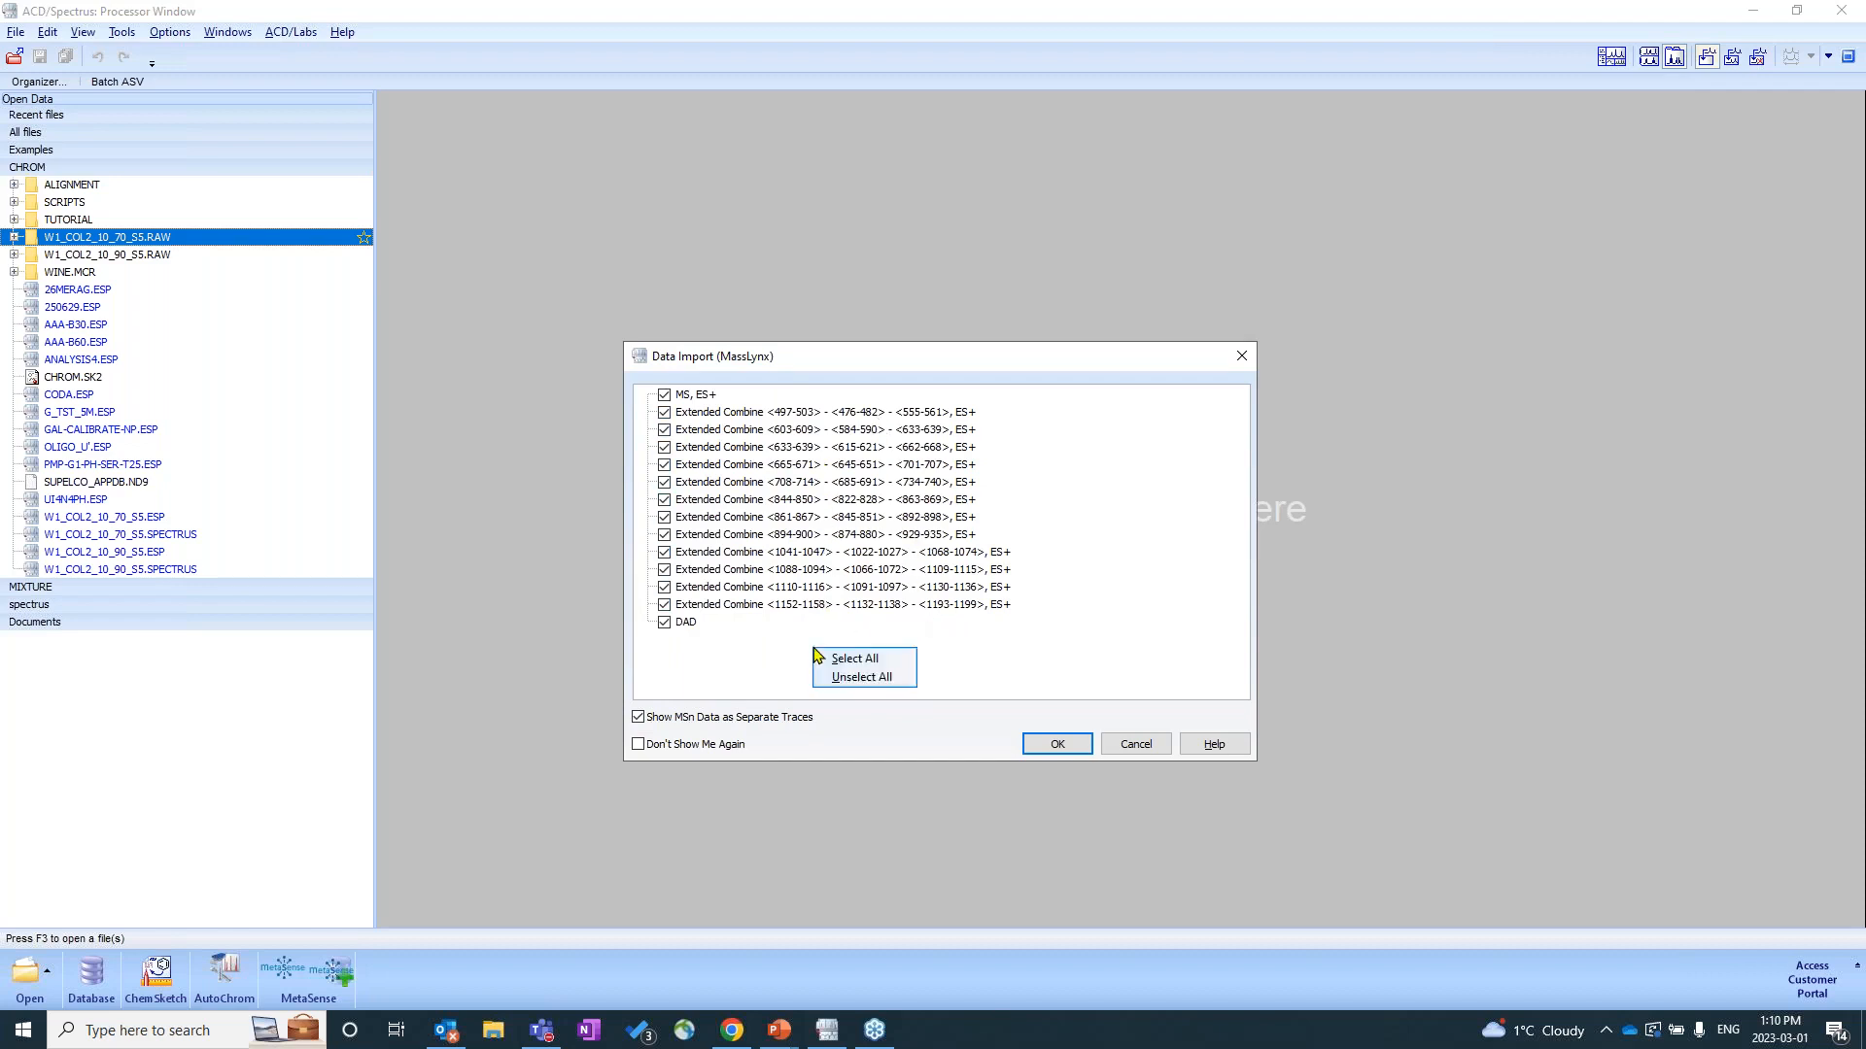
Unselect all traces, then check only MS, ES+ and DAD, keeping MSn data as separate traces.
left_click(859, 676)
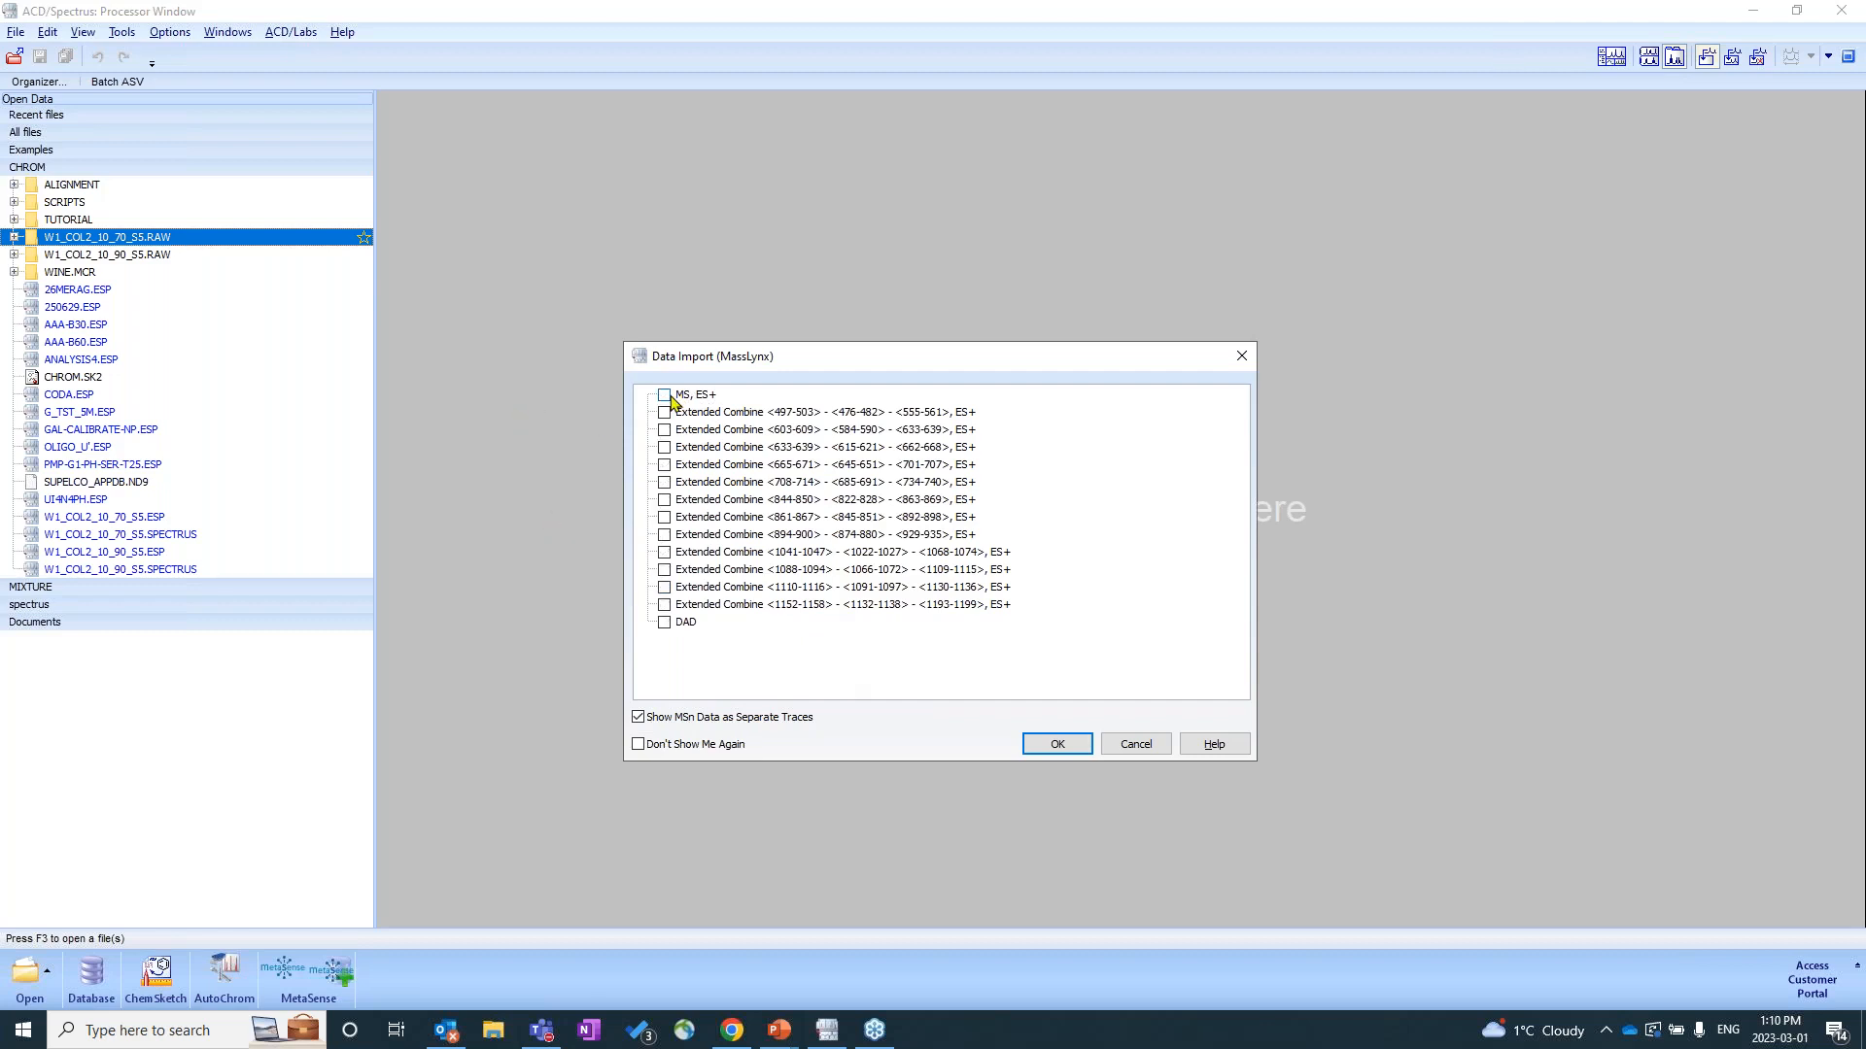
left_click(663, 394)
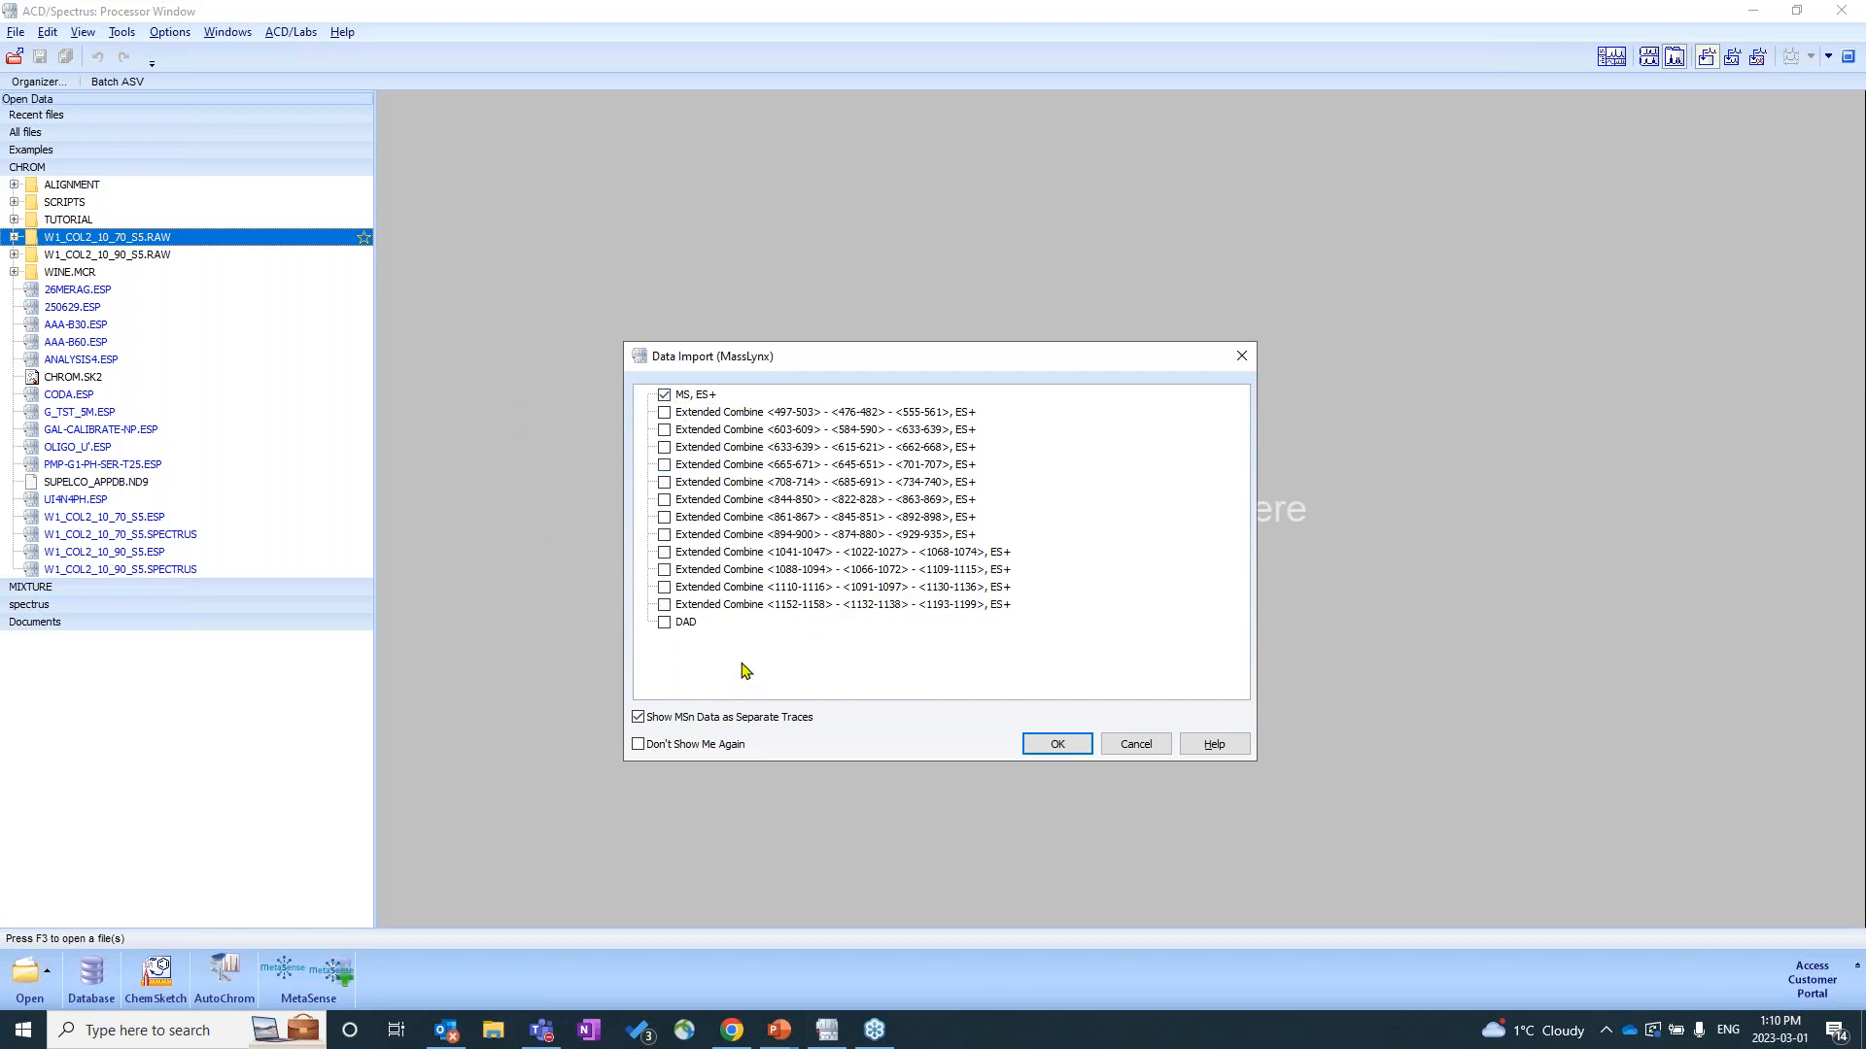
left_click(665, 622)
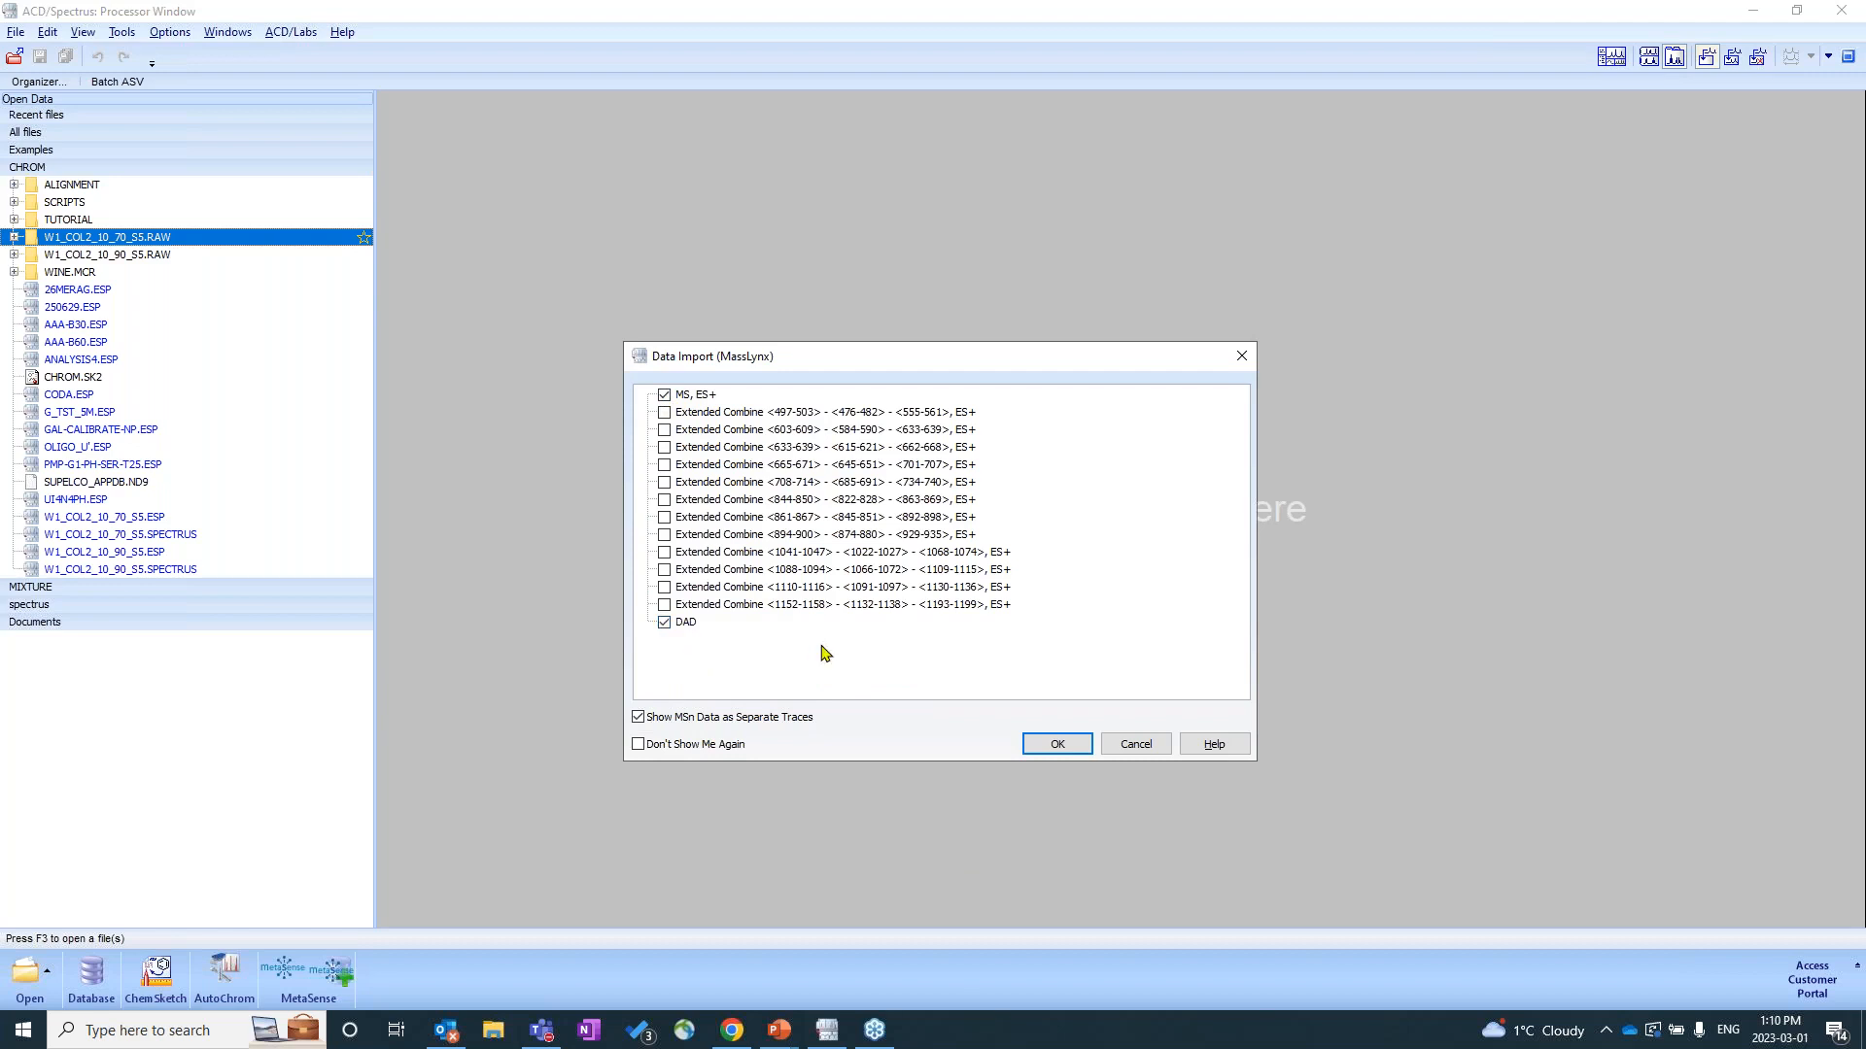
mouse_move(754, 750)
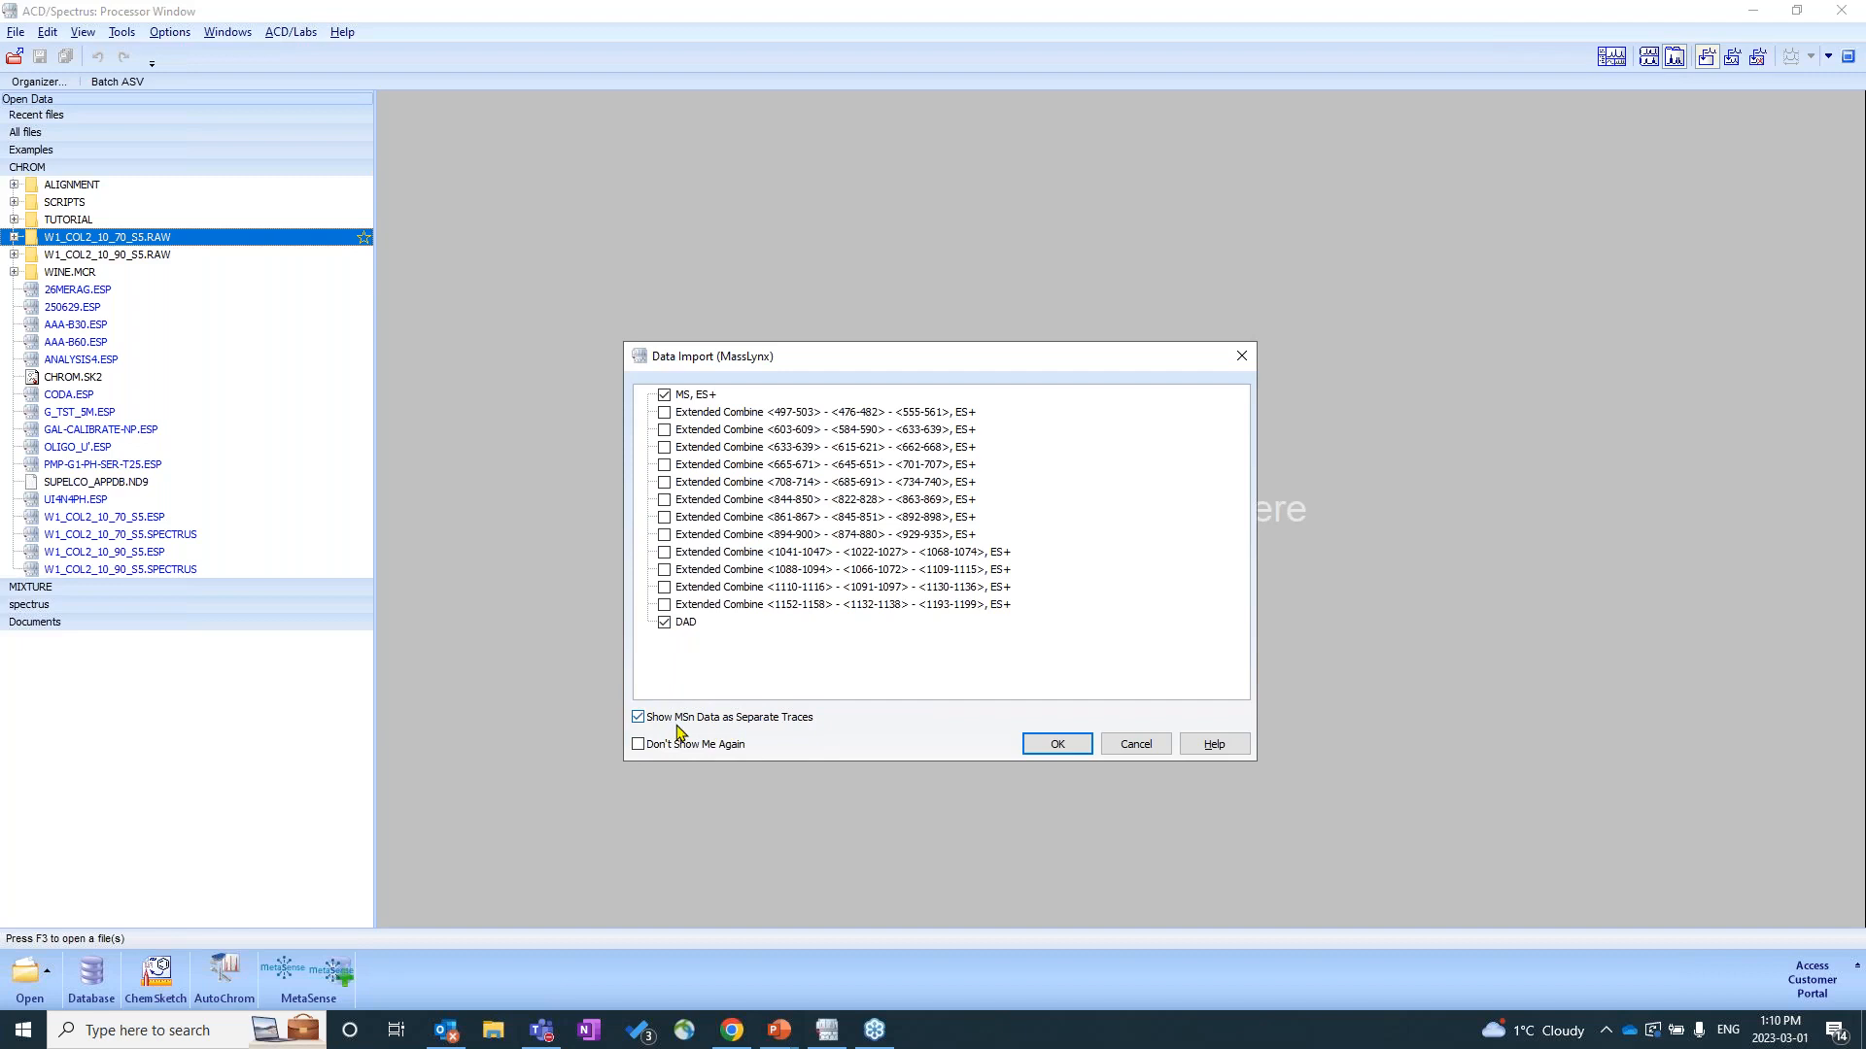
mouse_move(760, 727)
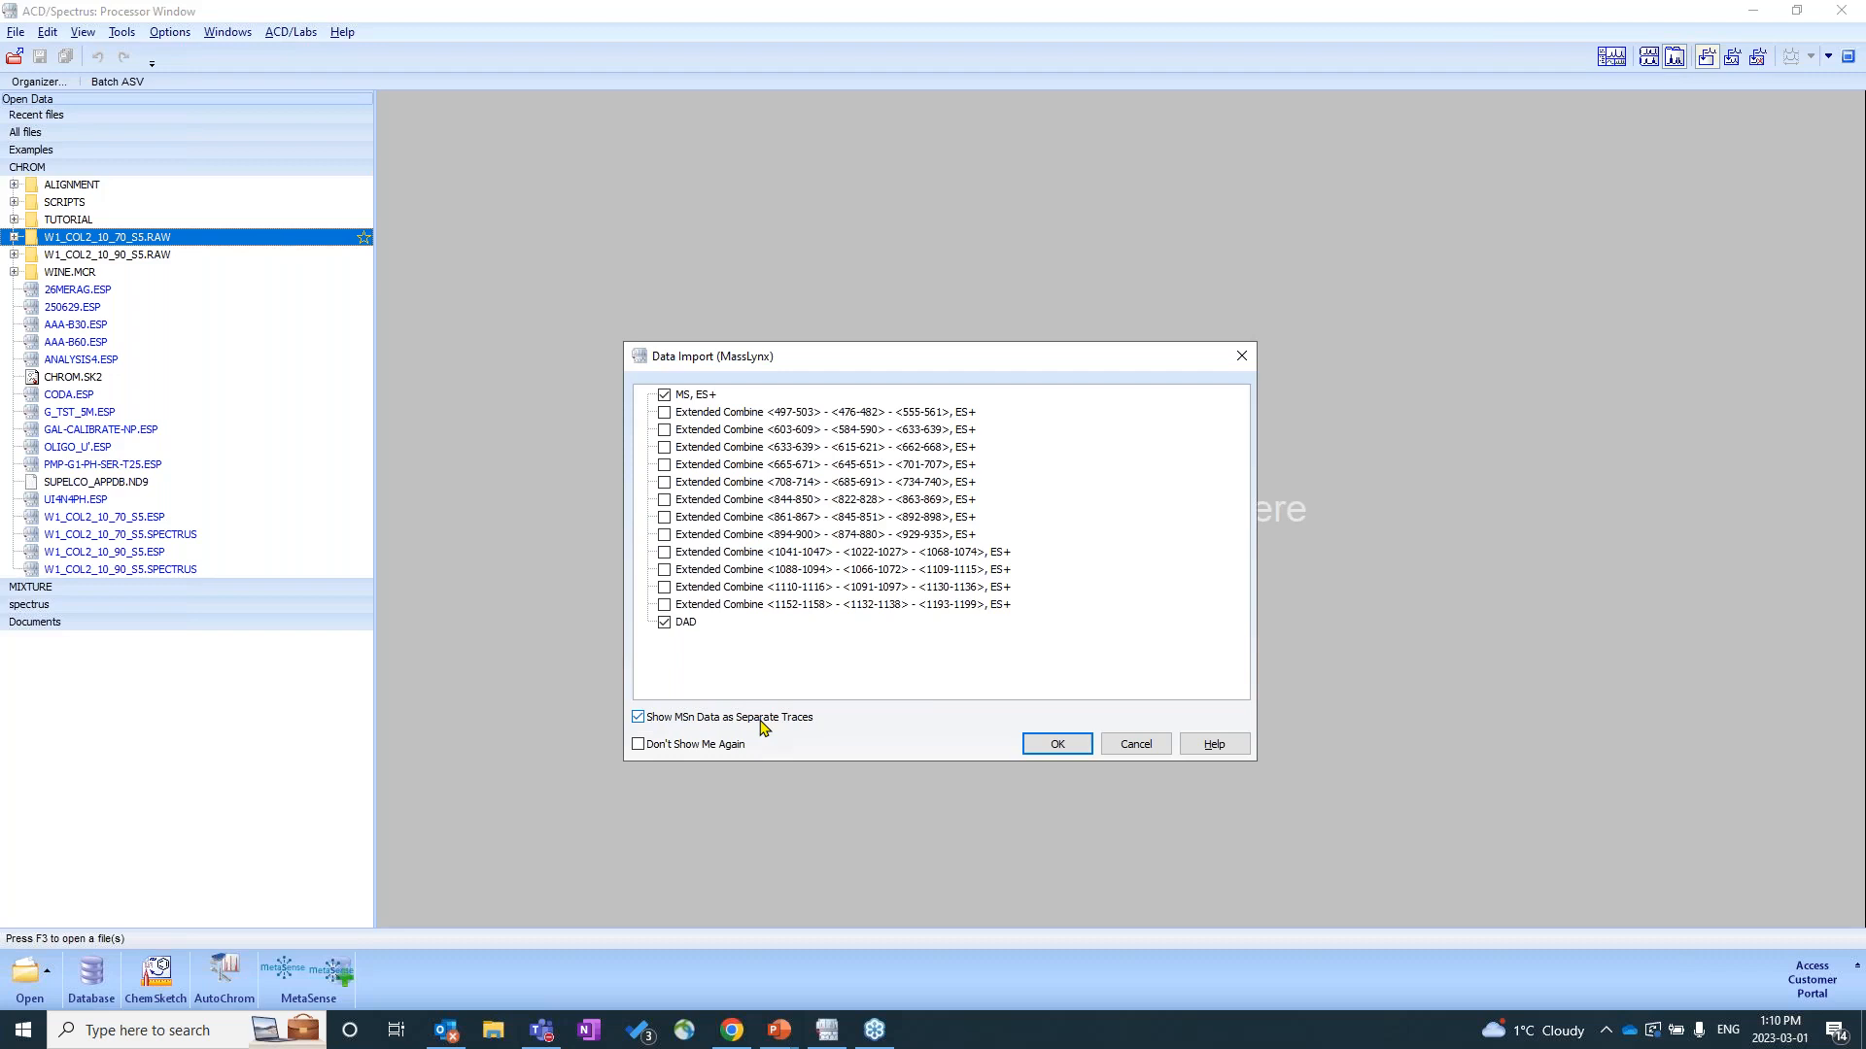
mouse_move(715, 735)
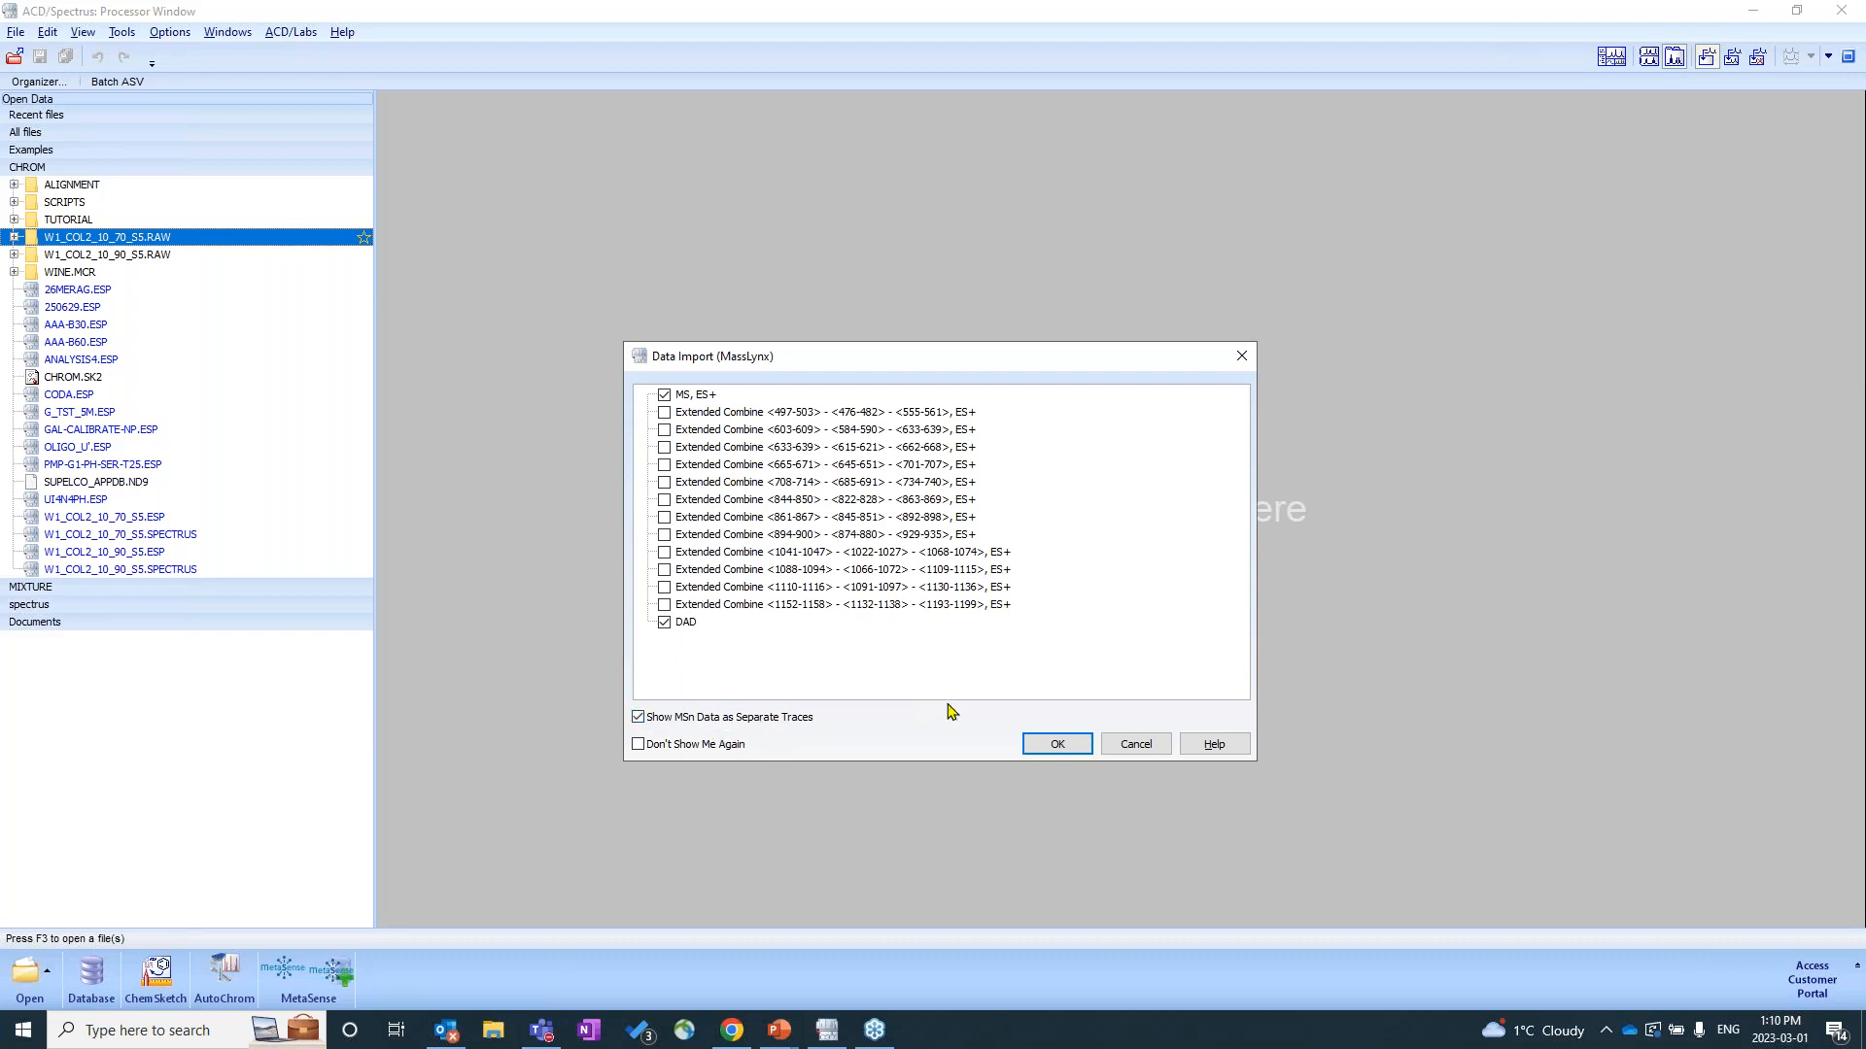
mouse_move(935, 704)
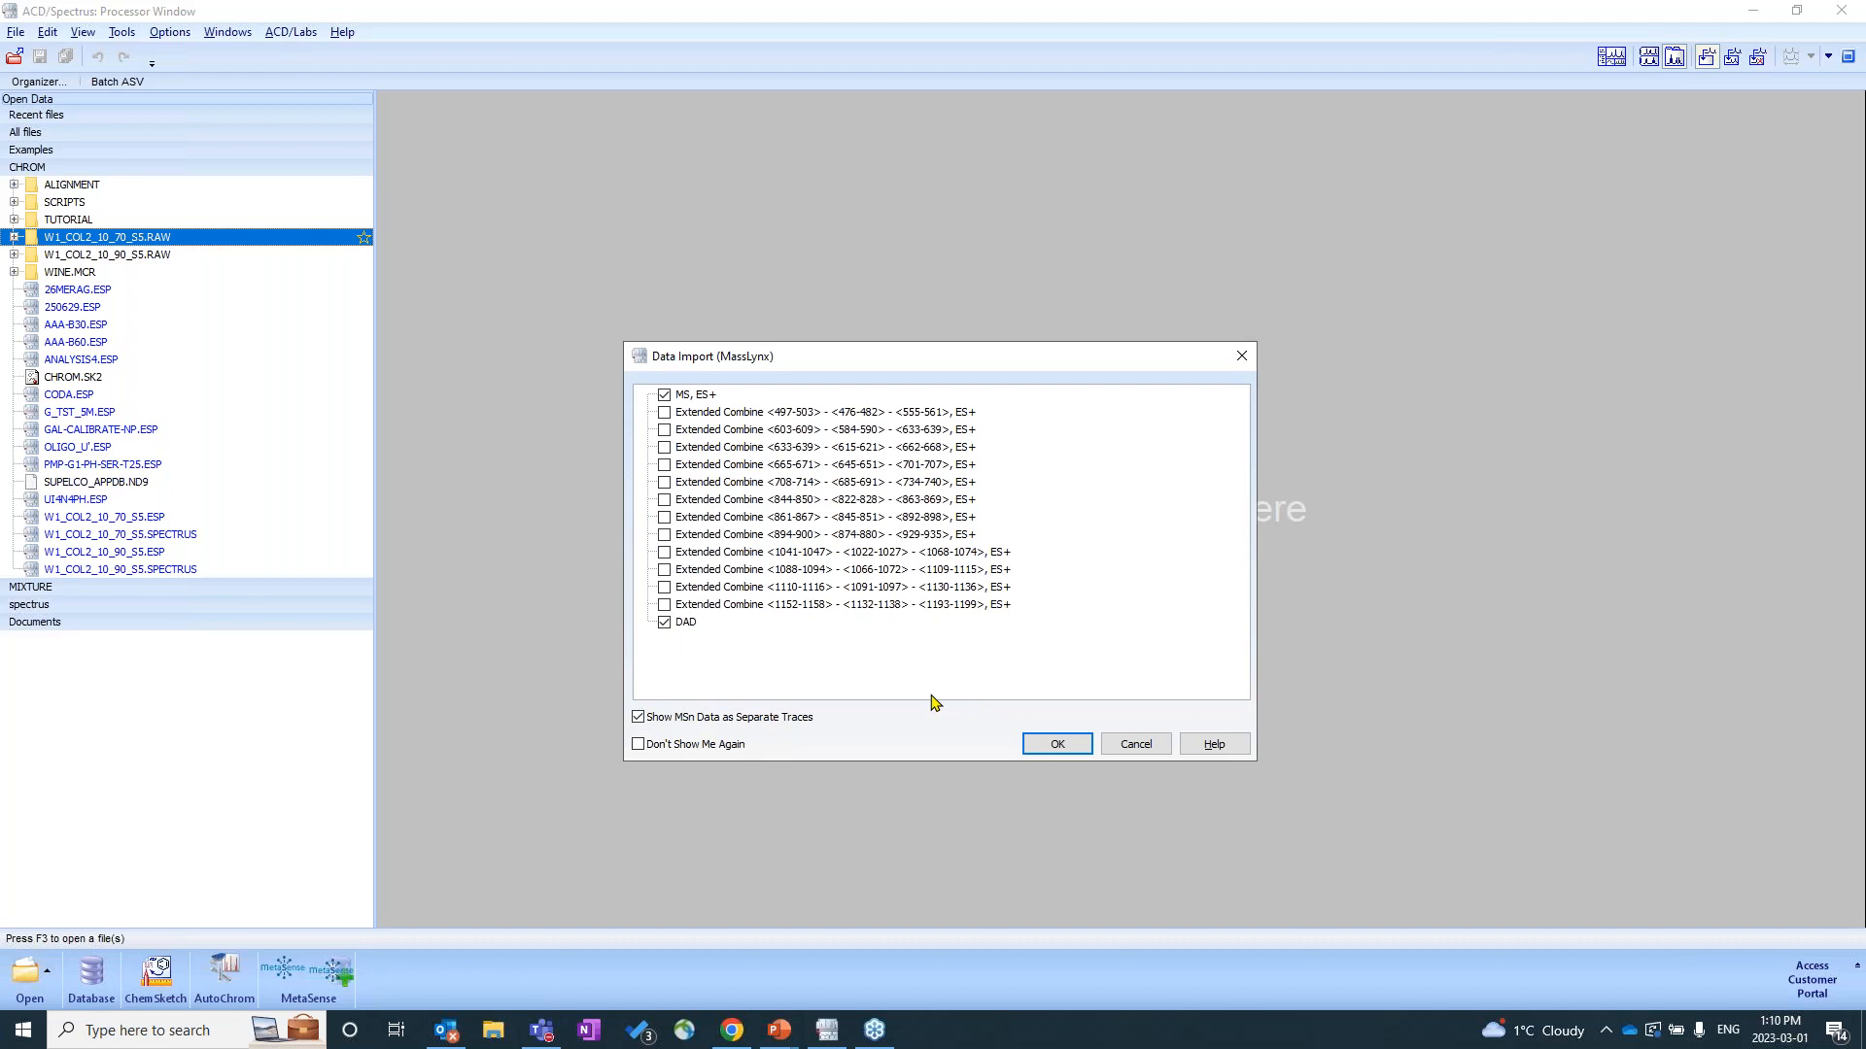
left_click(637, 717)
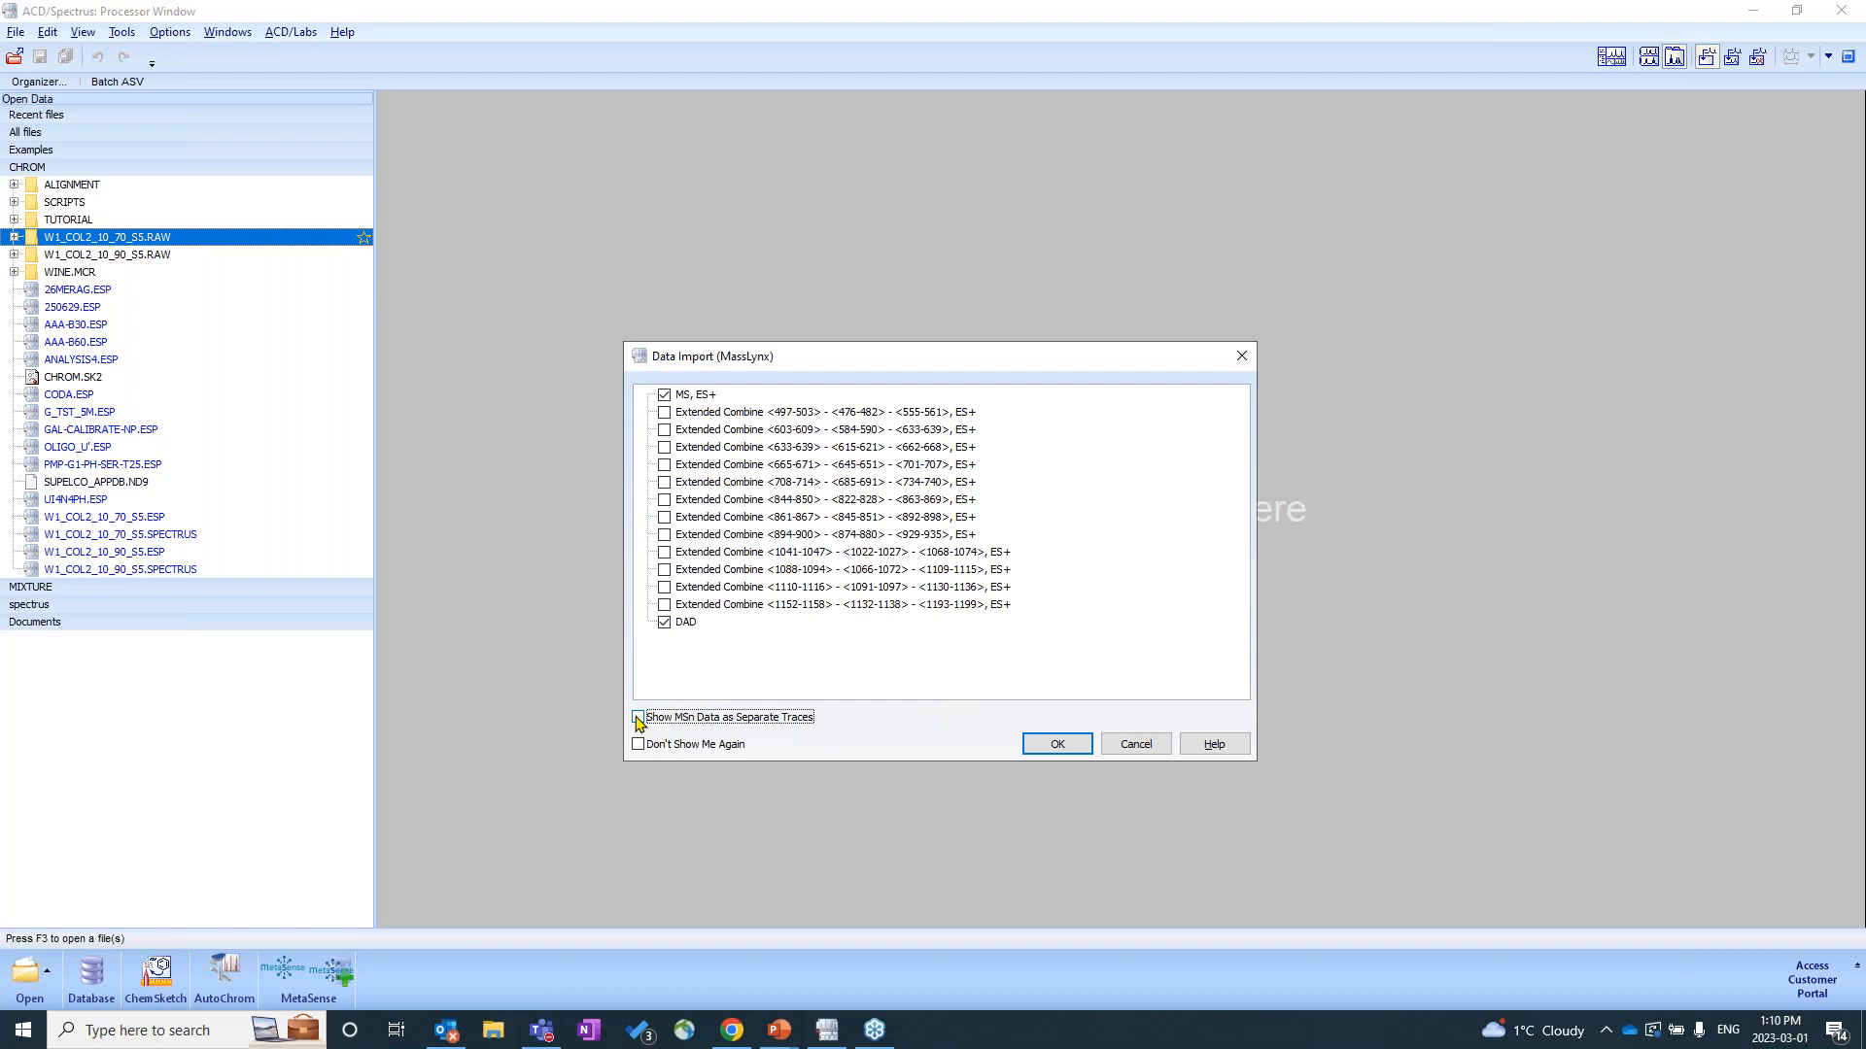
left_click(637, 717)
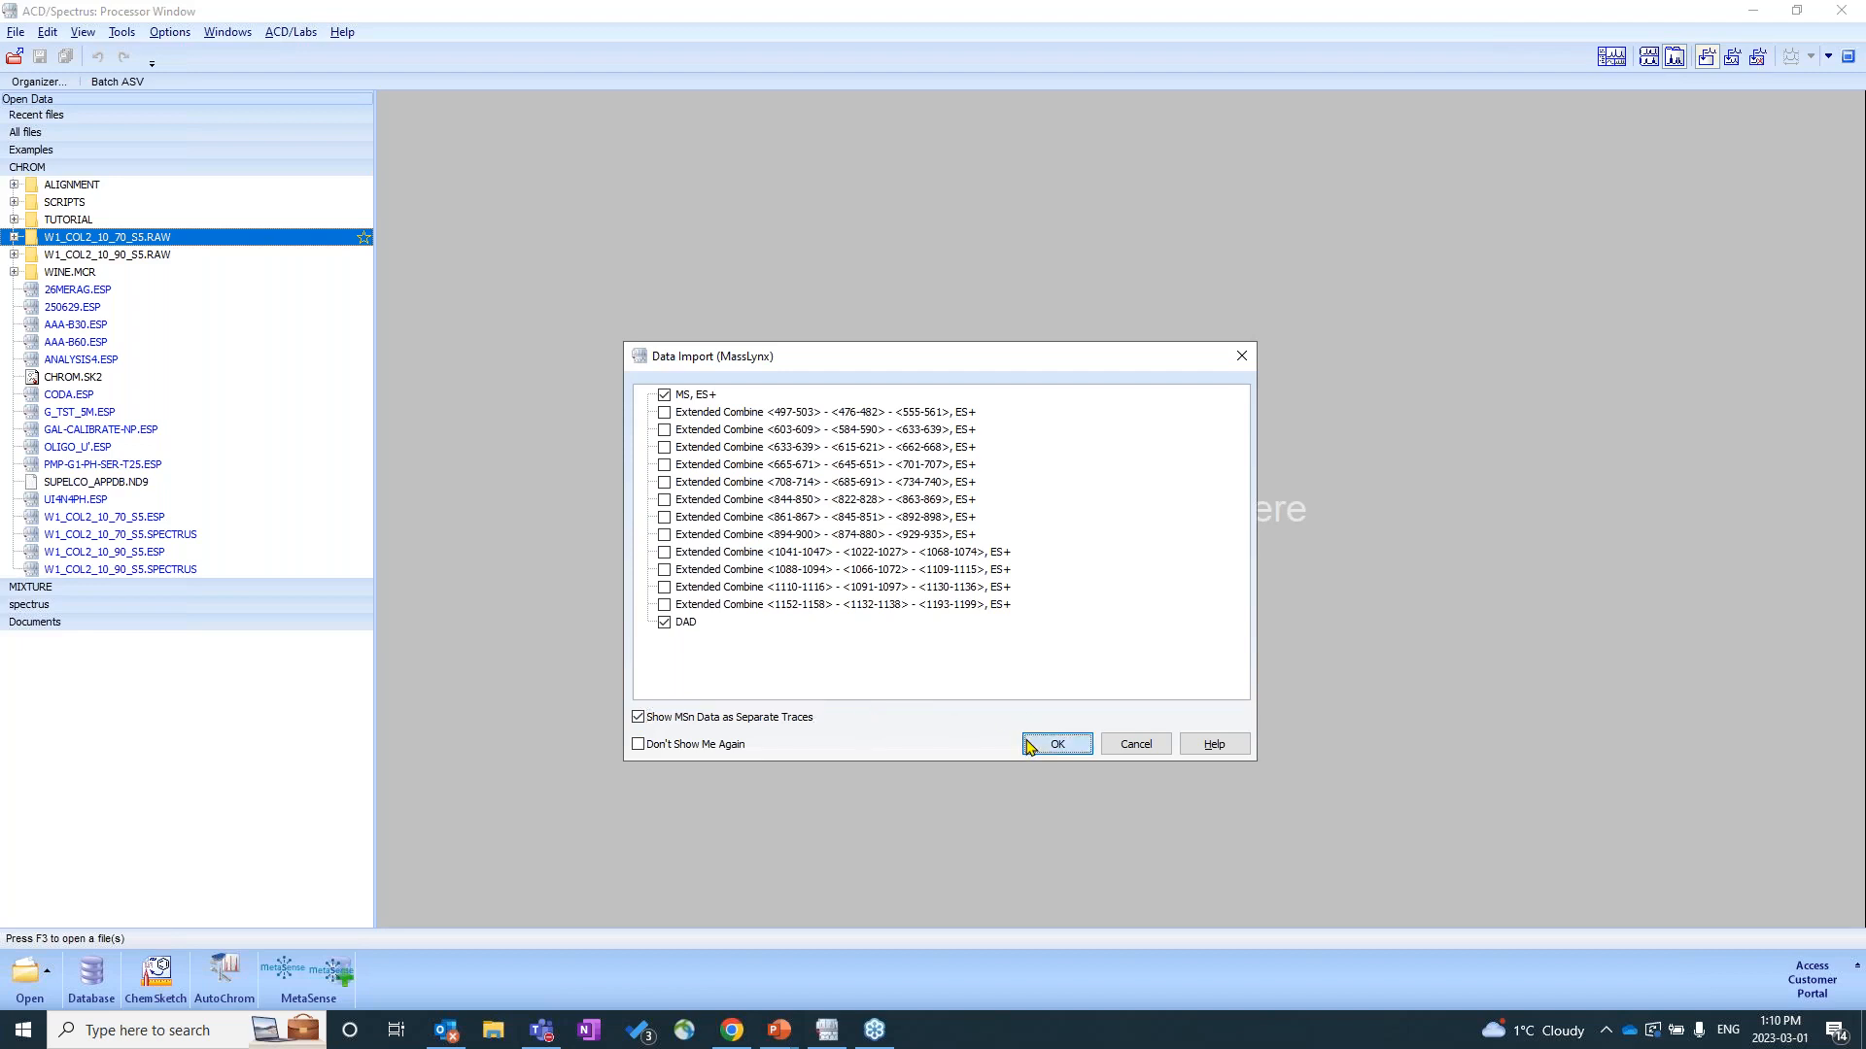
Confirm the import selection and open the W1_COL2_10_70_SS.RAW LC/MS file.
left_click(1057, 744)
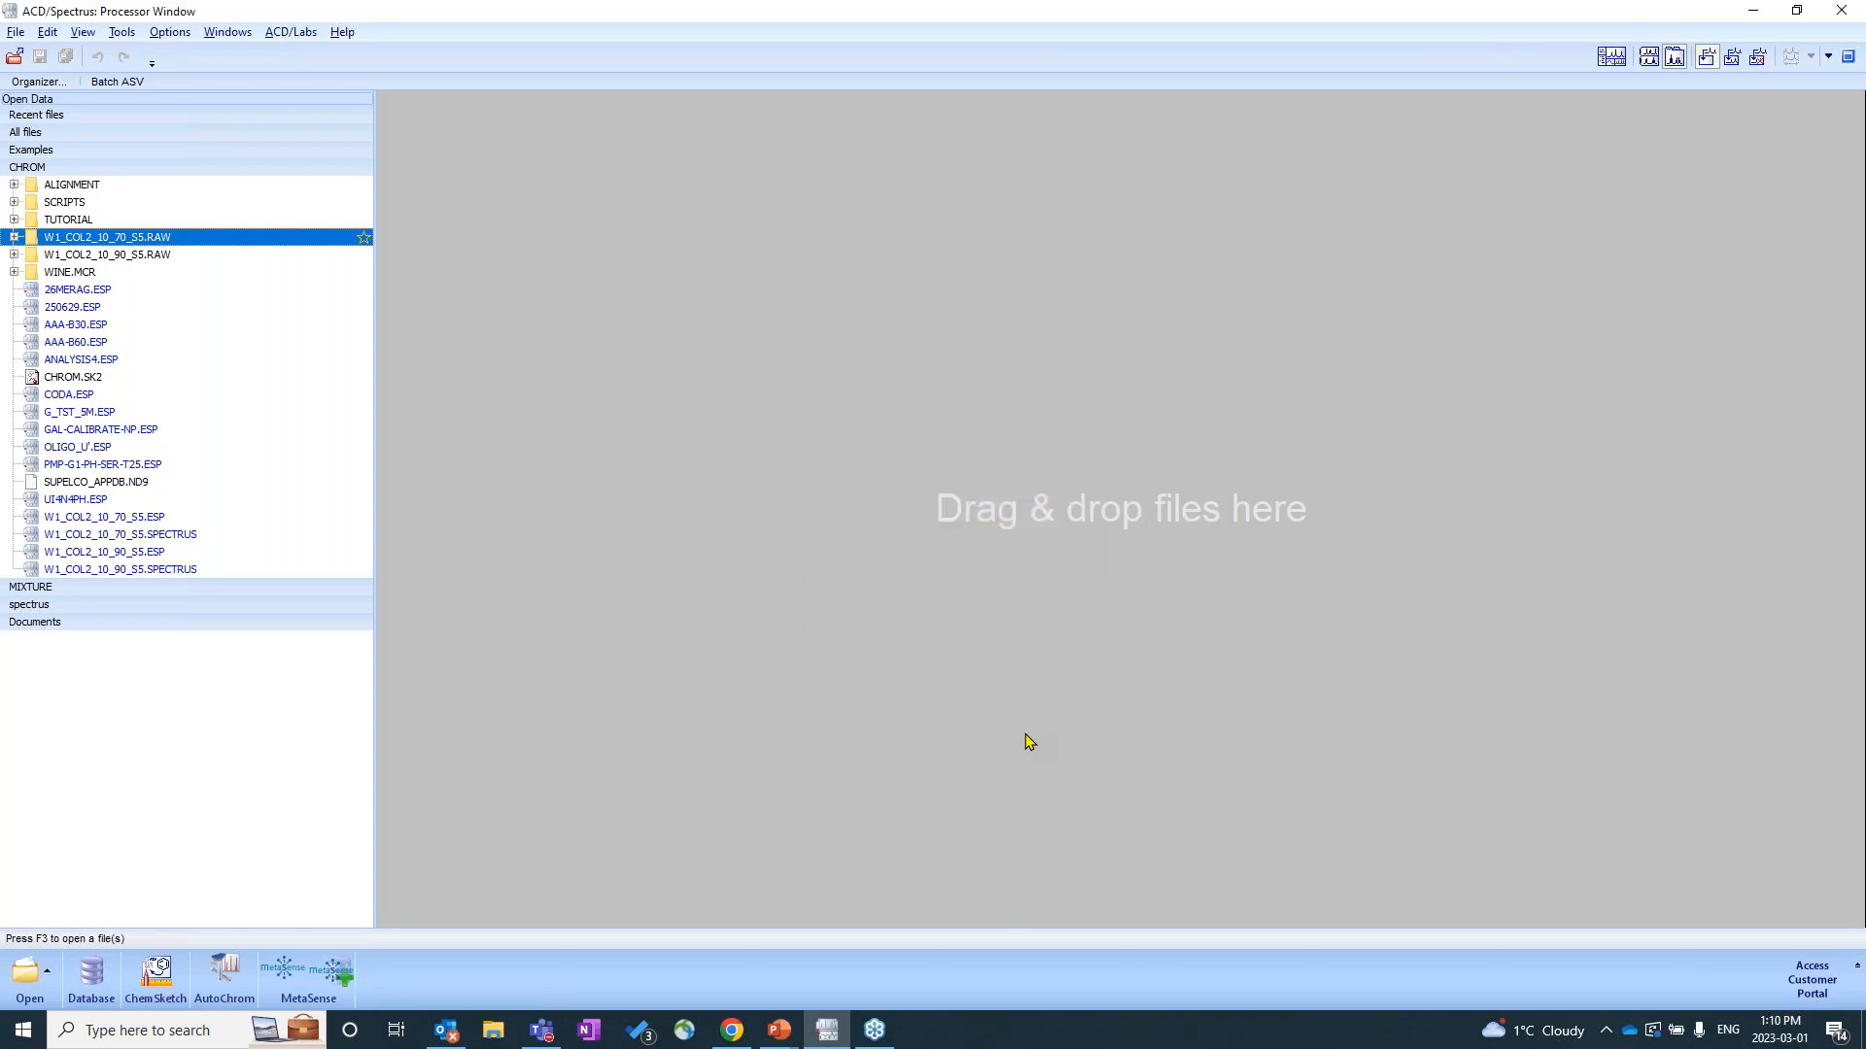
double_click(105, 235)
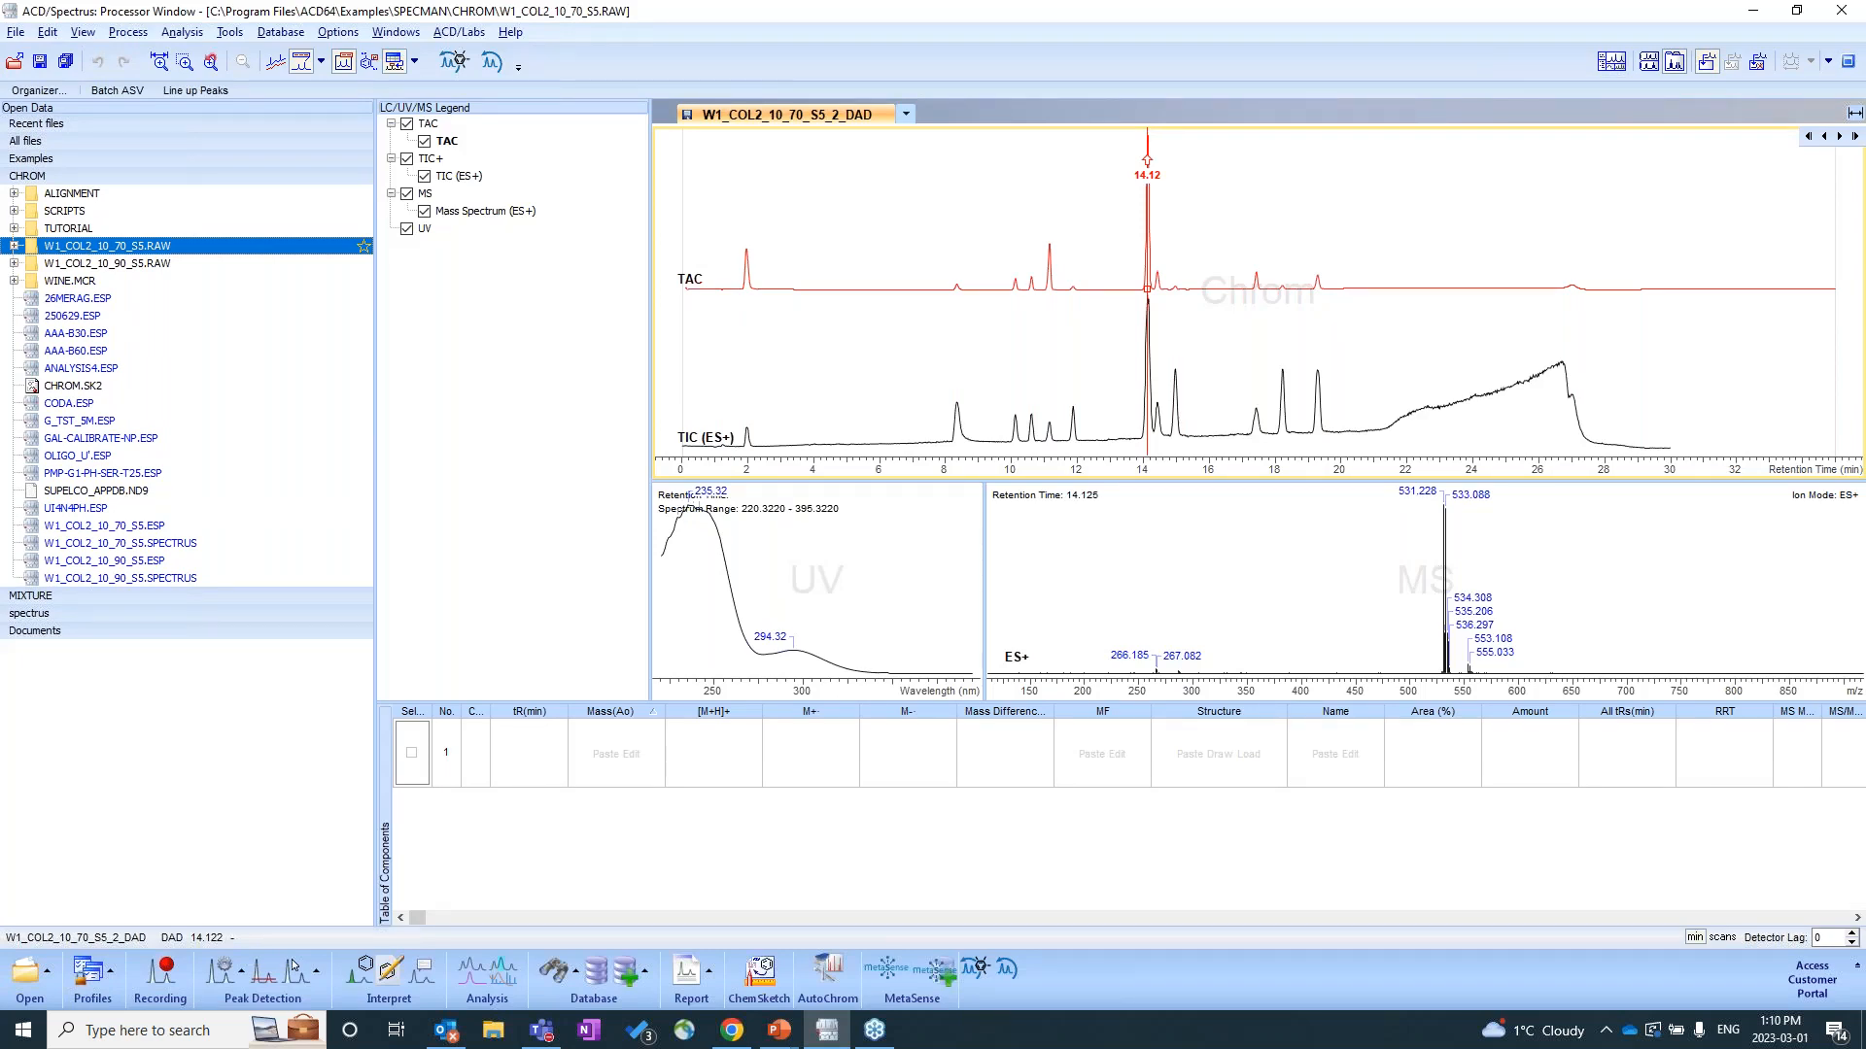
mouse_move(618, 630)
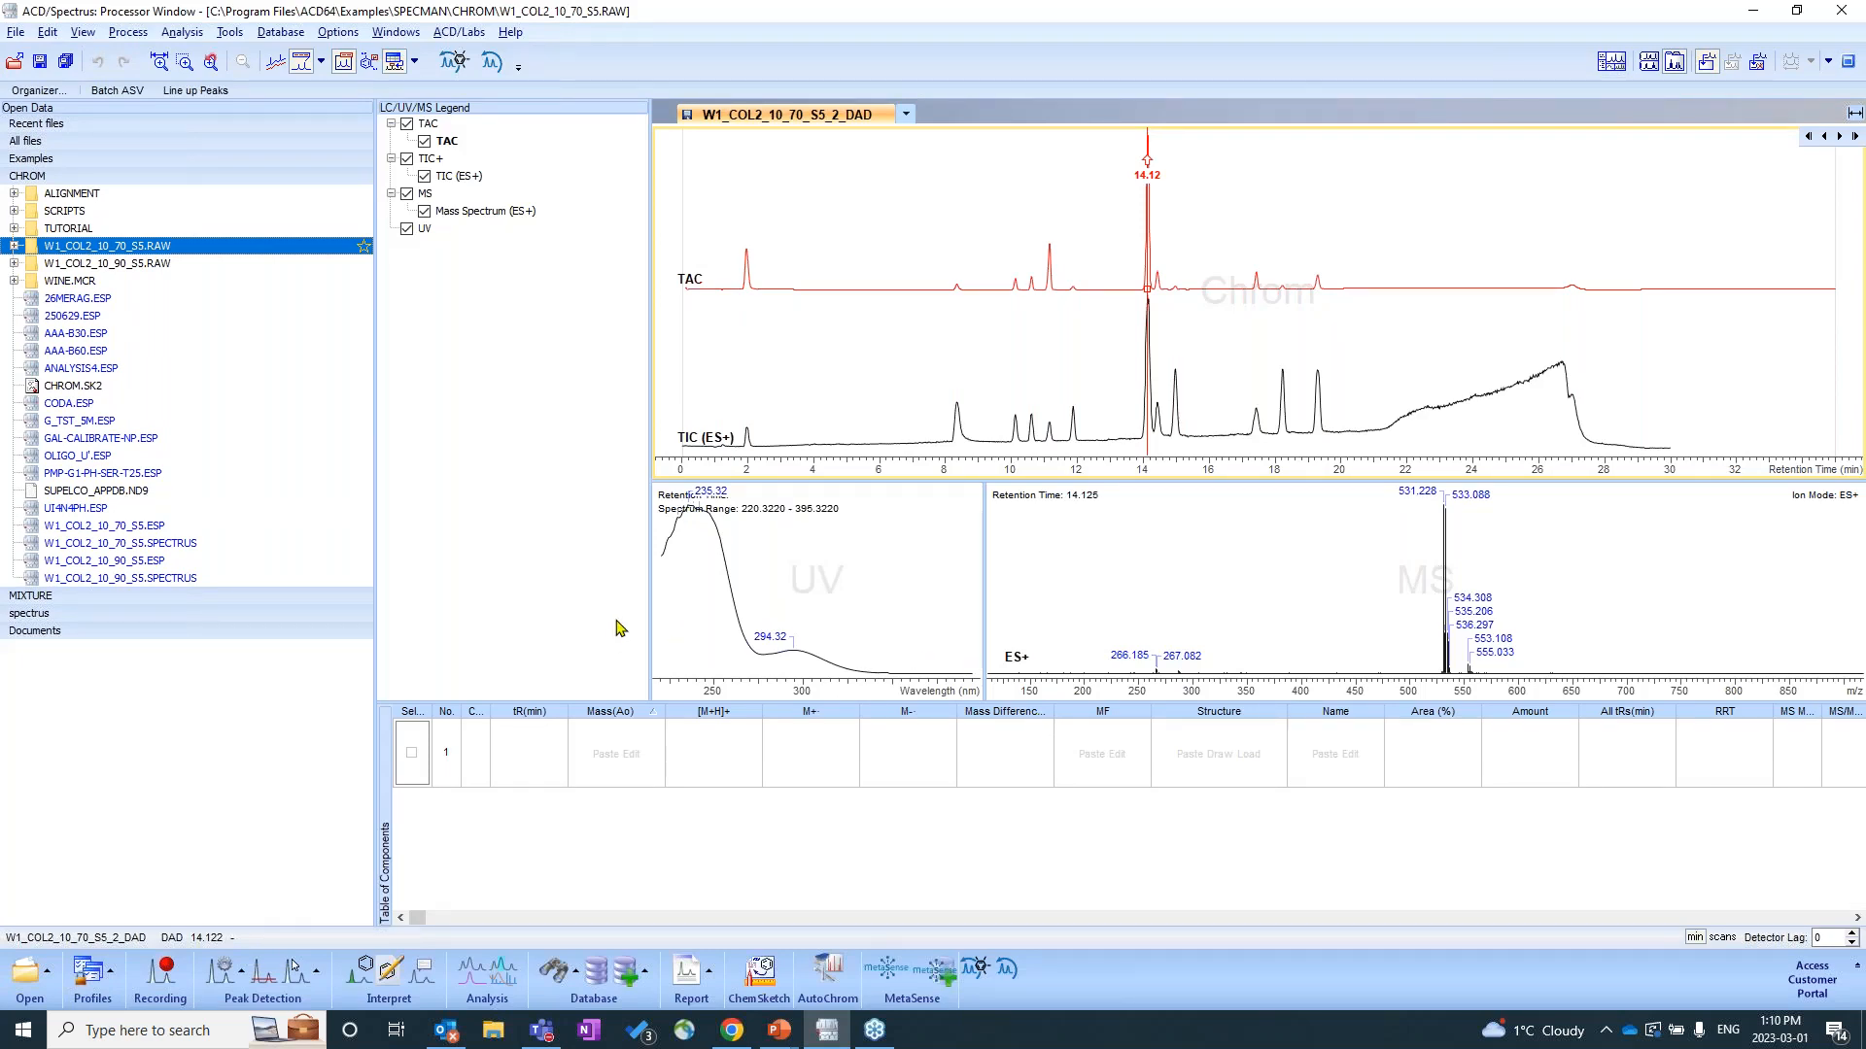
mouse_move(583, 587)
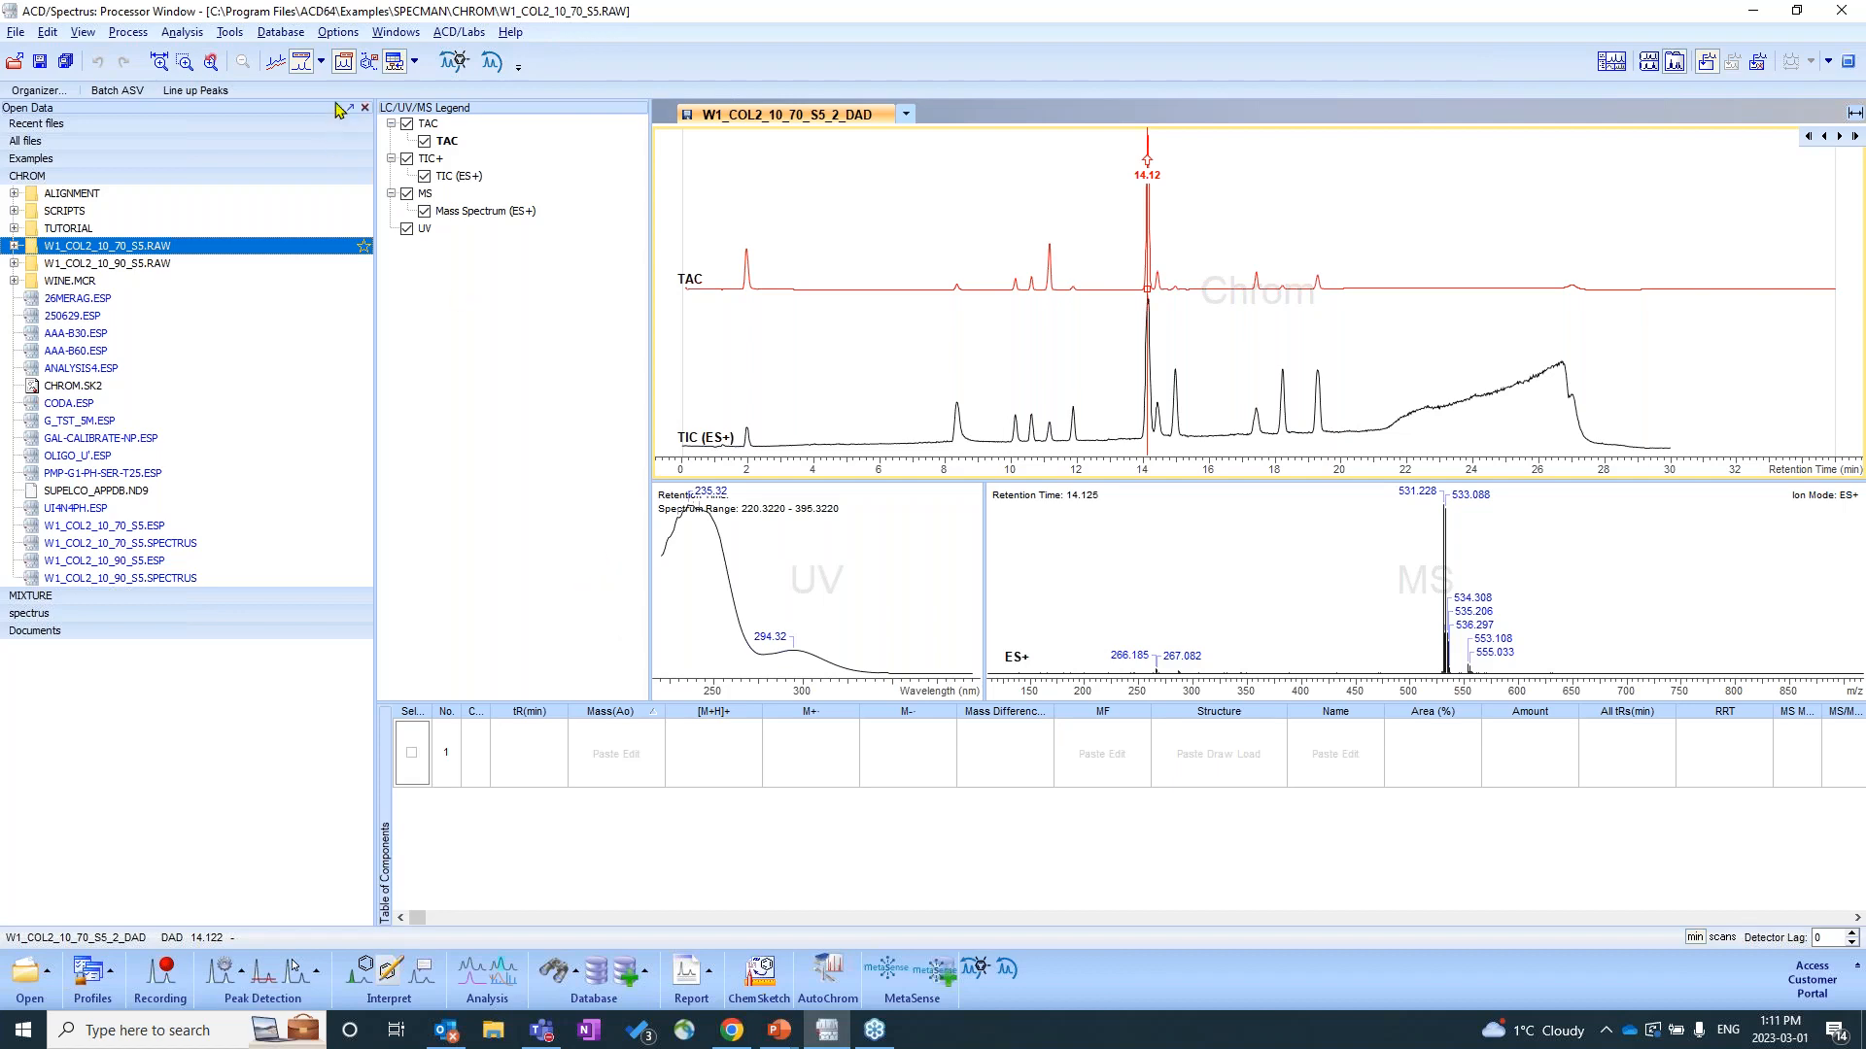
mouse_move(371, 115)
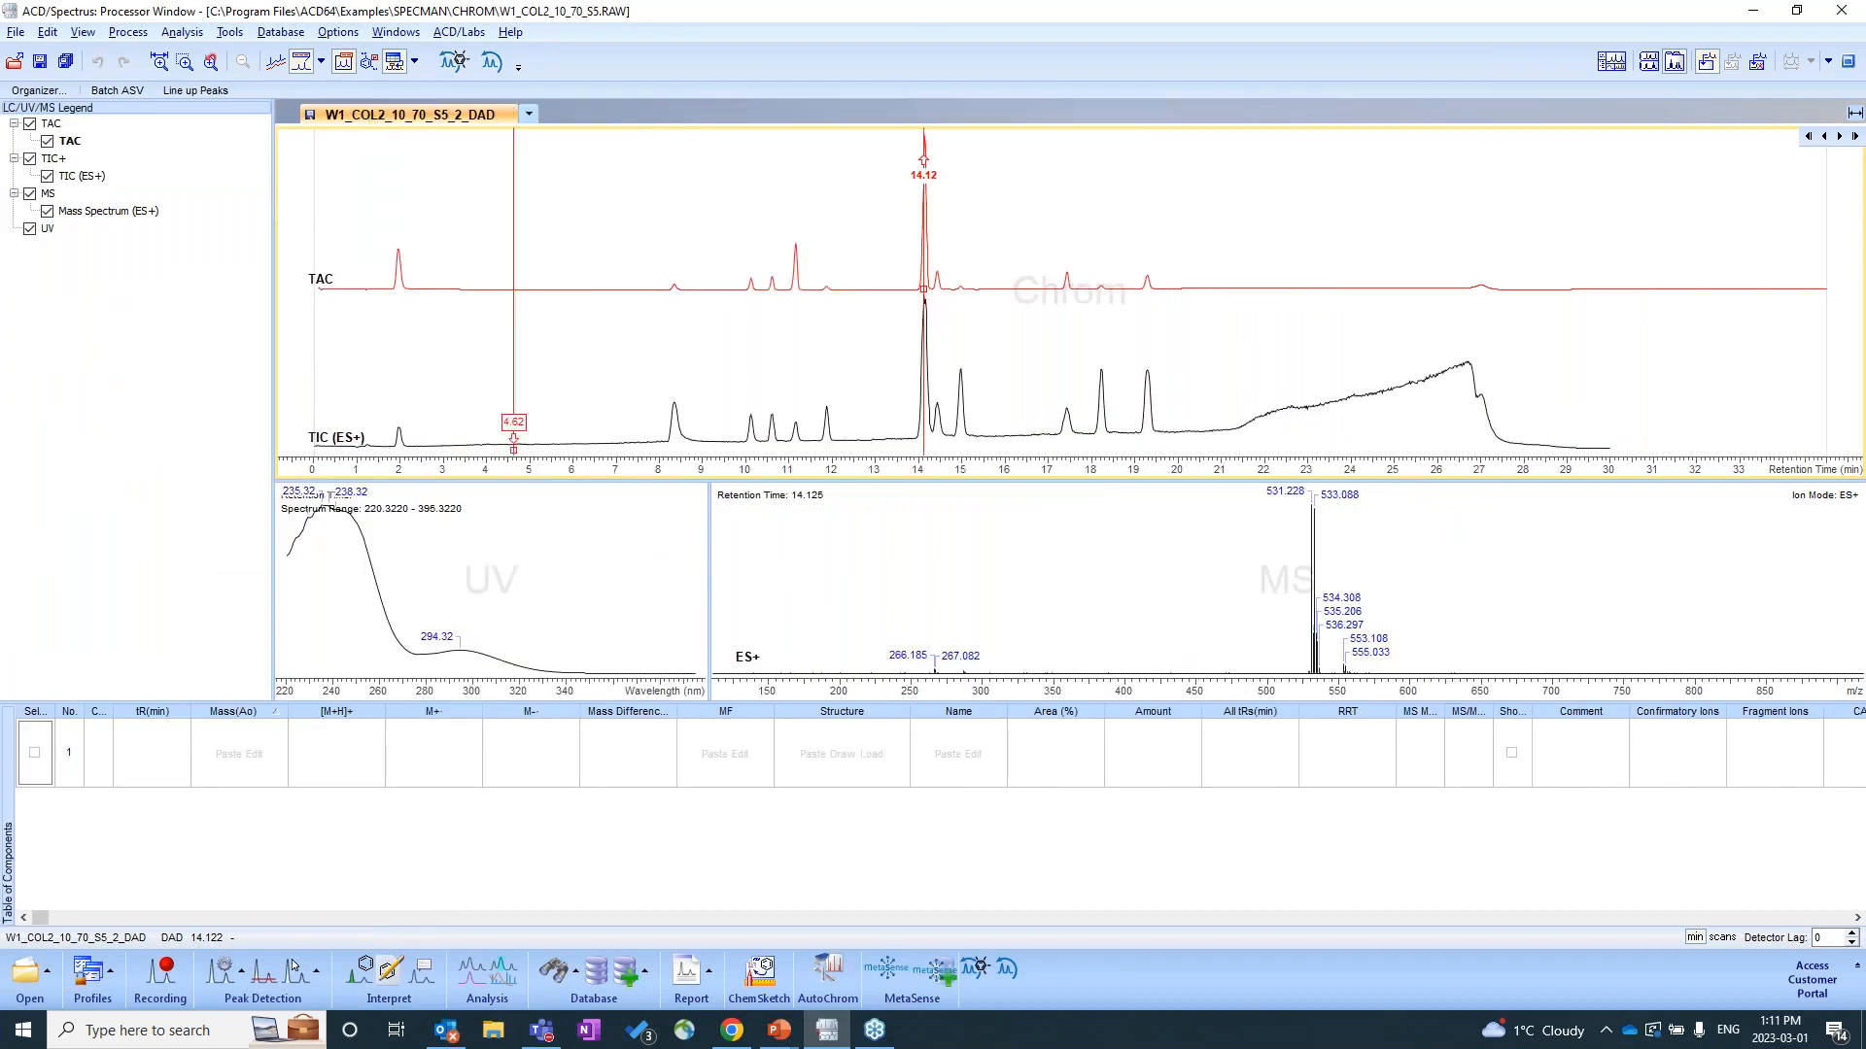
Resize and then close the Organizer panel so the trace legend and chromatograms fill the window.
left_click_drag(513, 441, 345, 426)
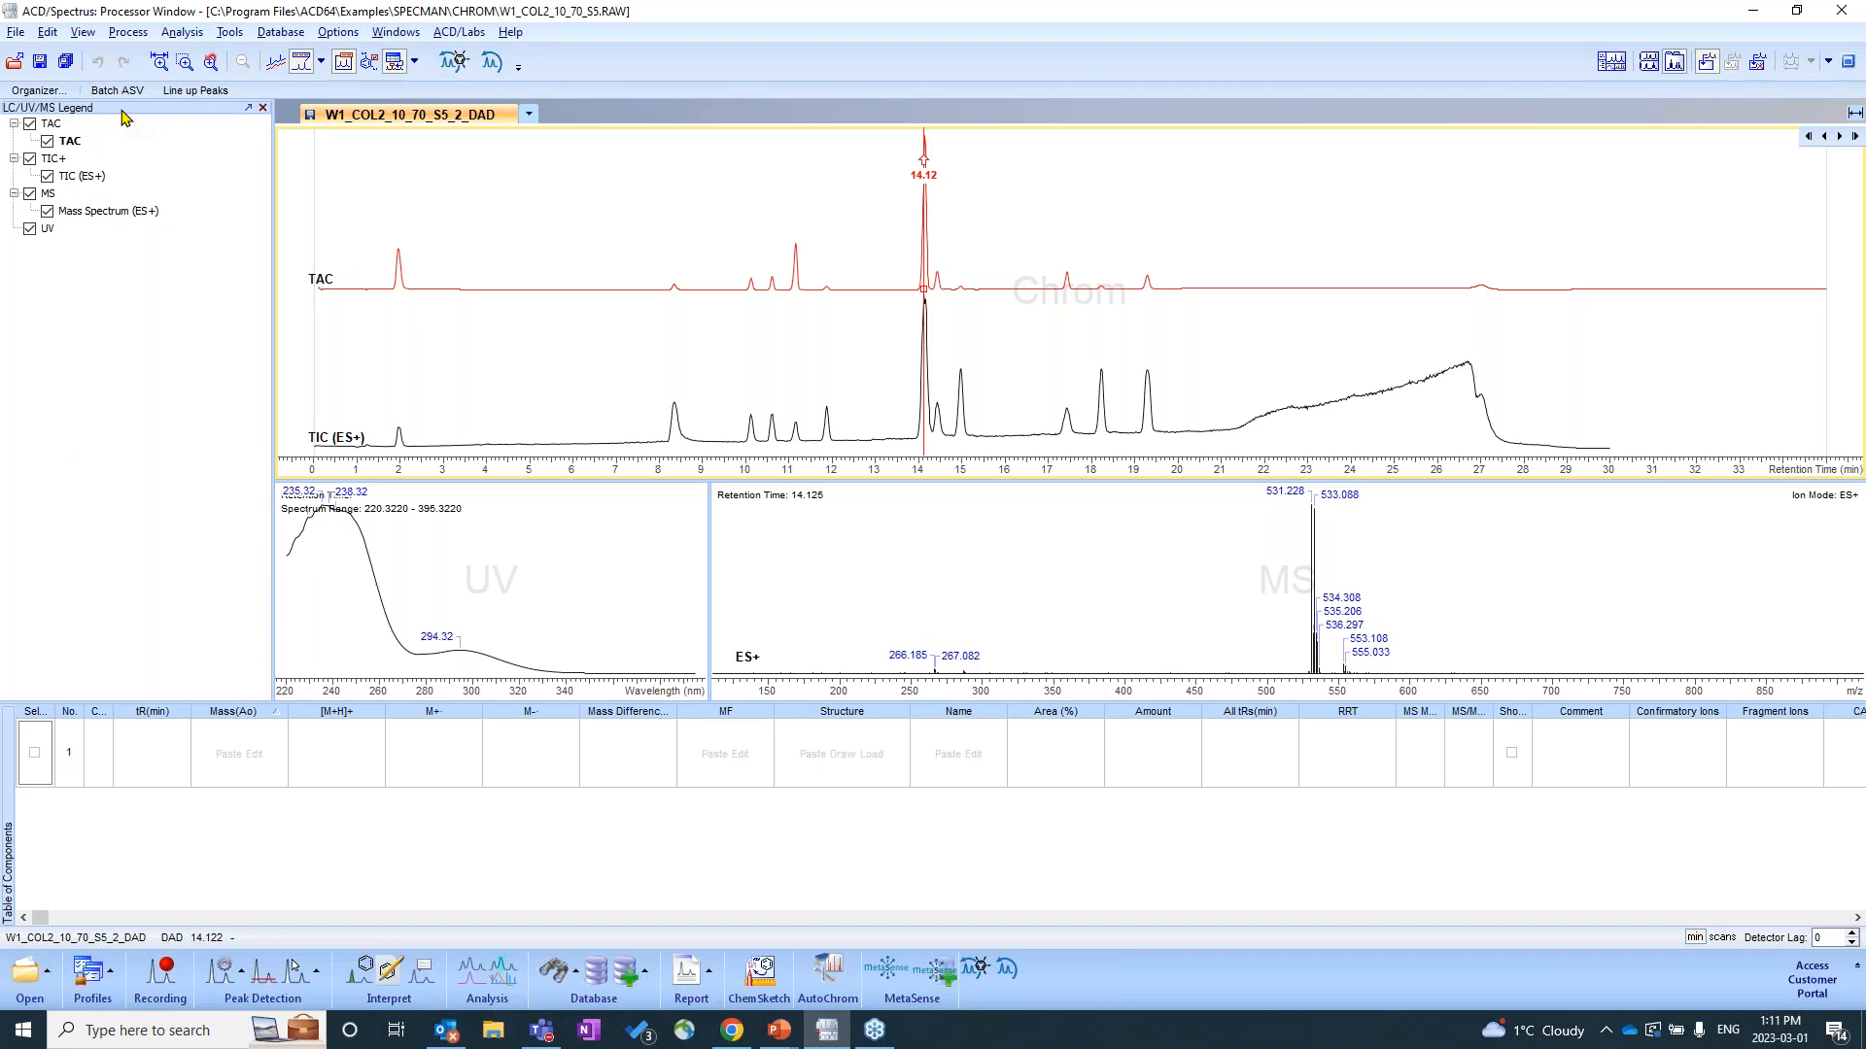
mouse_move(101, 133)
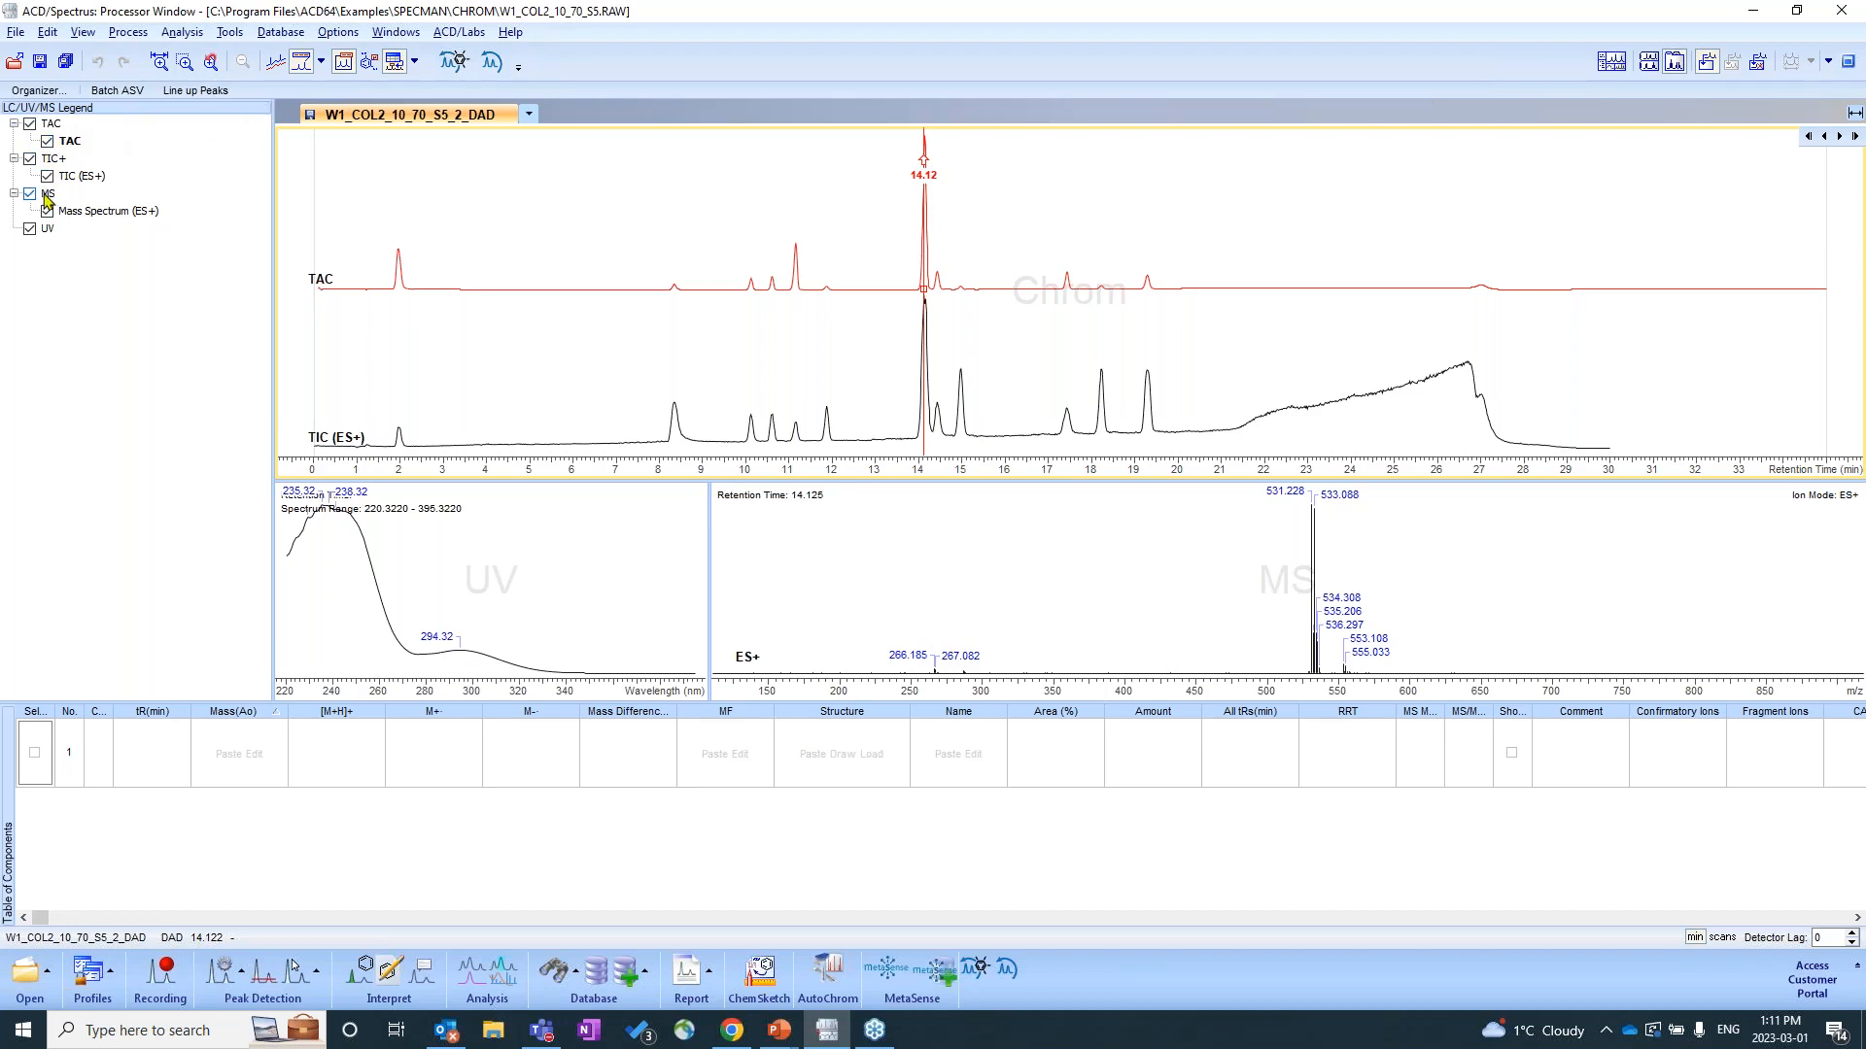
left_click(27, 192)
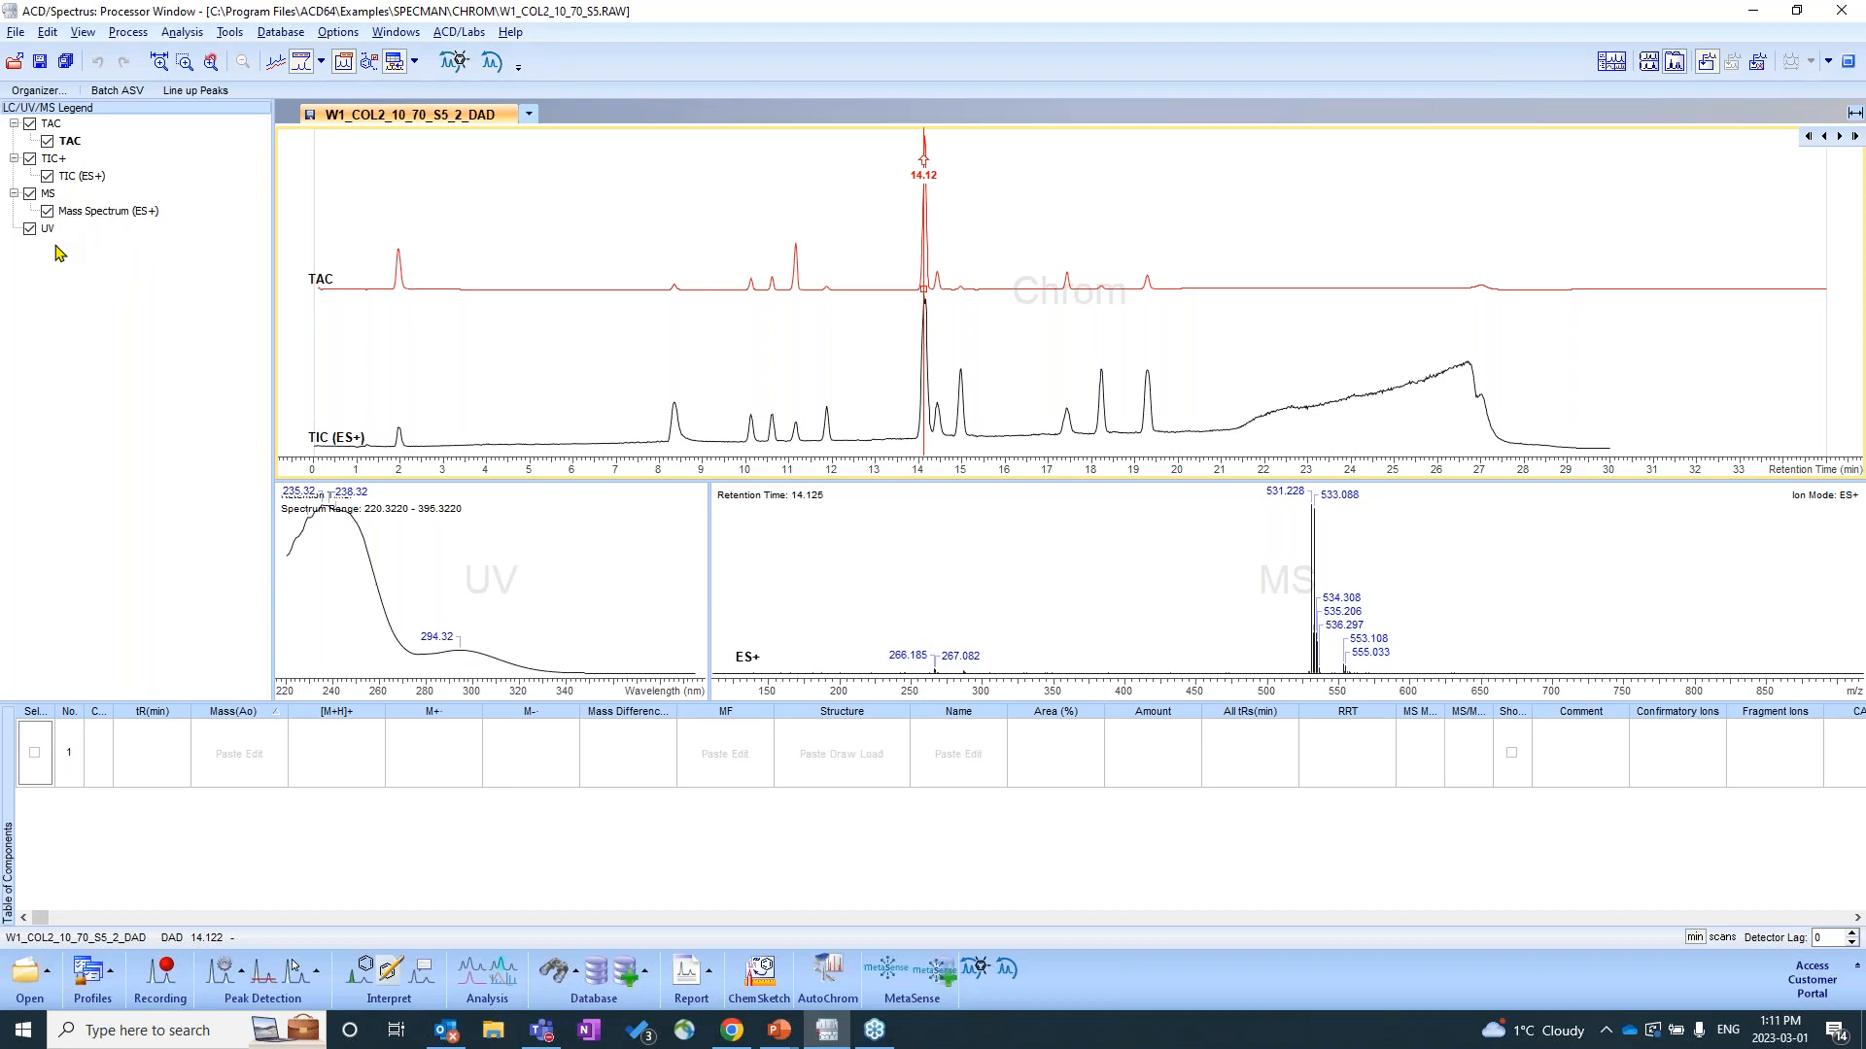
Scan along the chromatogram and move the retention marker onto the TIC (ES+) trace near 19.27 min.
left_click(1599, 283)
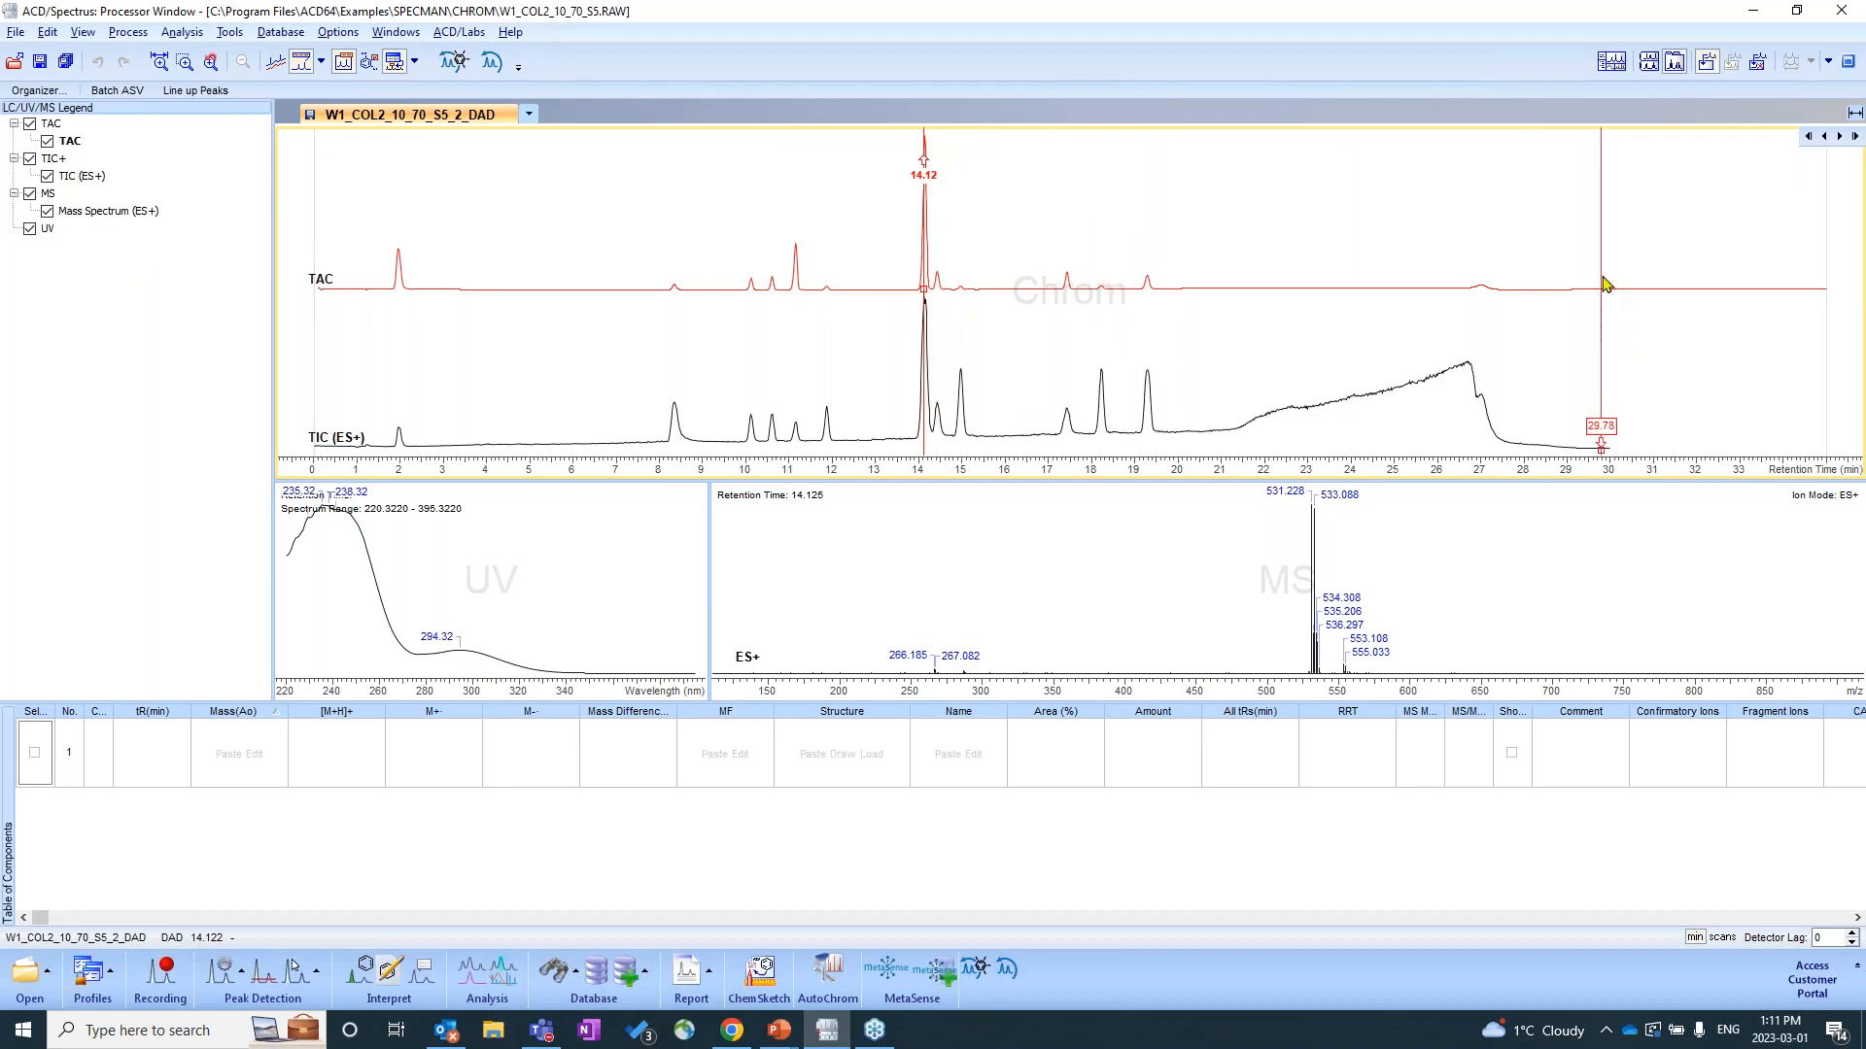
left_click_drag(1601, 284, 1621, 284)
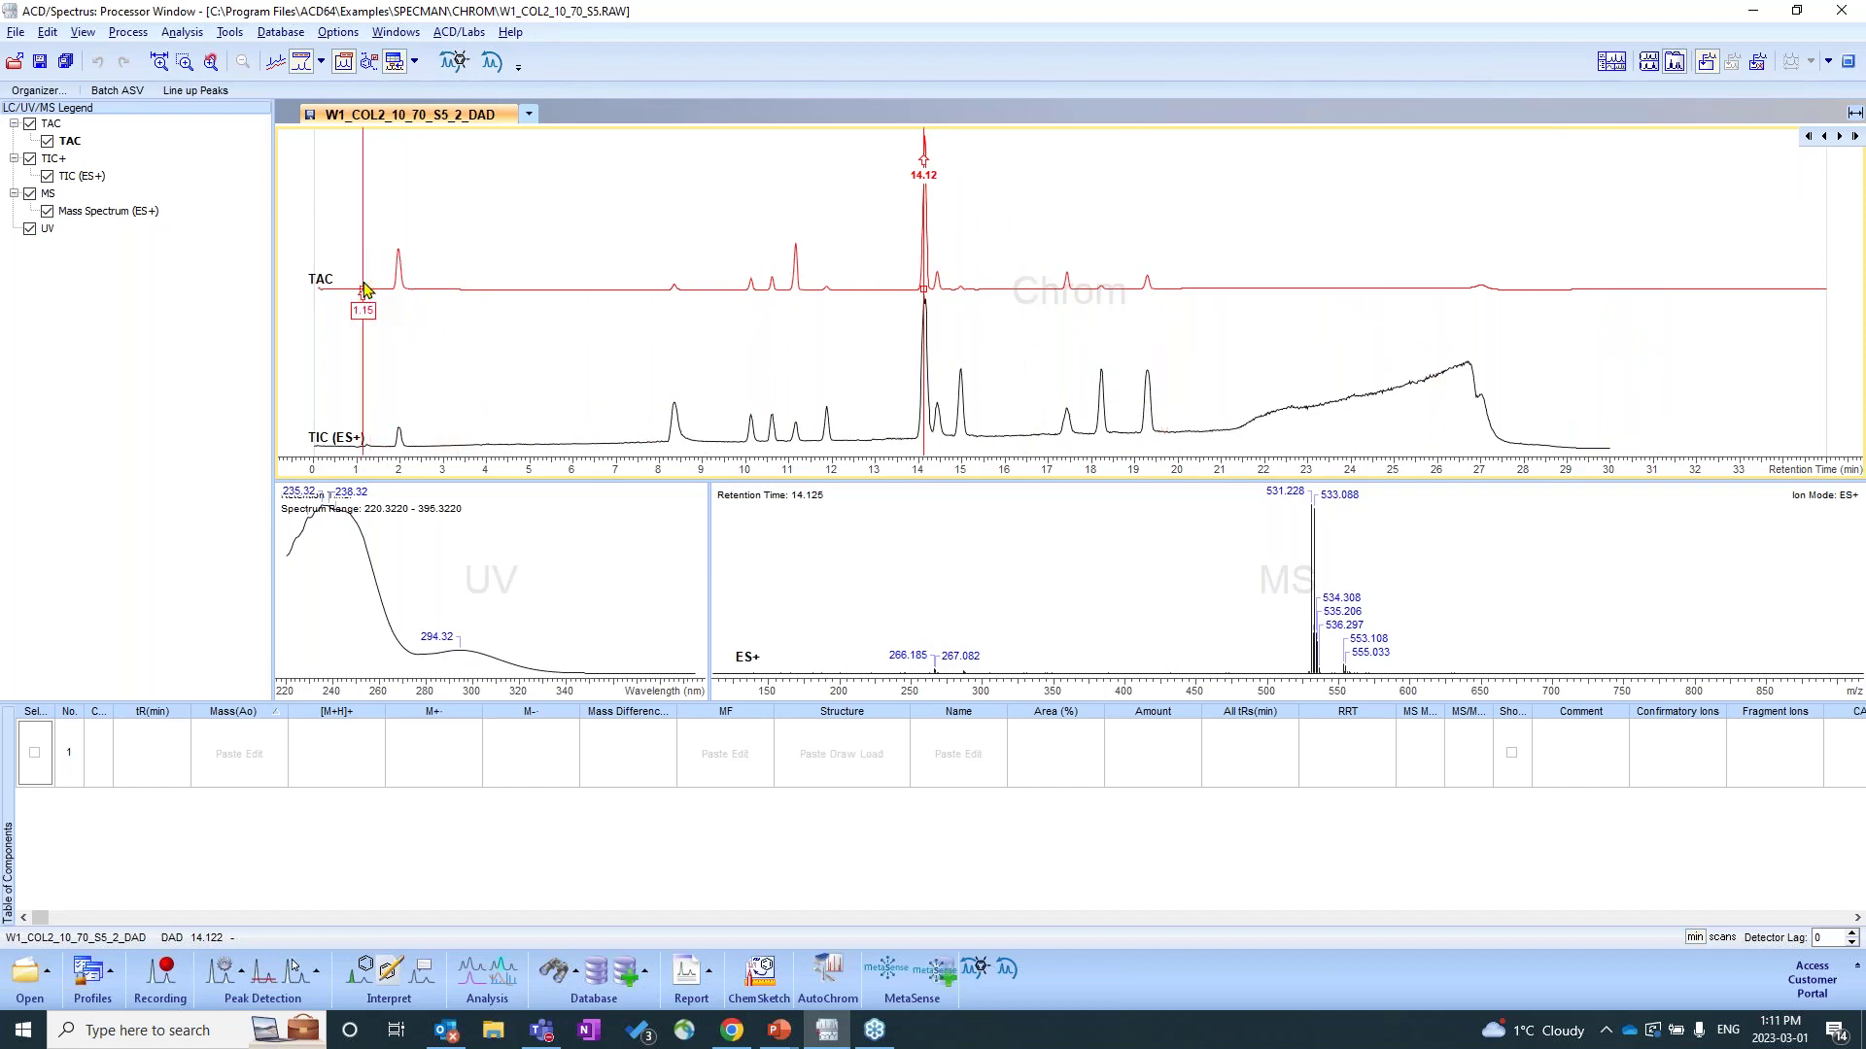
left_click(435, 451)
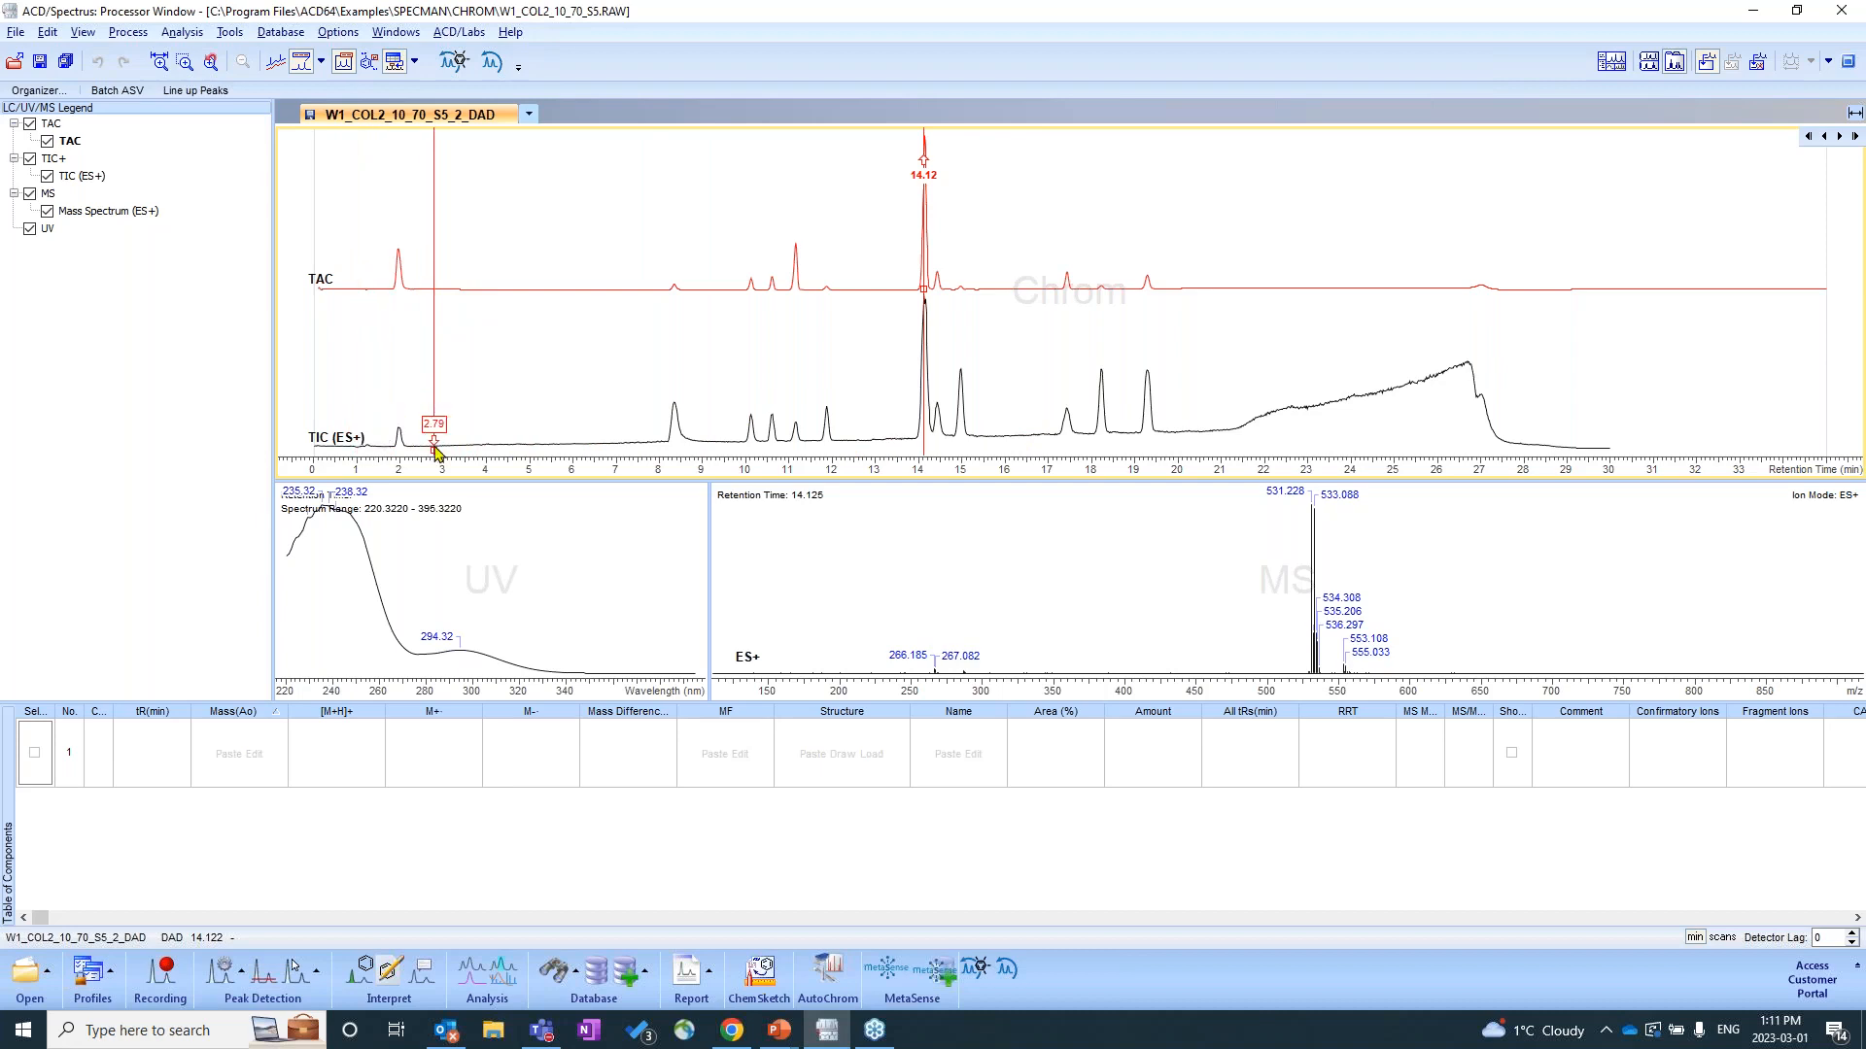
left_click_drag(432, 441, 482, 441)
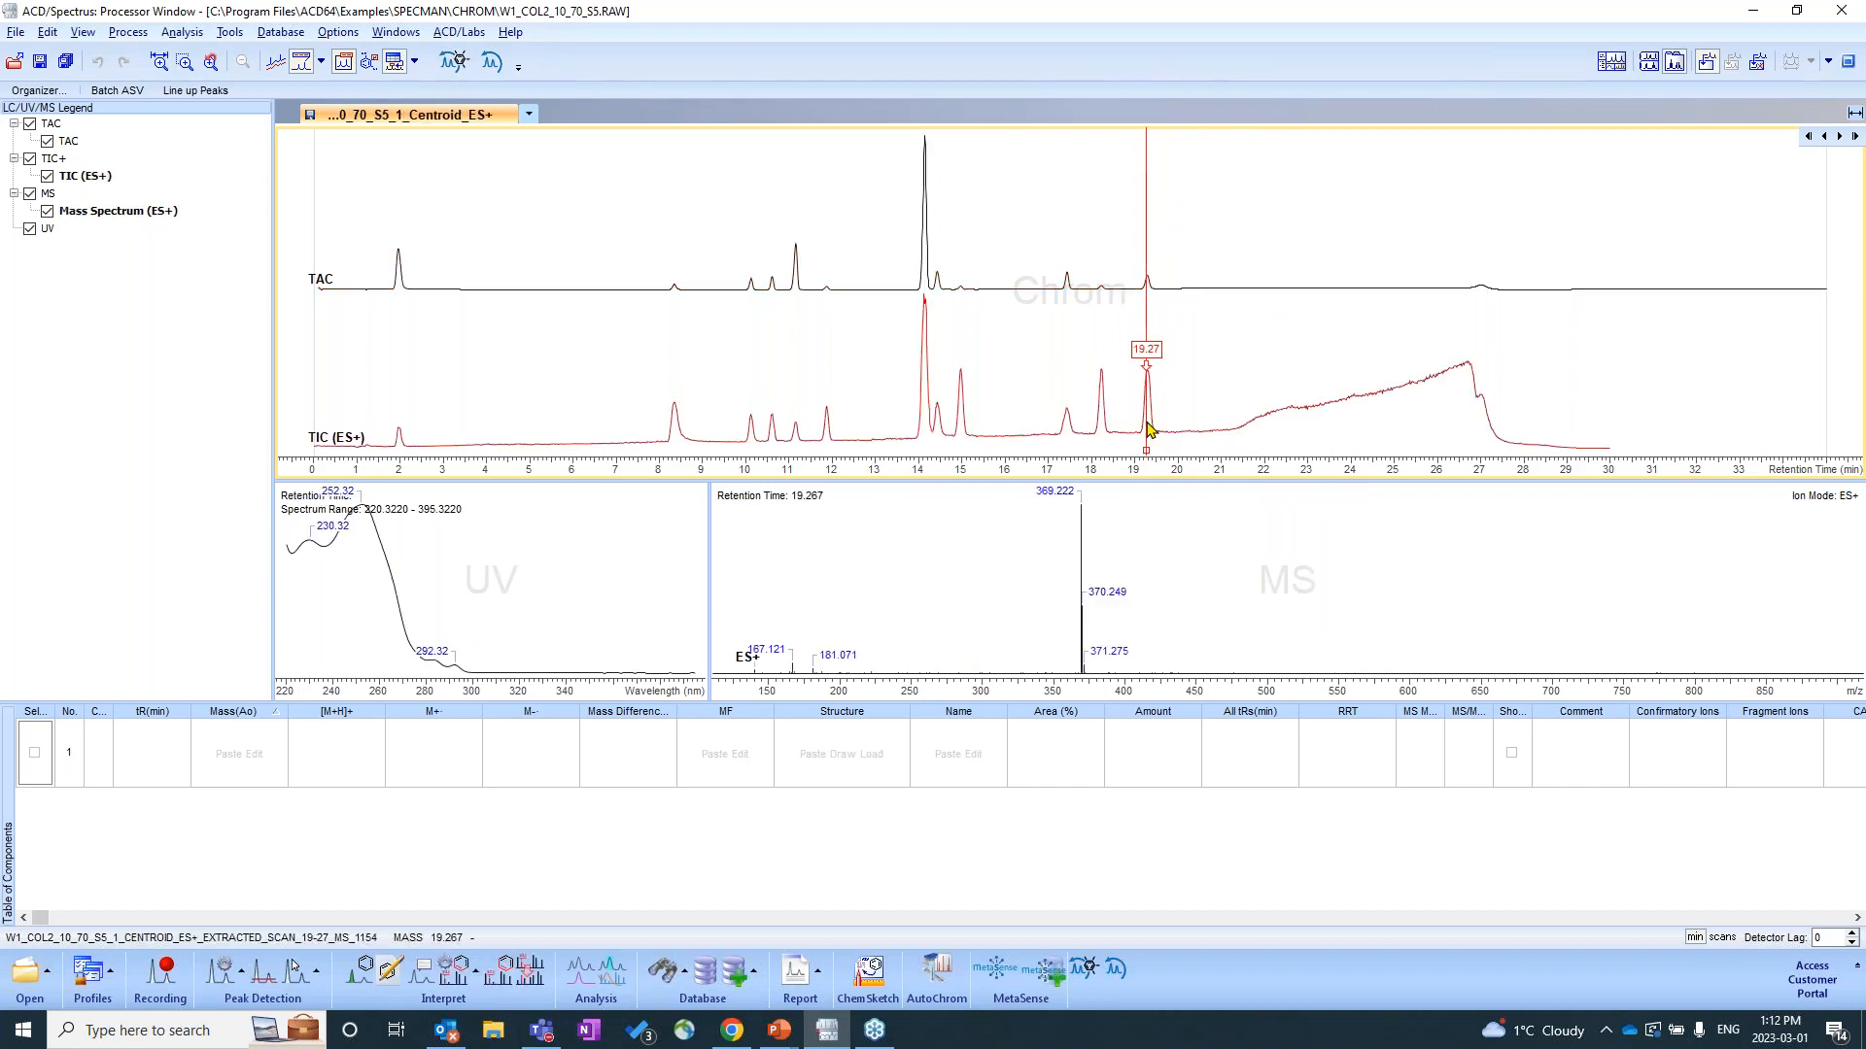
Extract the mass spectra at the 19.27, 10.62 and 14.06 min TIC (ES+) peaks.
left_click(1353, 416)
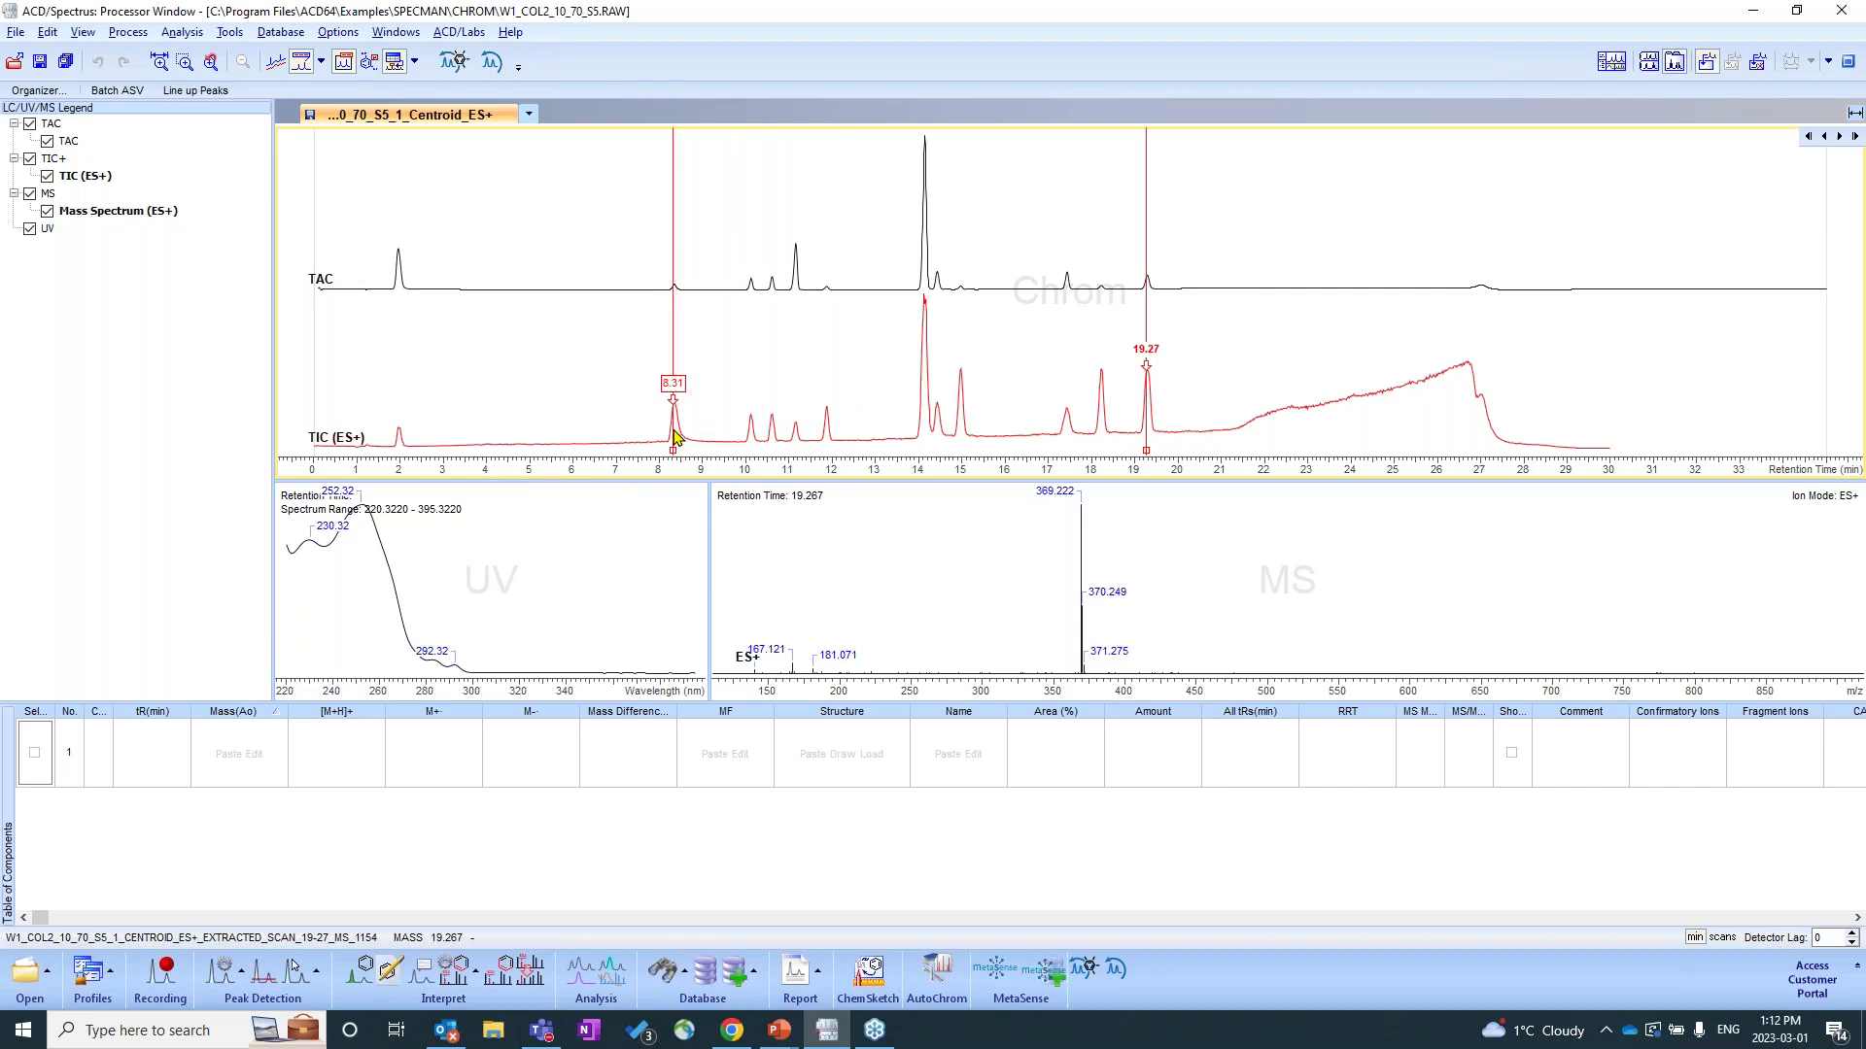
left_click(768, 441)
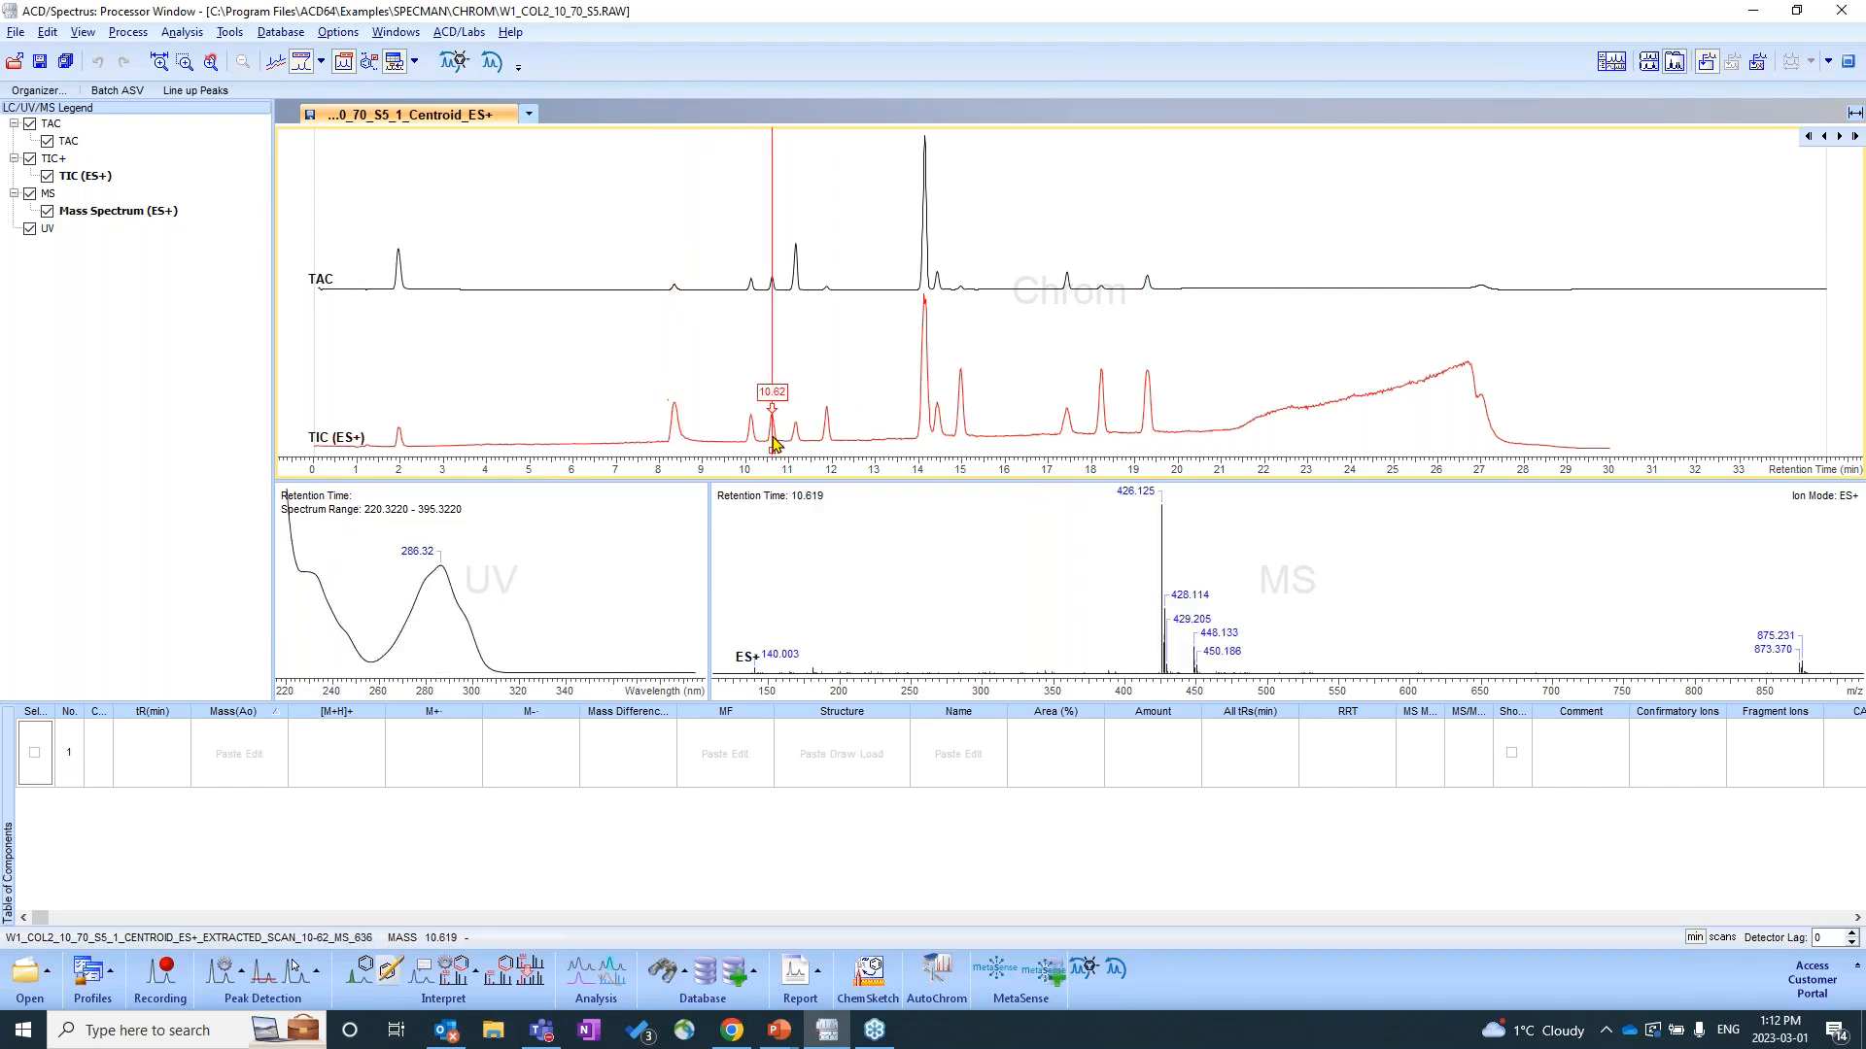
left_click(917, 435)
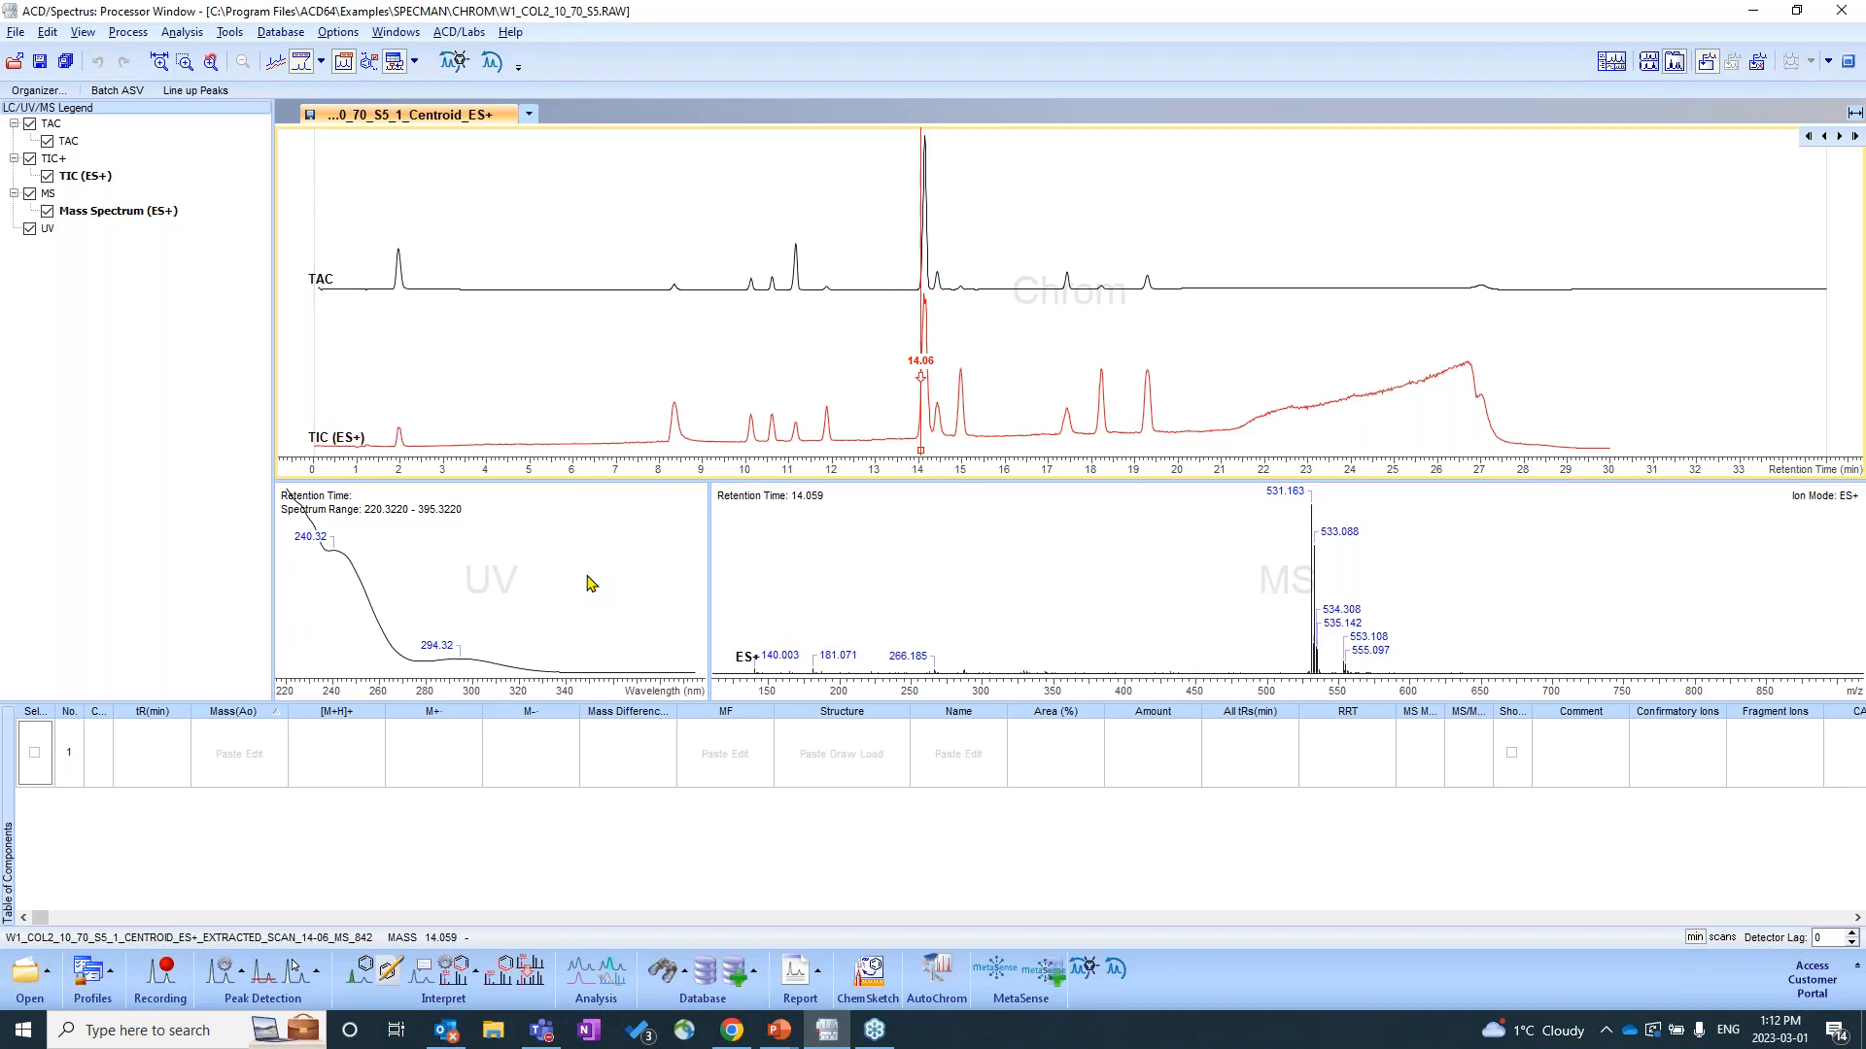
mouse_move(595, 579)
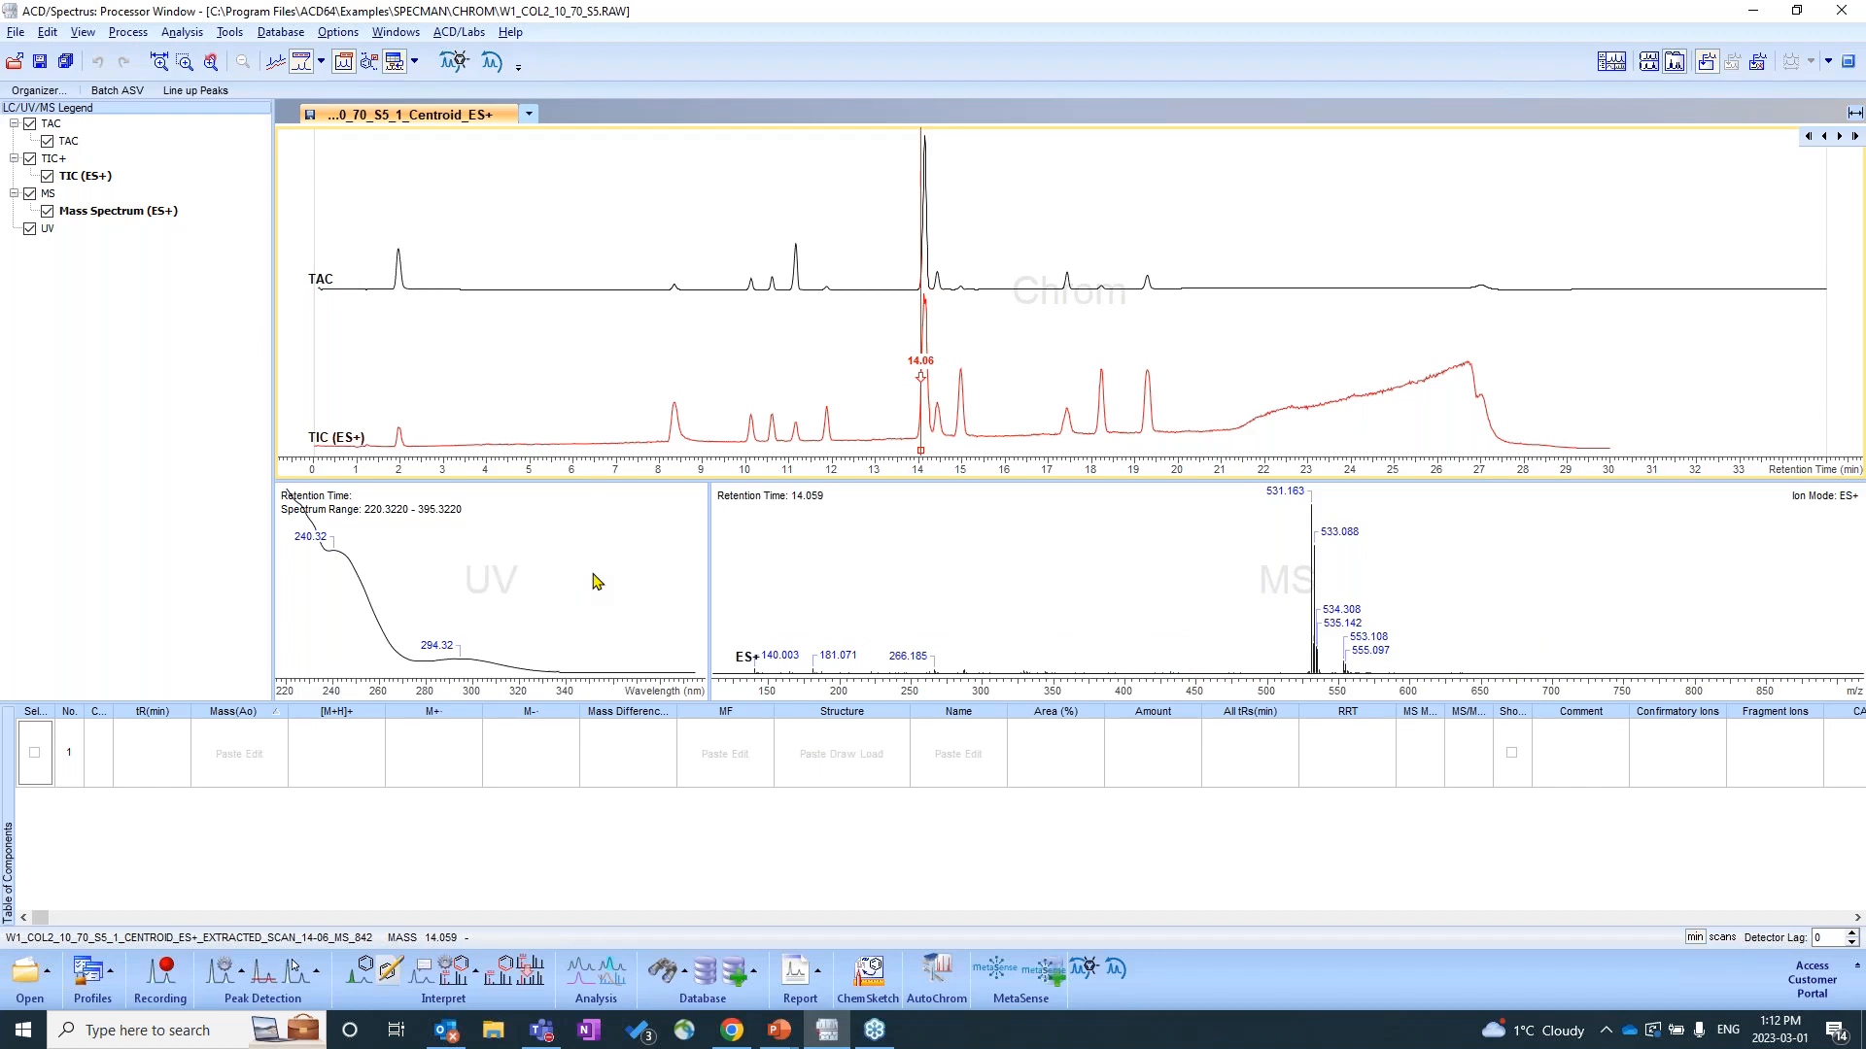
mouse_move(556, 583)
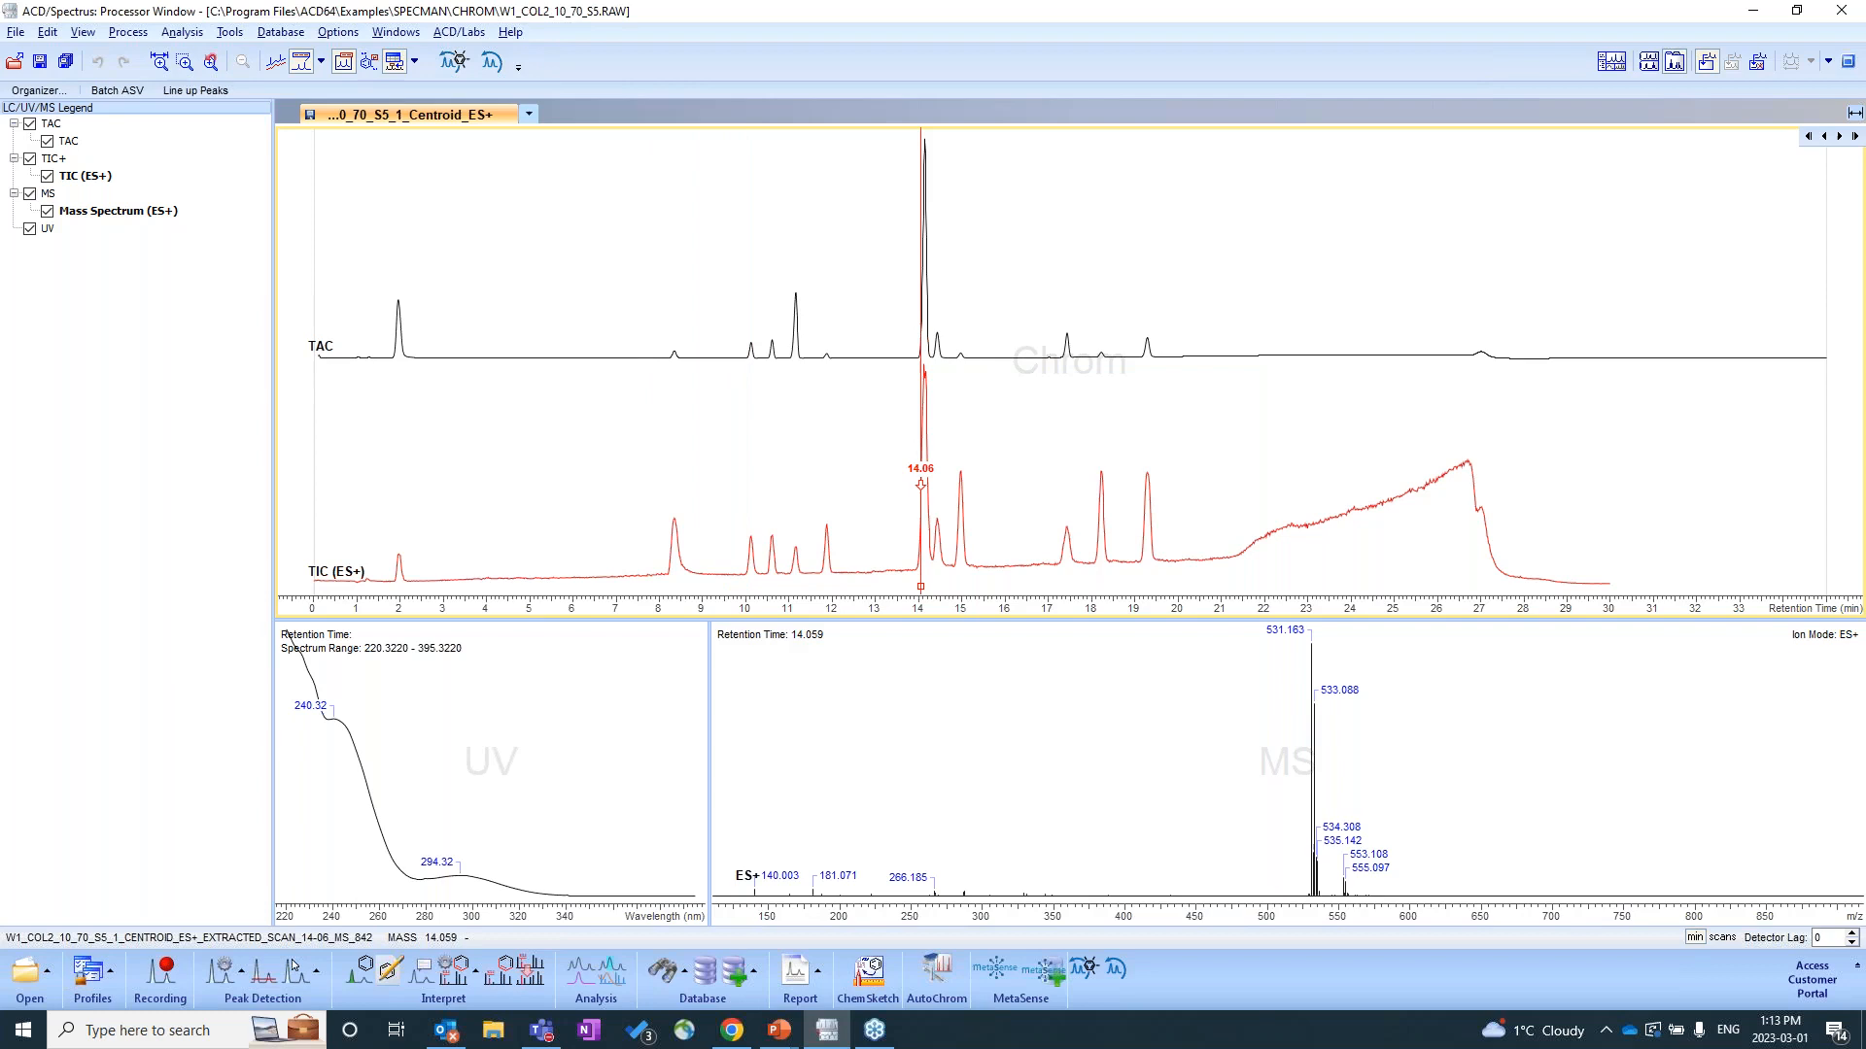
mouse_move(307, 404)
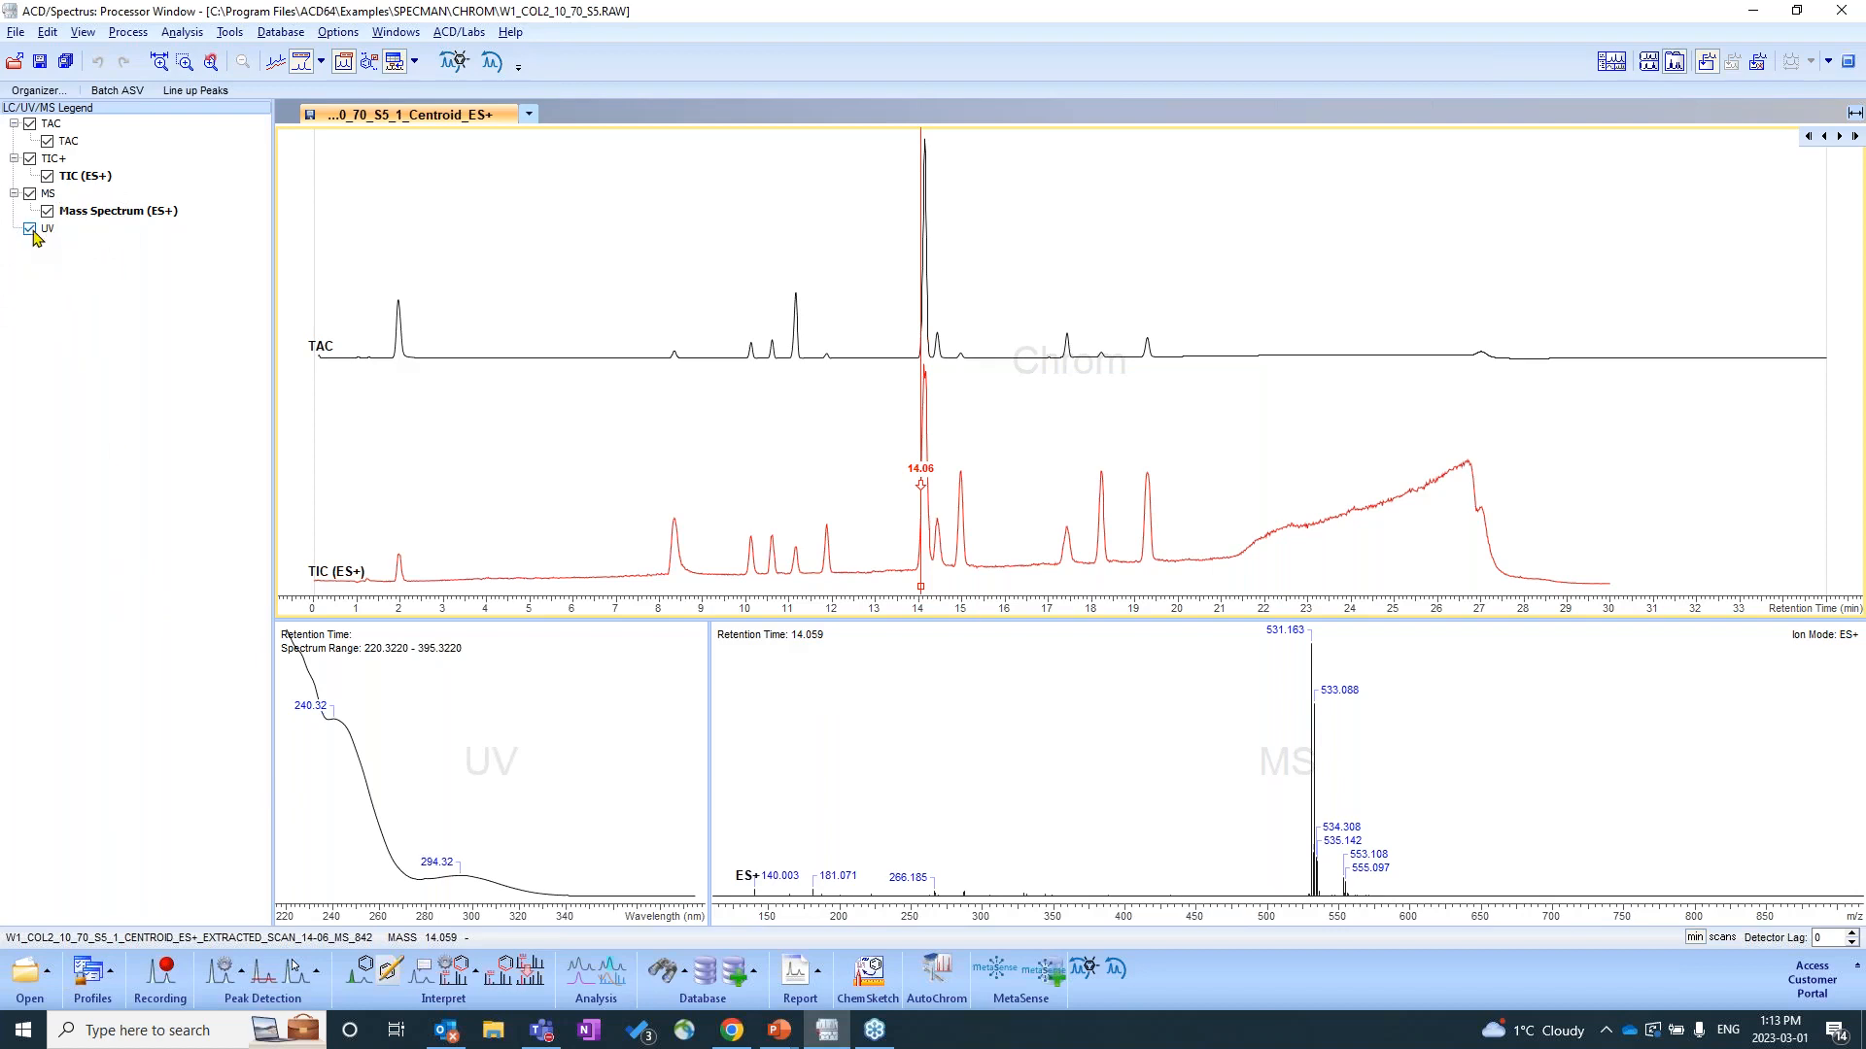
Uncheck UV in the legend and mark a 3.84 min retention time on the chromatograms.
left_click(29, 229)
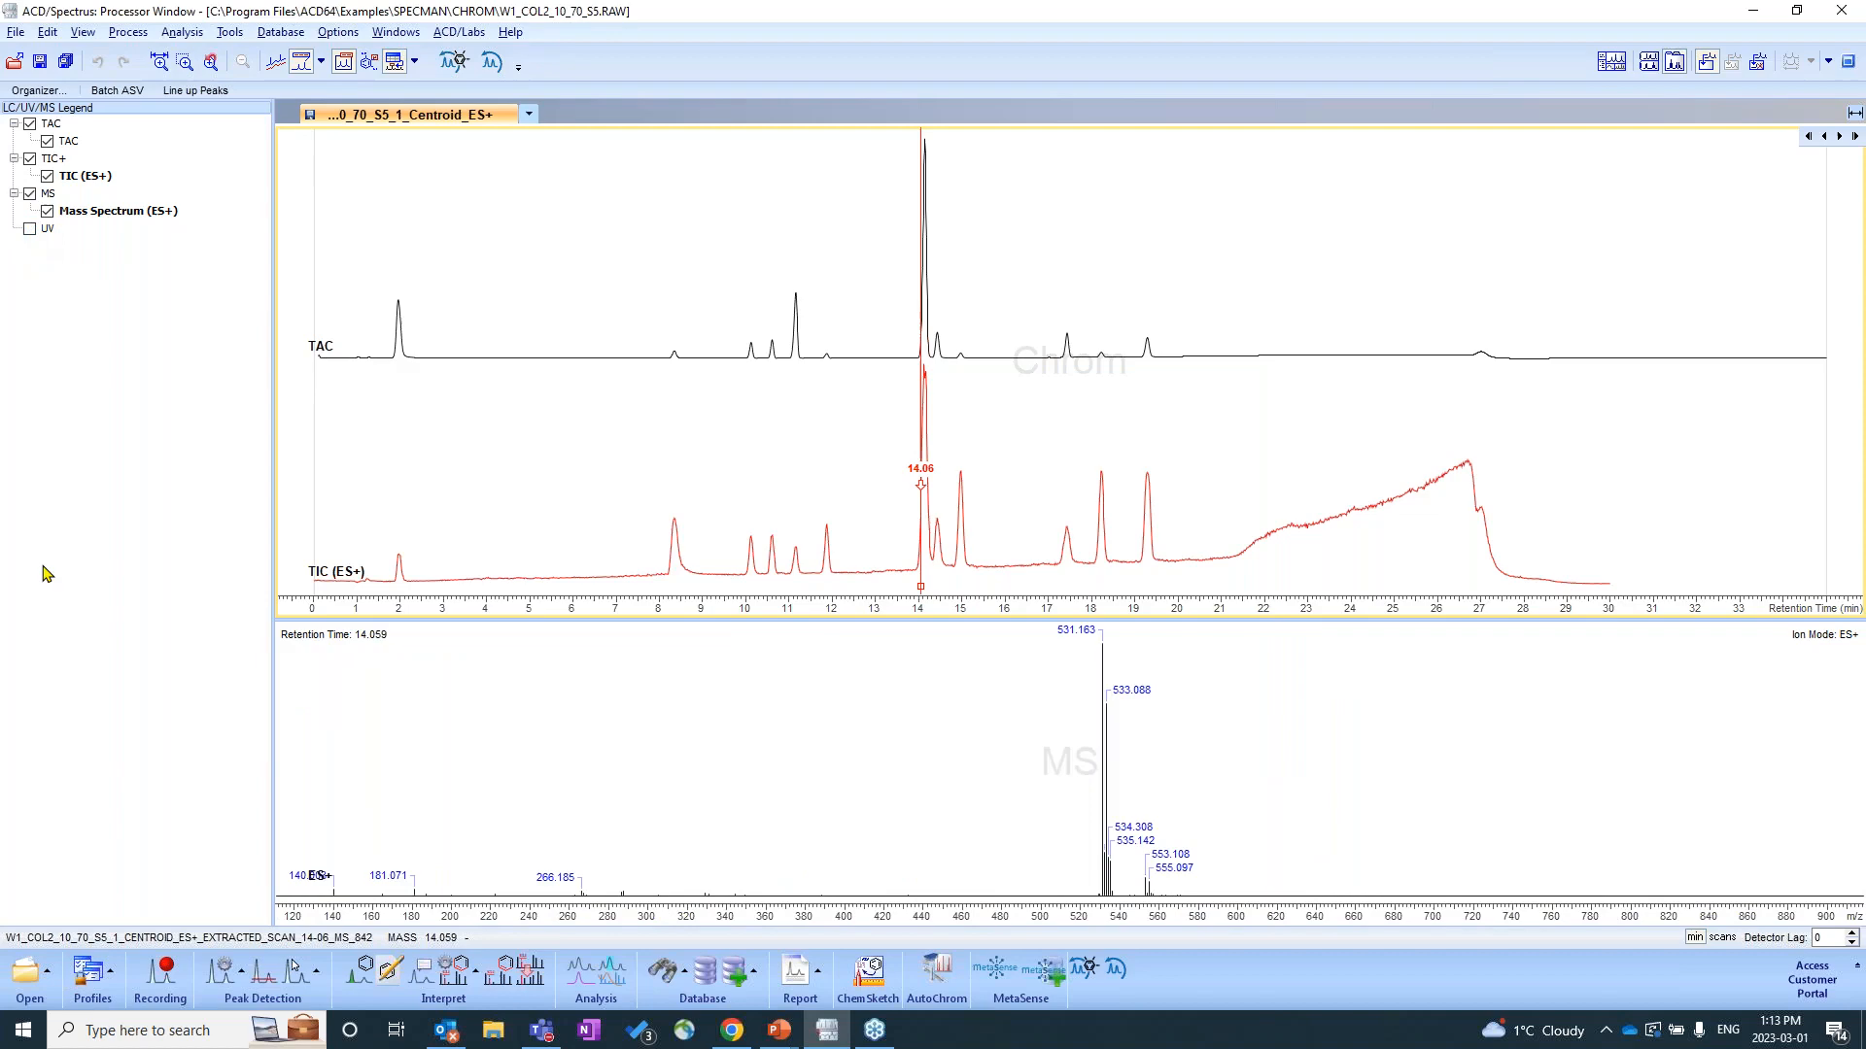
left_click(478, 349)
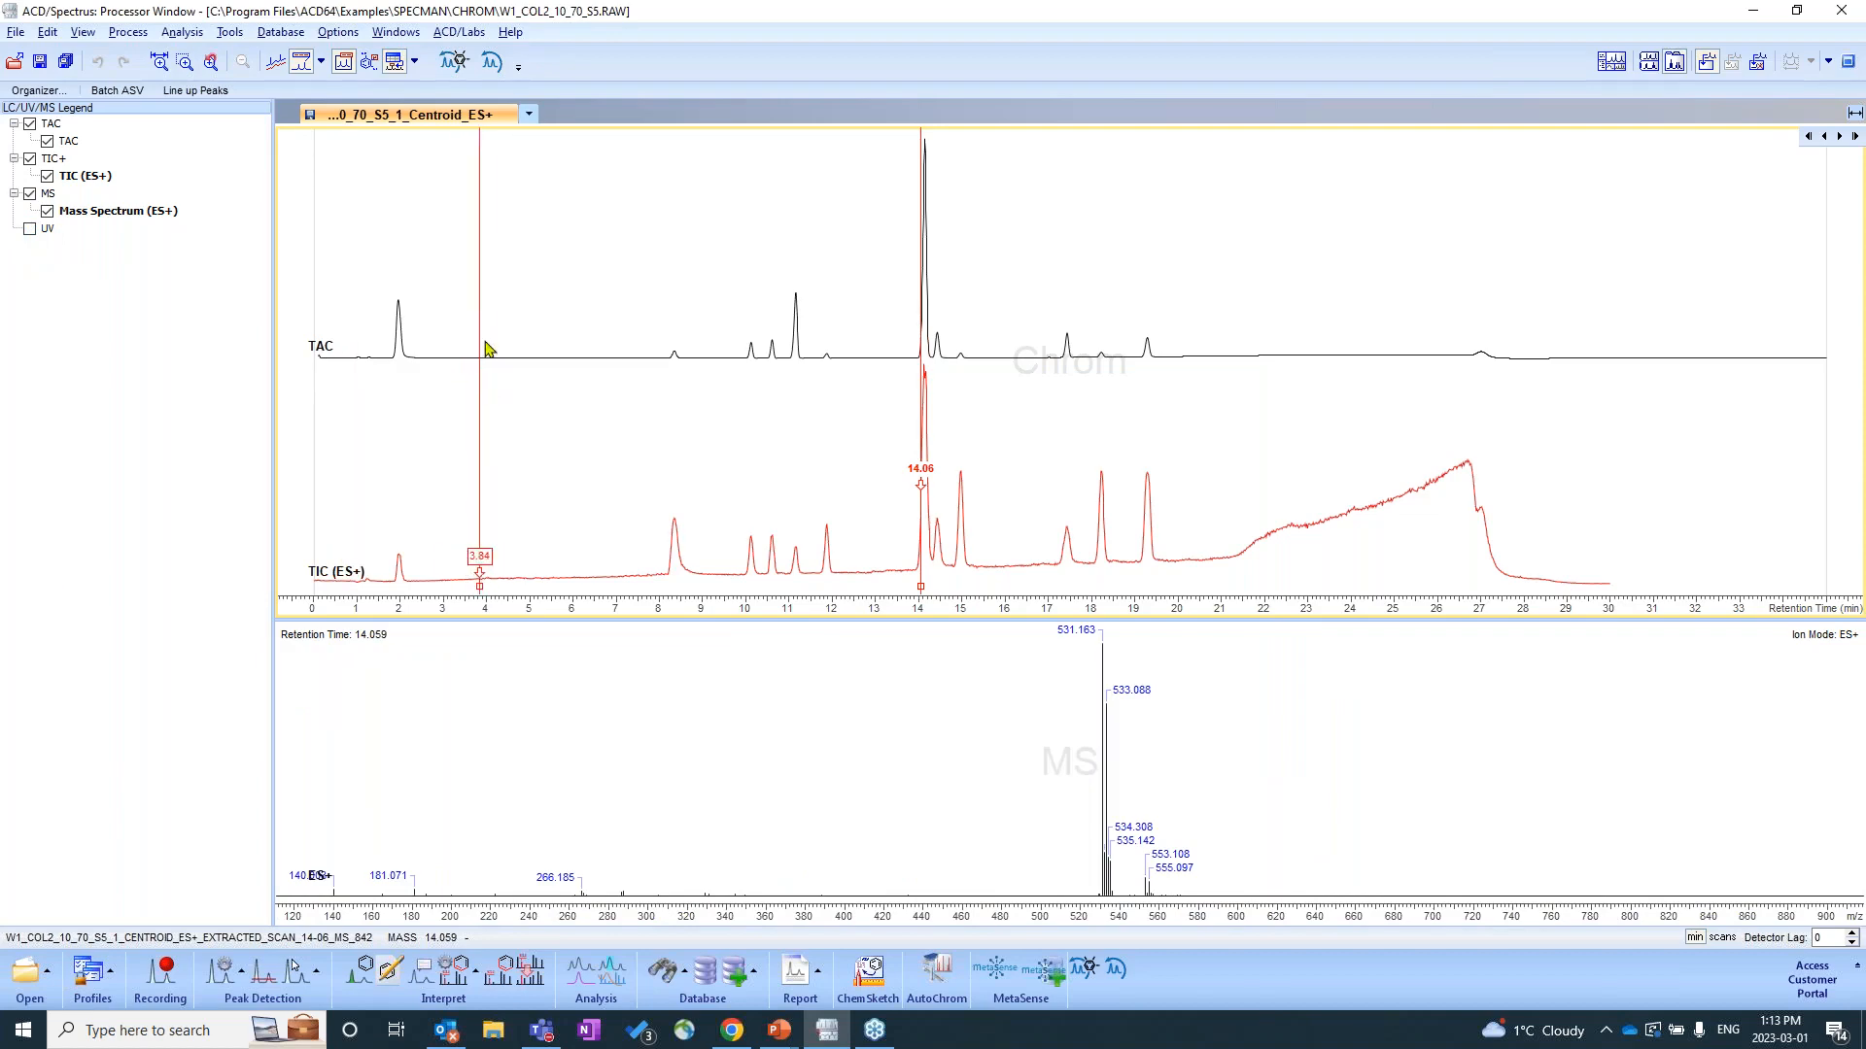